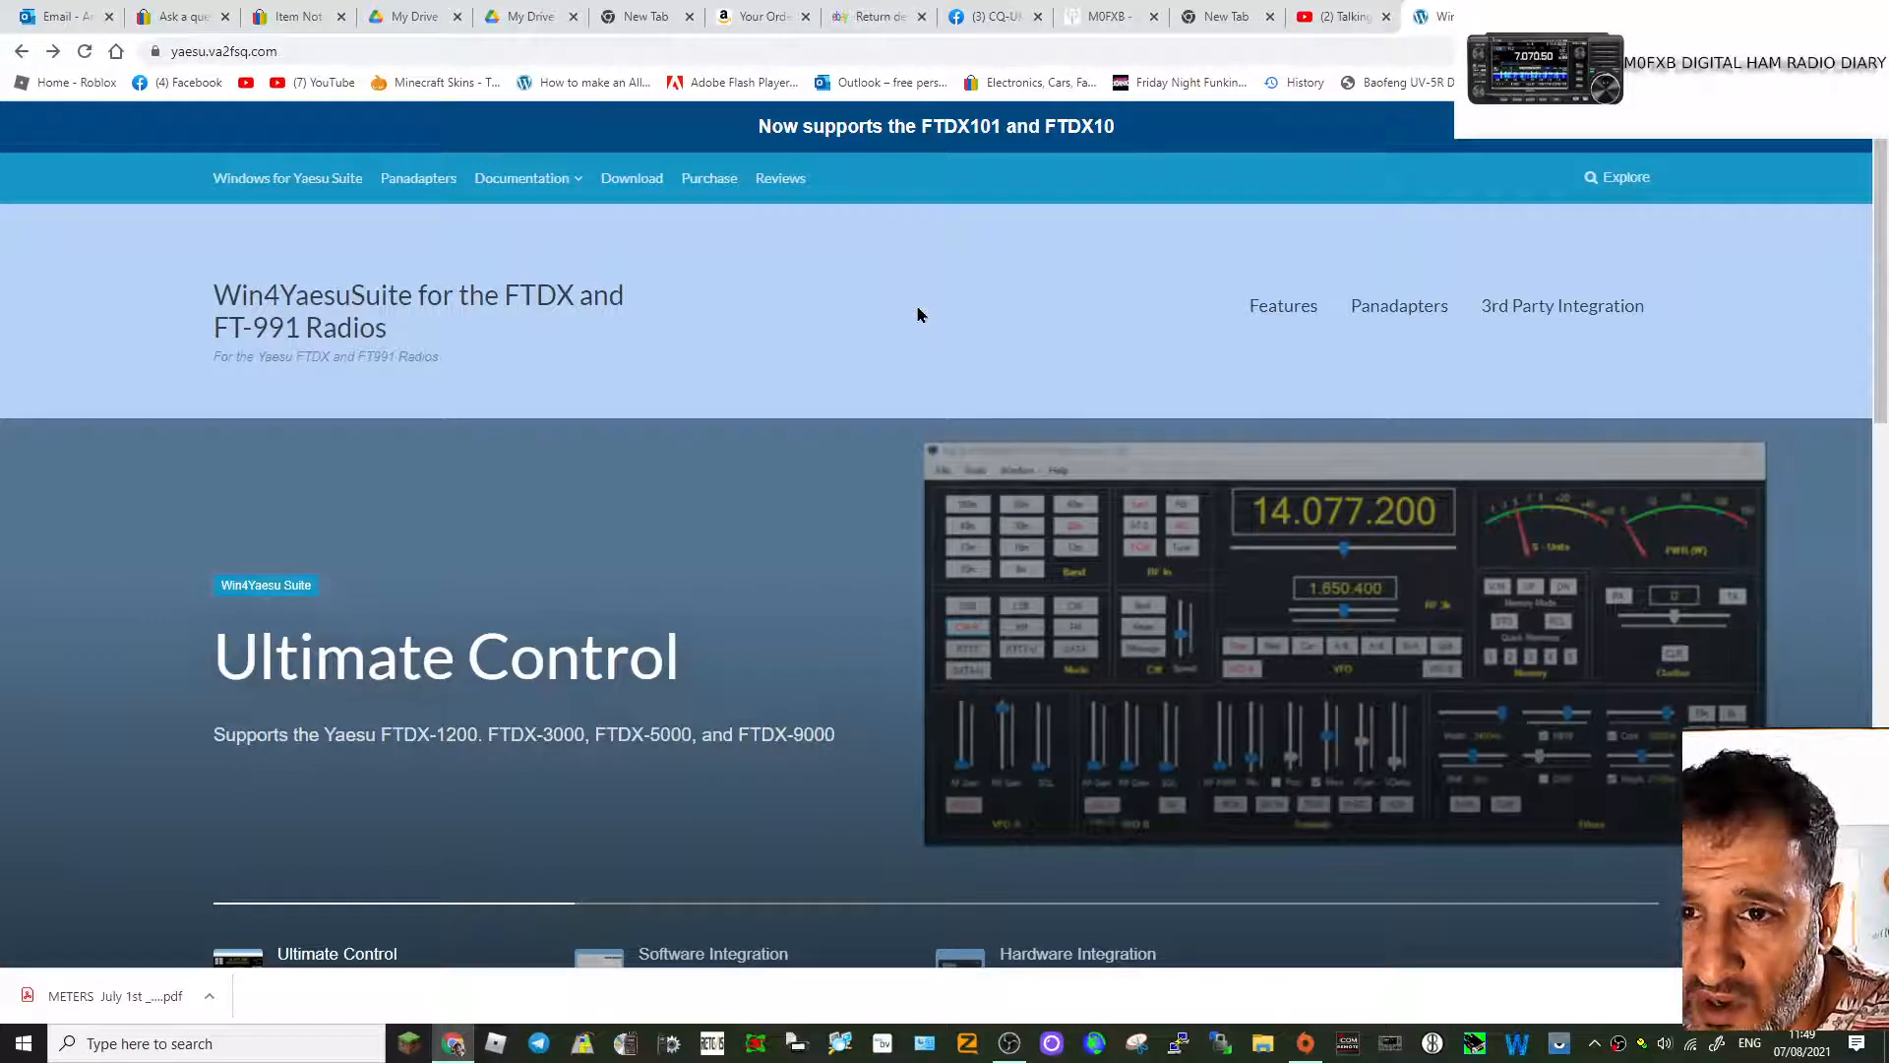
mouse_move(913, 183)
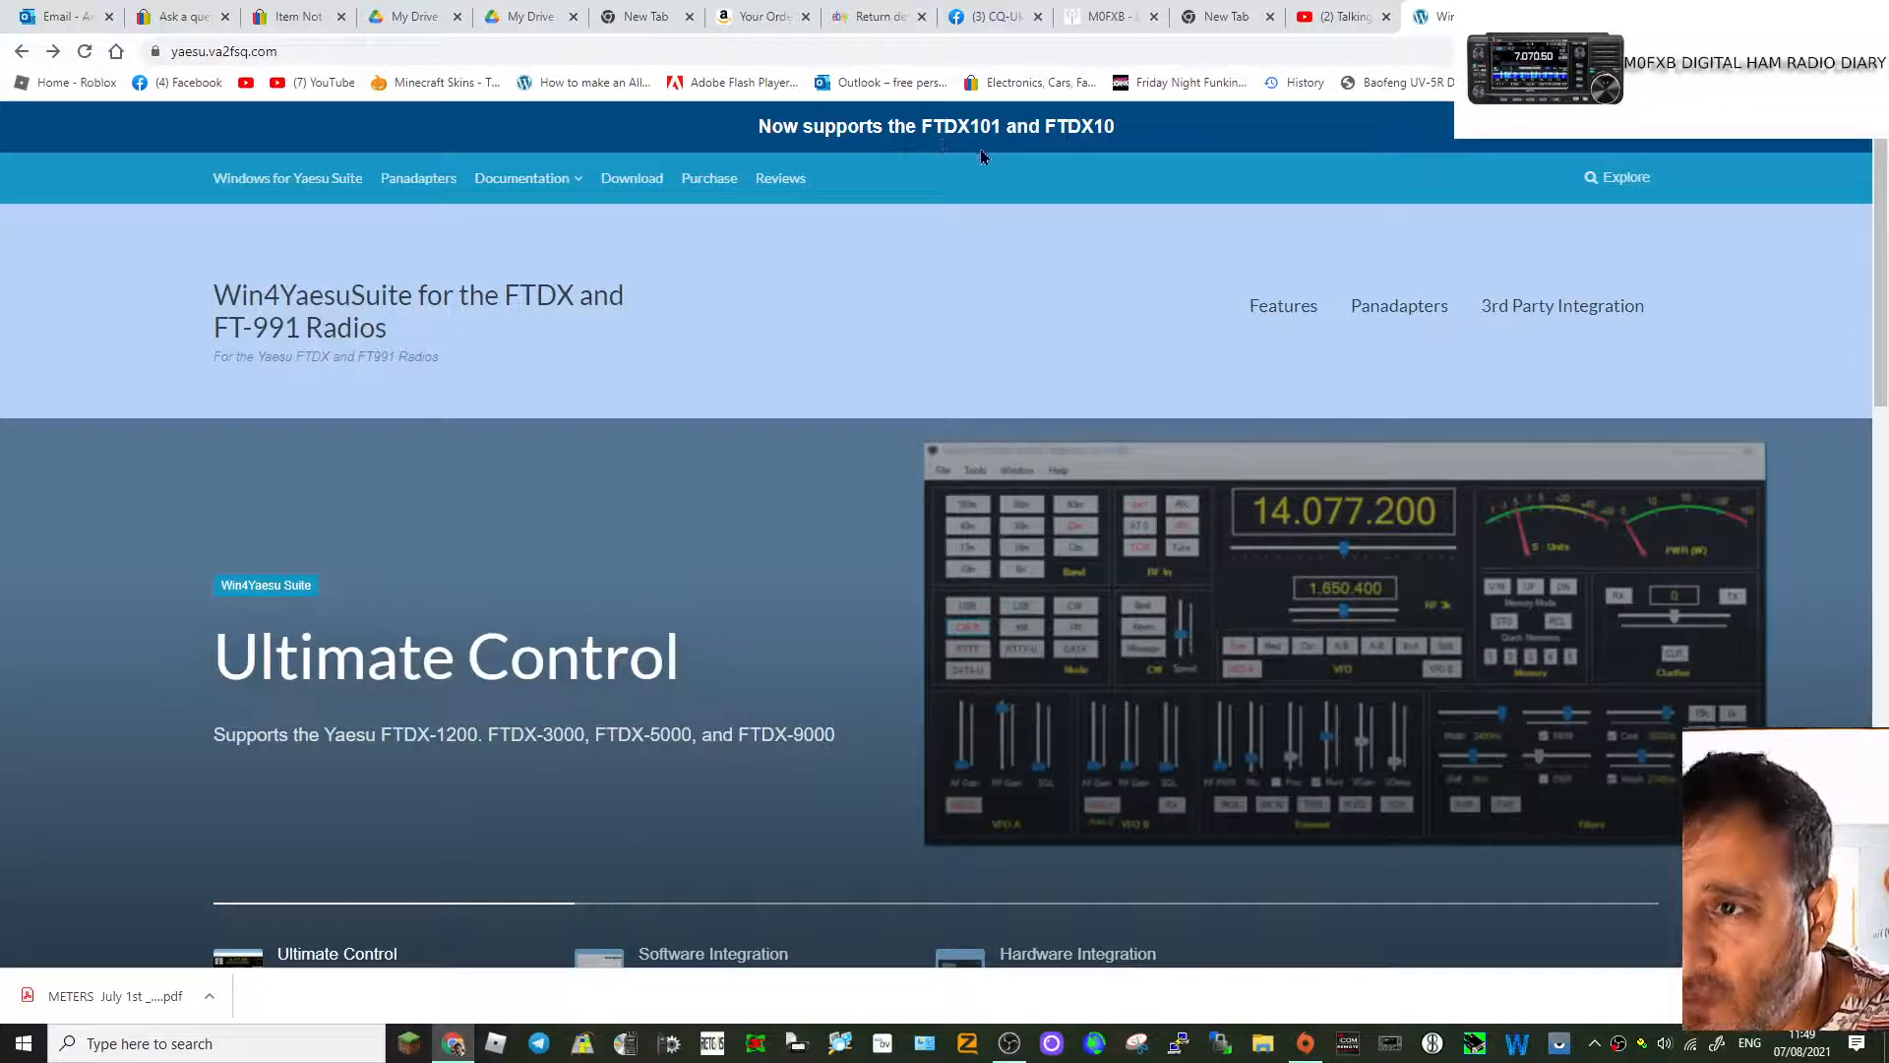
mouse_move(1075, 156)
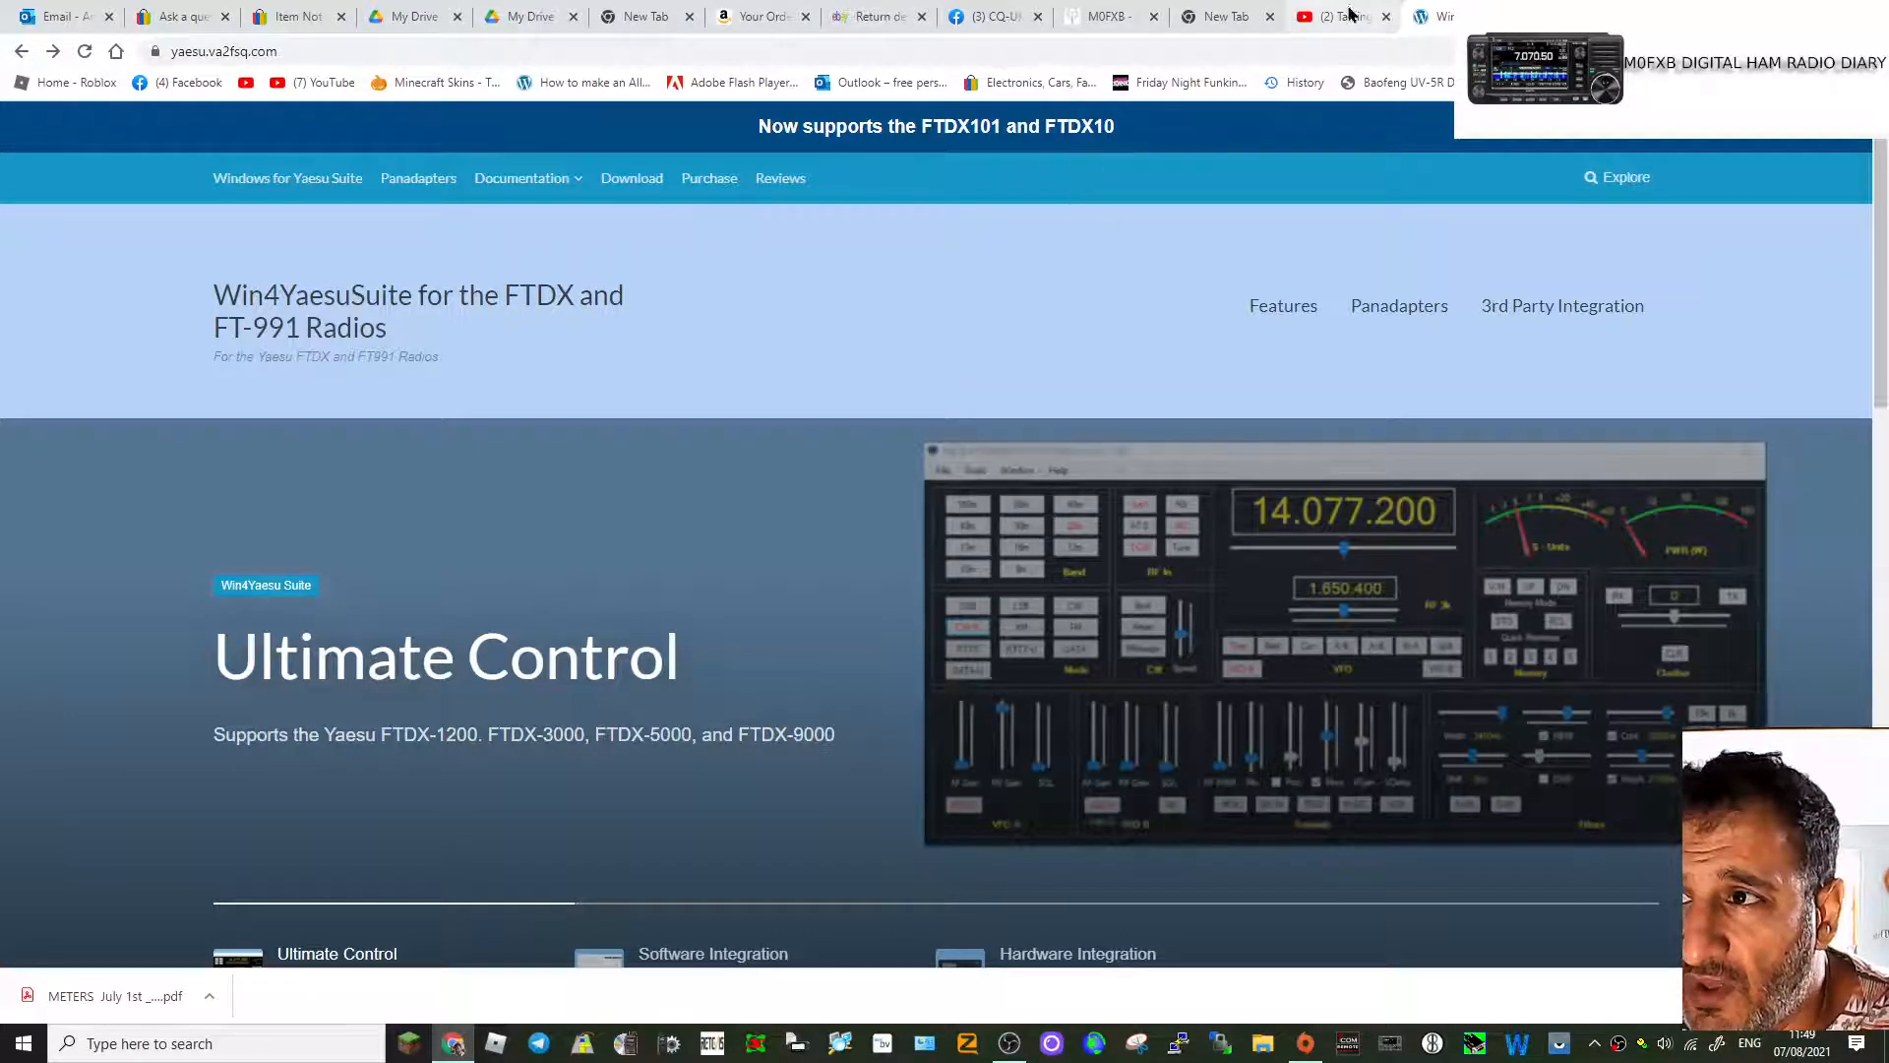
Step: Switch to YouTube and open the 'Win4Yaesu Suite Overview' video from the 'win4 yaesu' results
click(1341, 16)
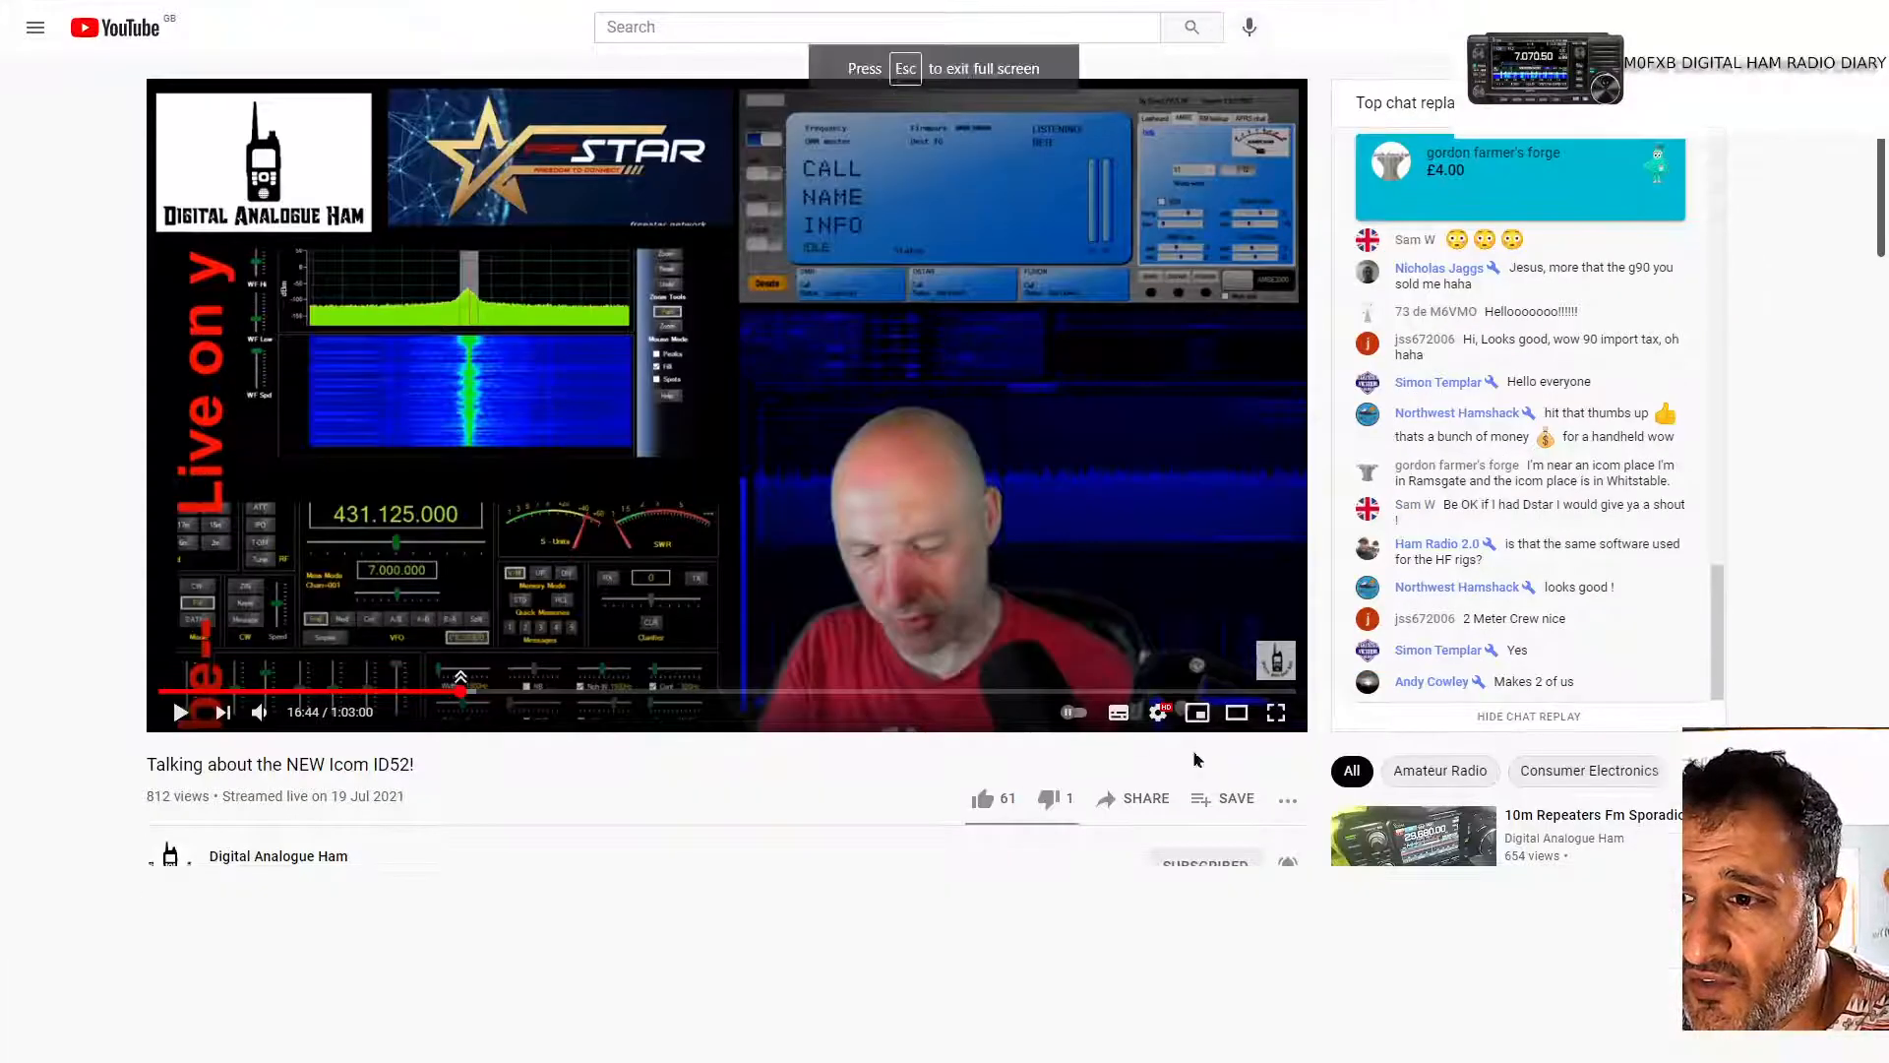
click(1276, 713)
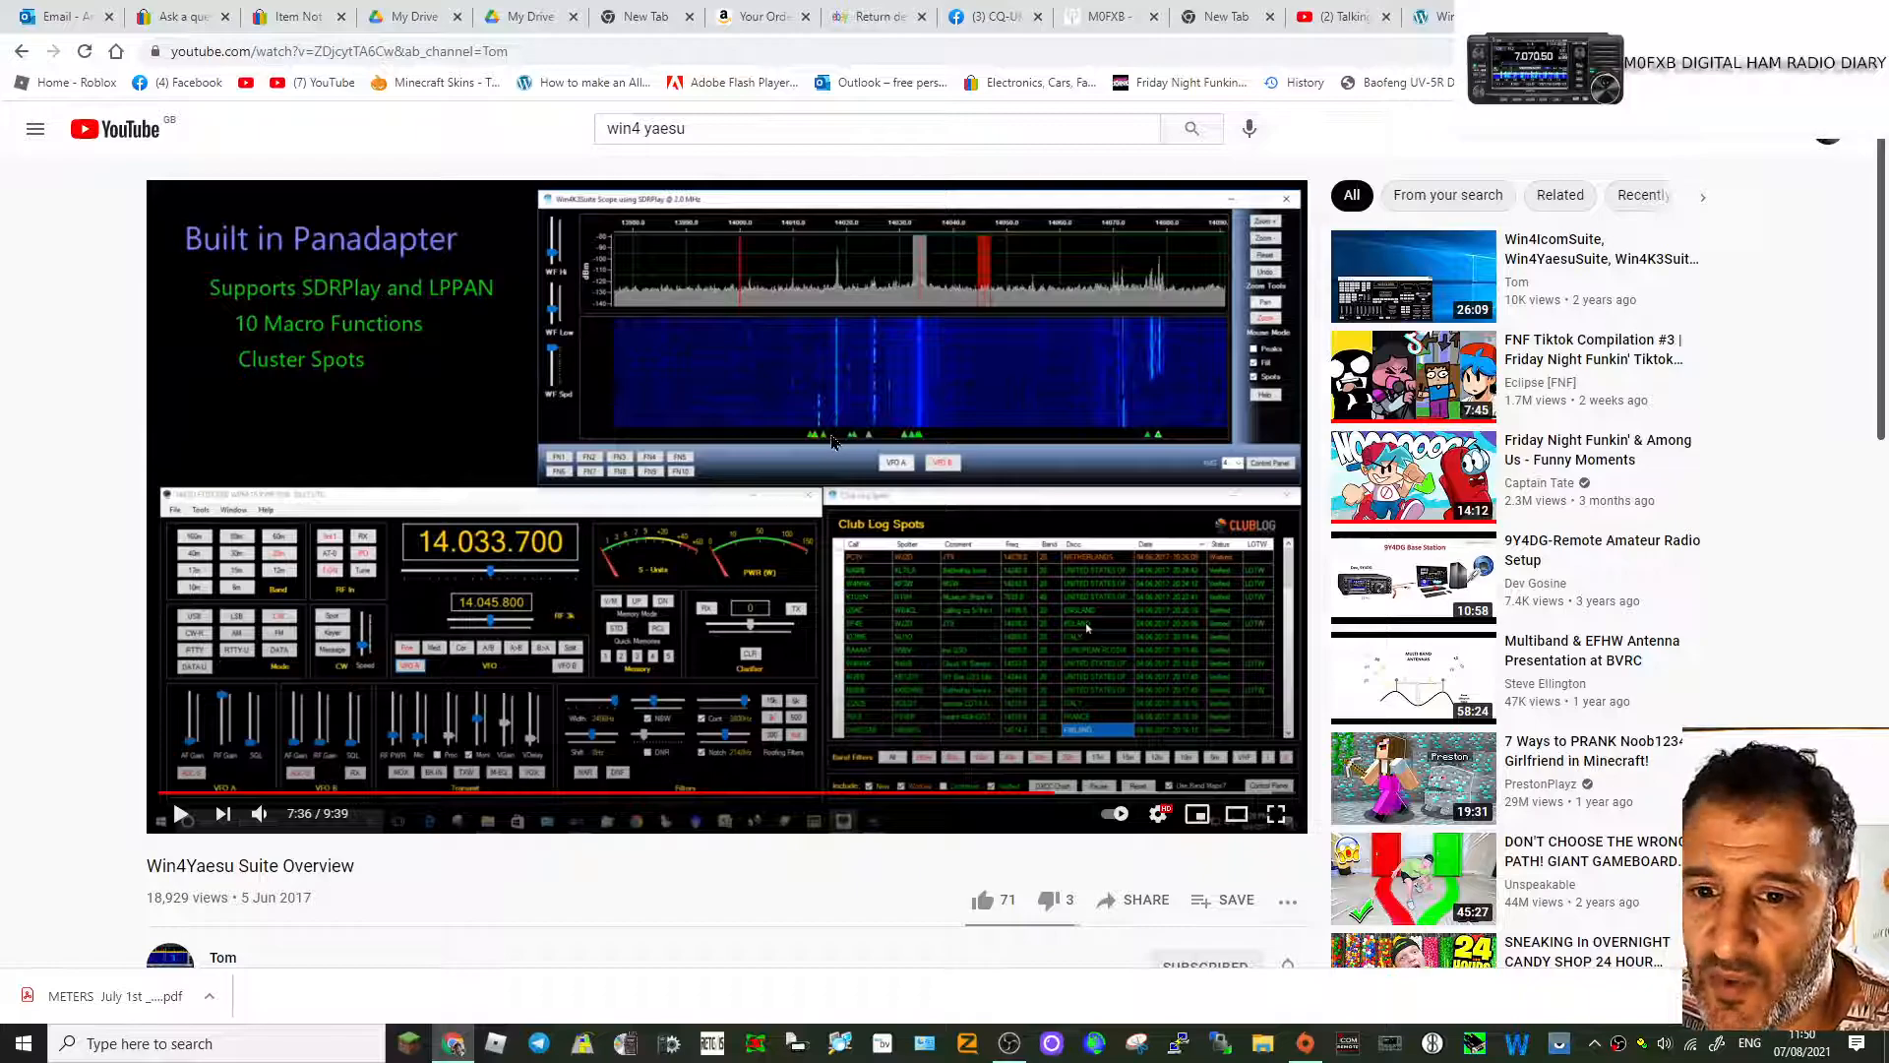
Step: Return to the yaesu.va2fsq.com home page and select Purchase in the navigation bar
click(1275, 813)
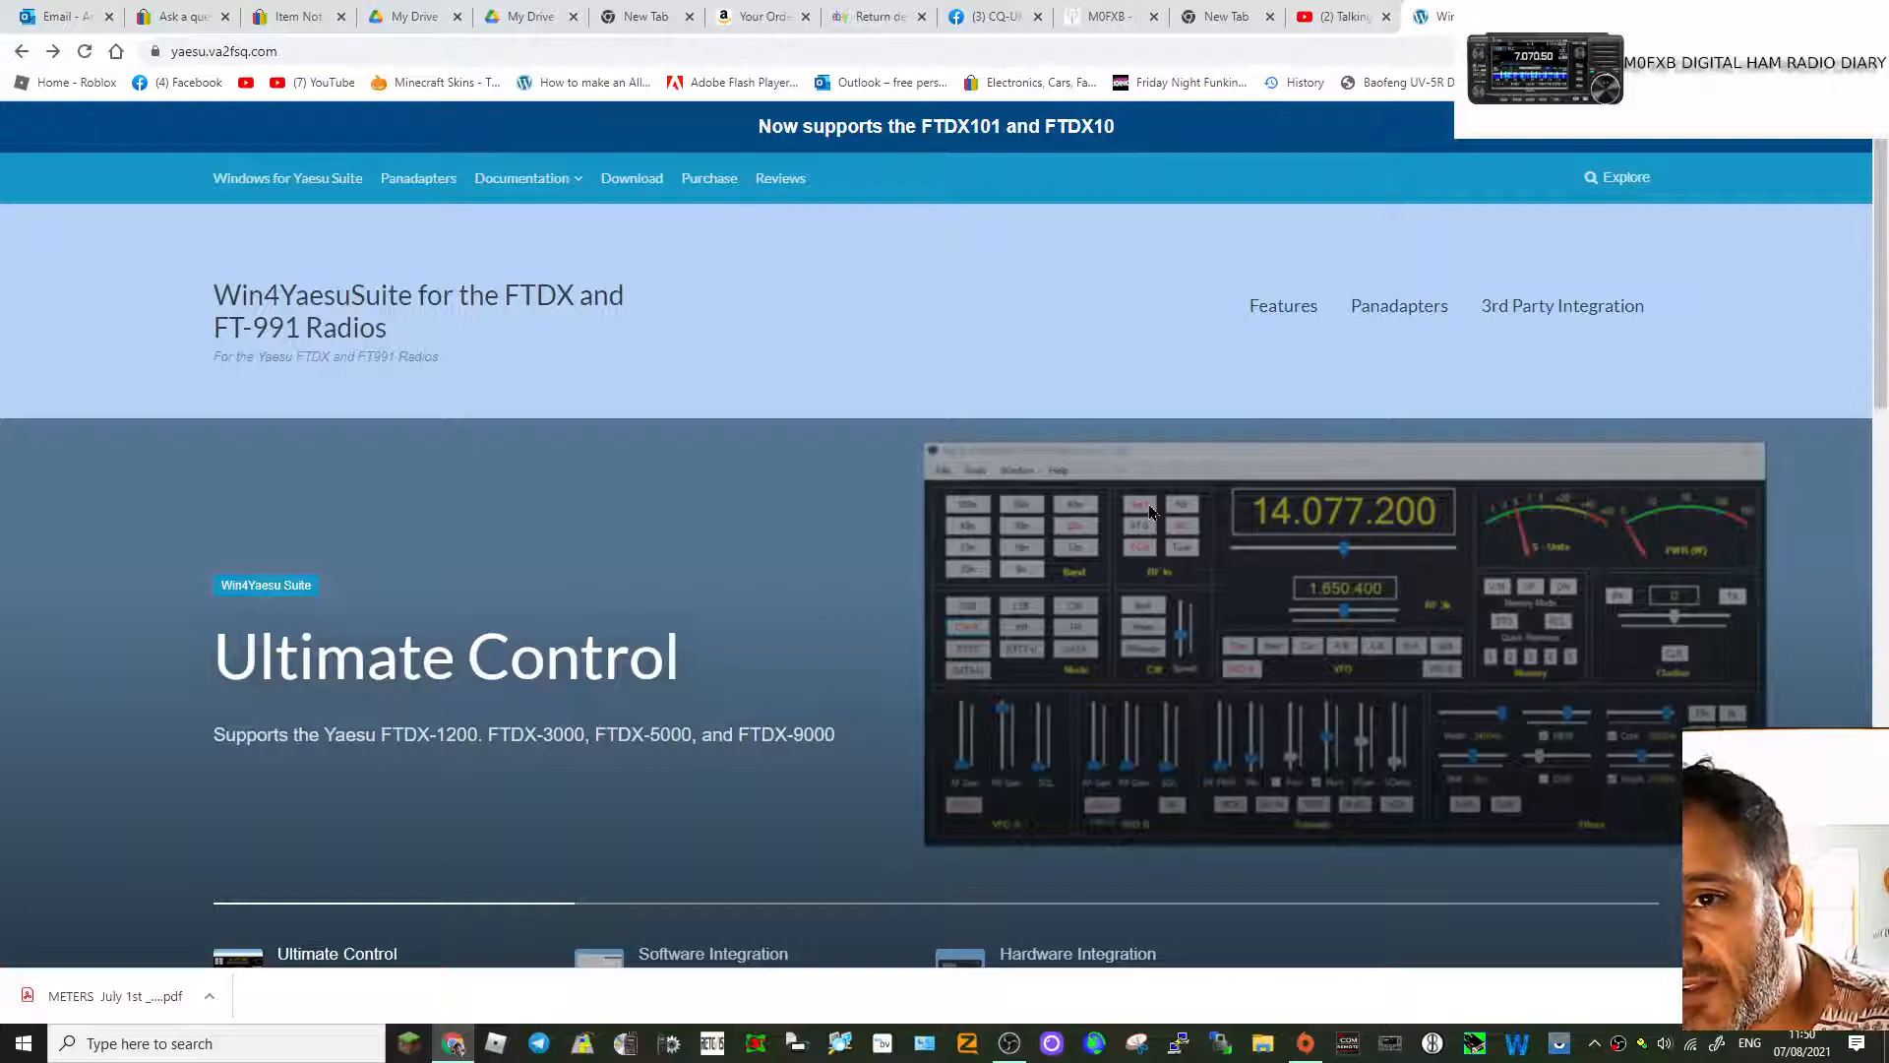
mouse_move(952, 364)
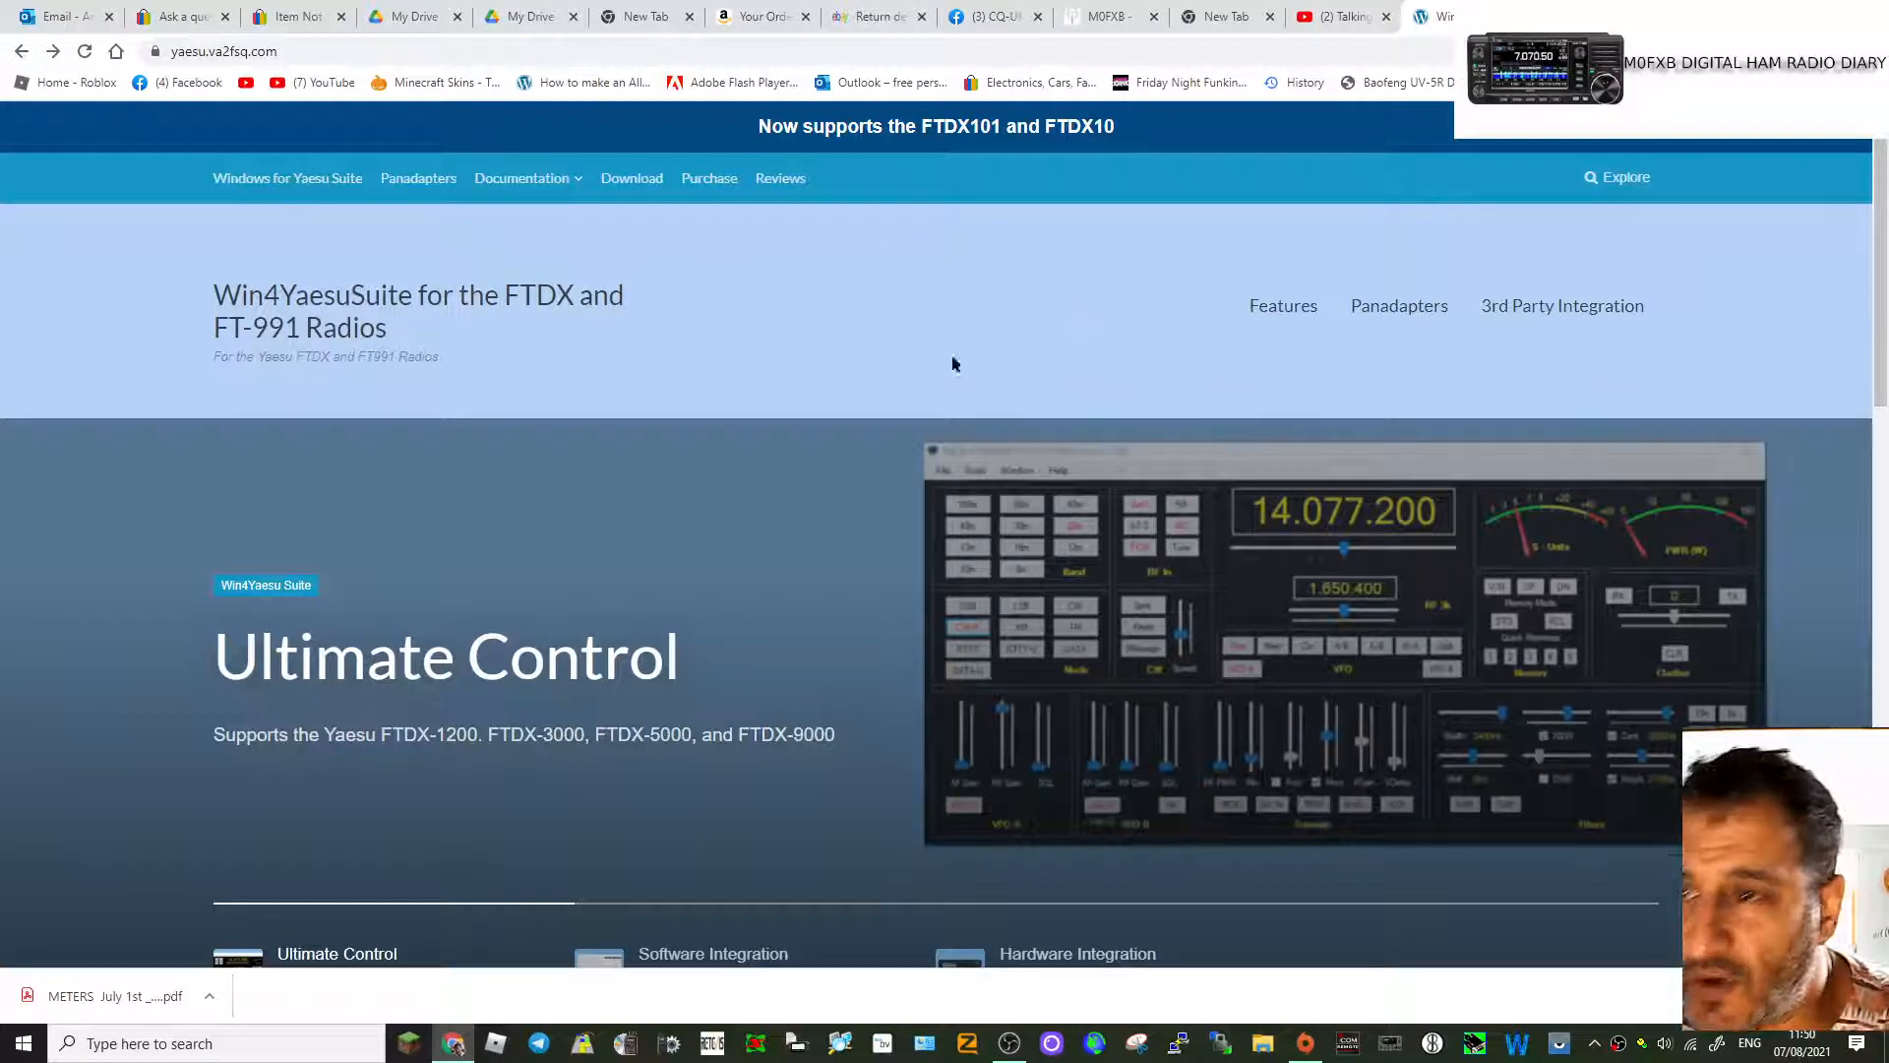
click(708, 177)
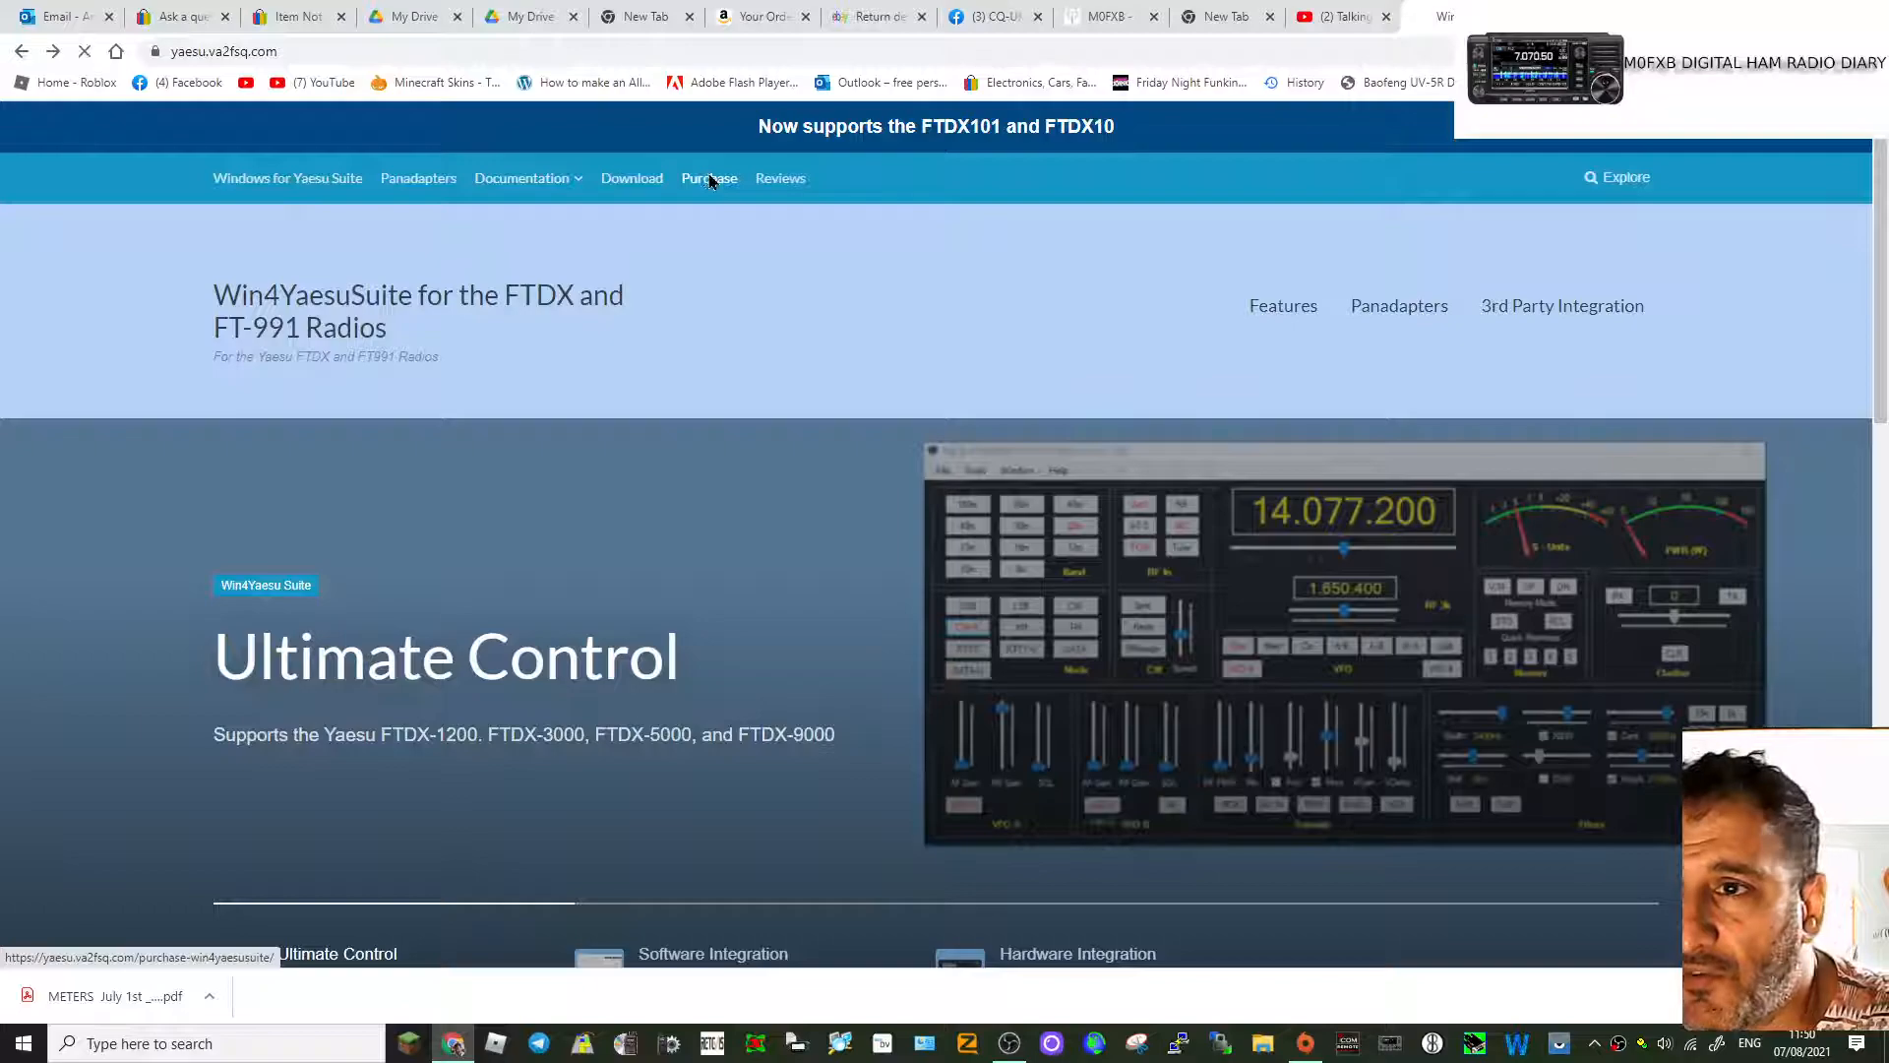
Step: Review the $60.00 USD purchase page, check the Documentation menu, then choose Reviews
click(708, 178)
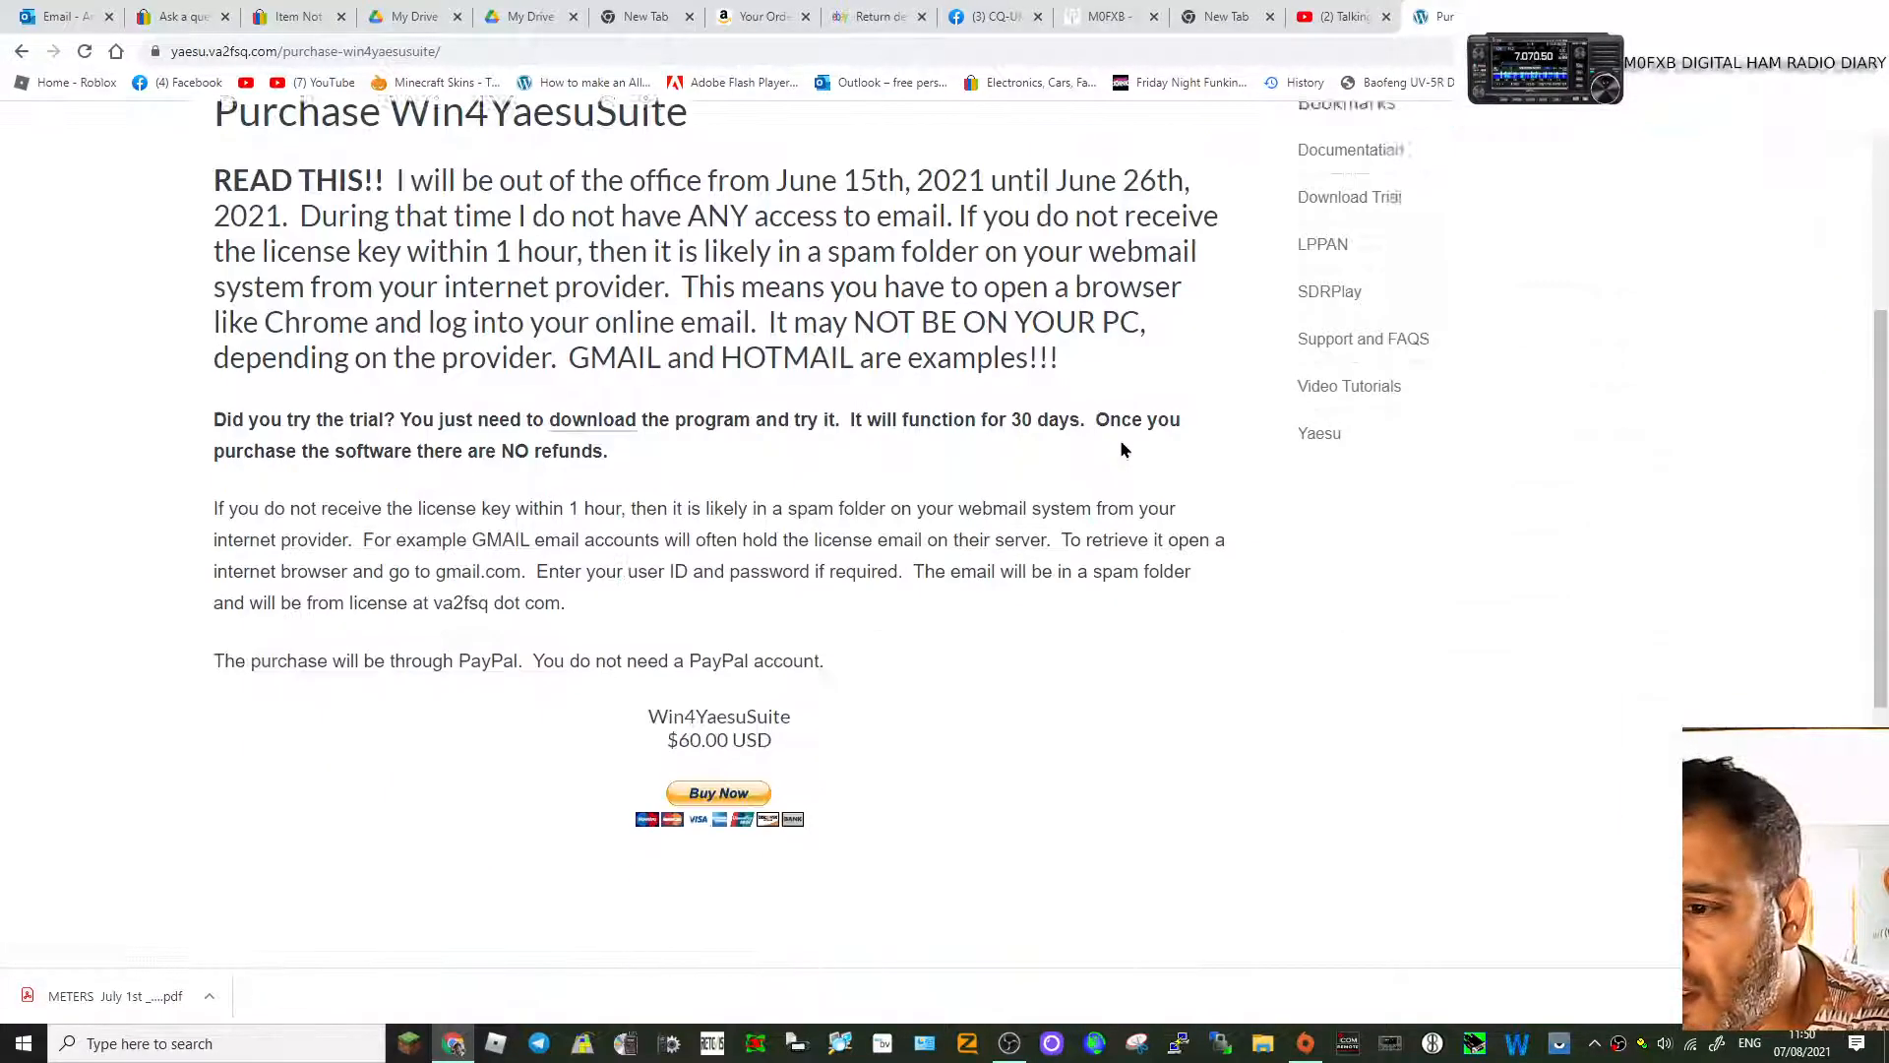
scroll(up, 3)
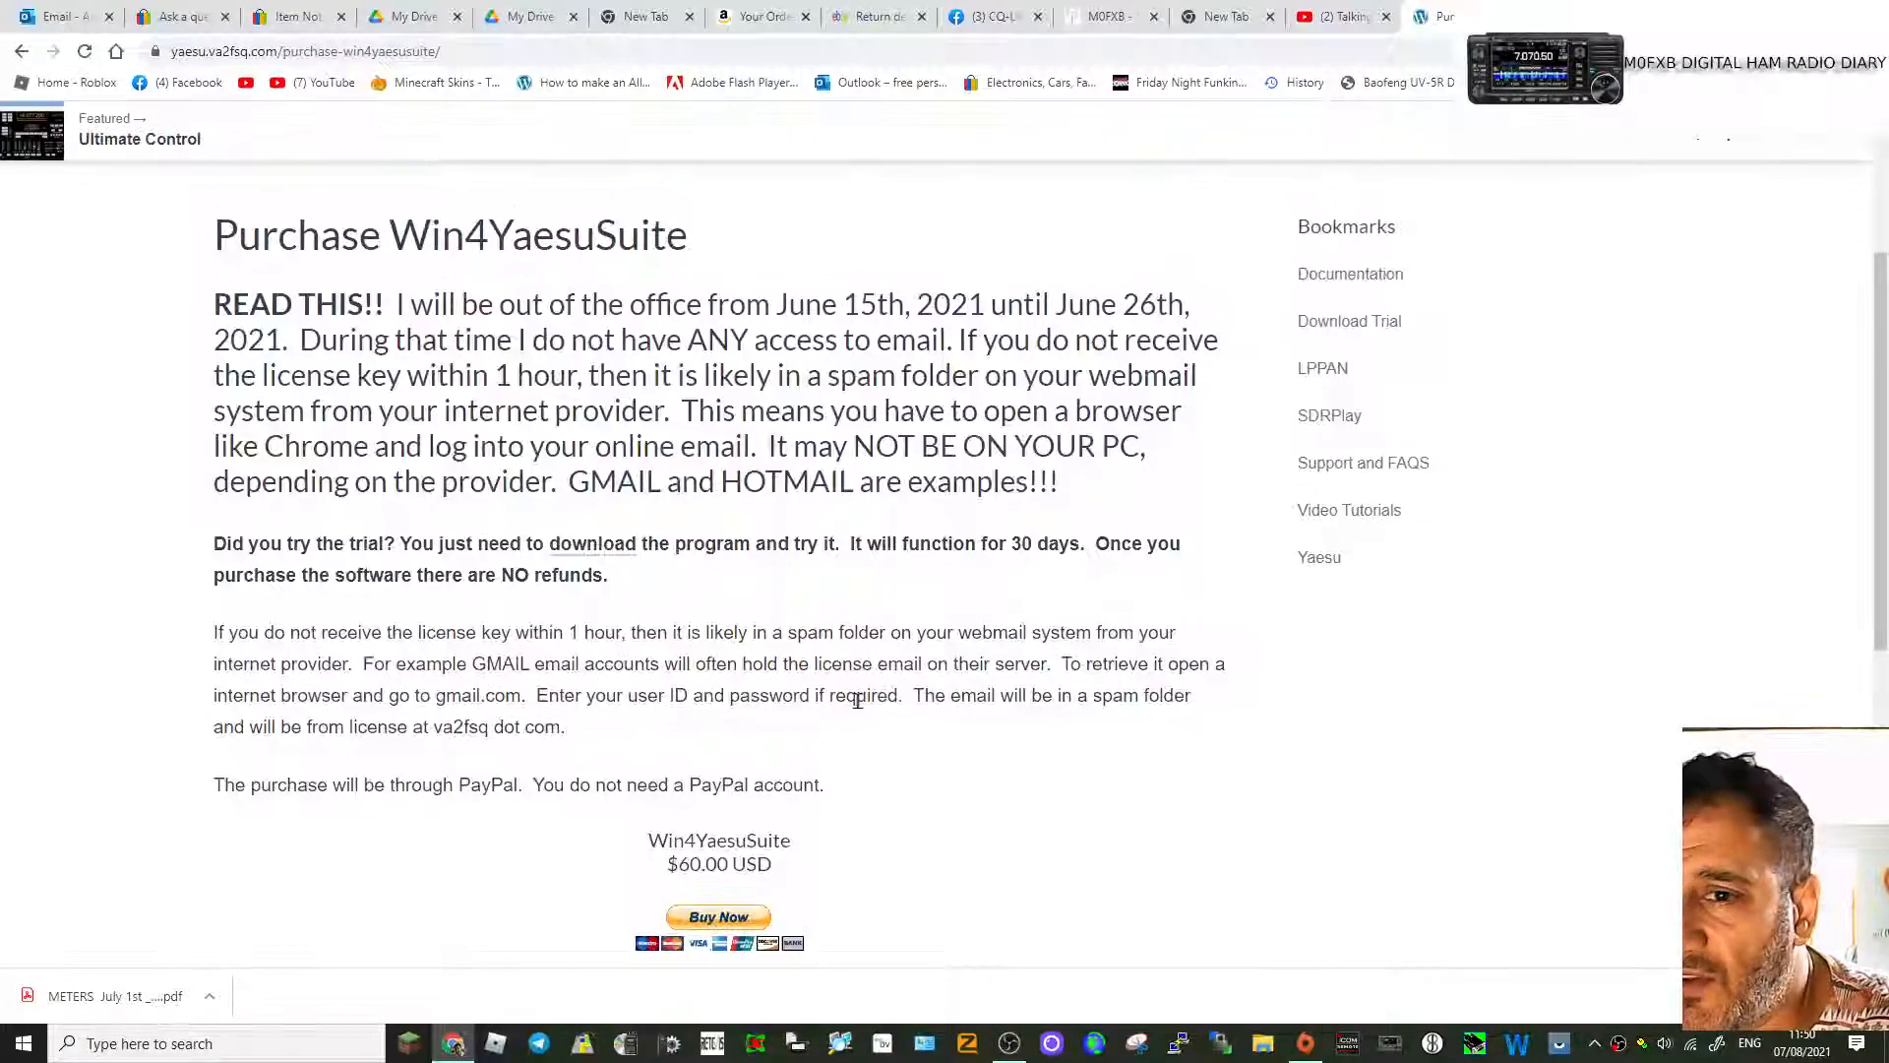
scroll(up, 3)
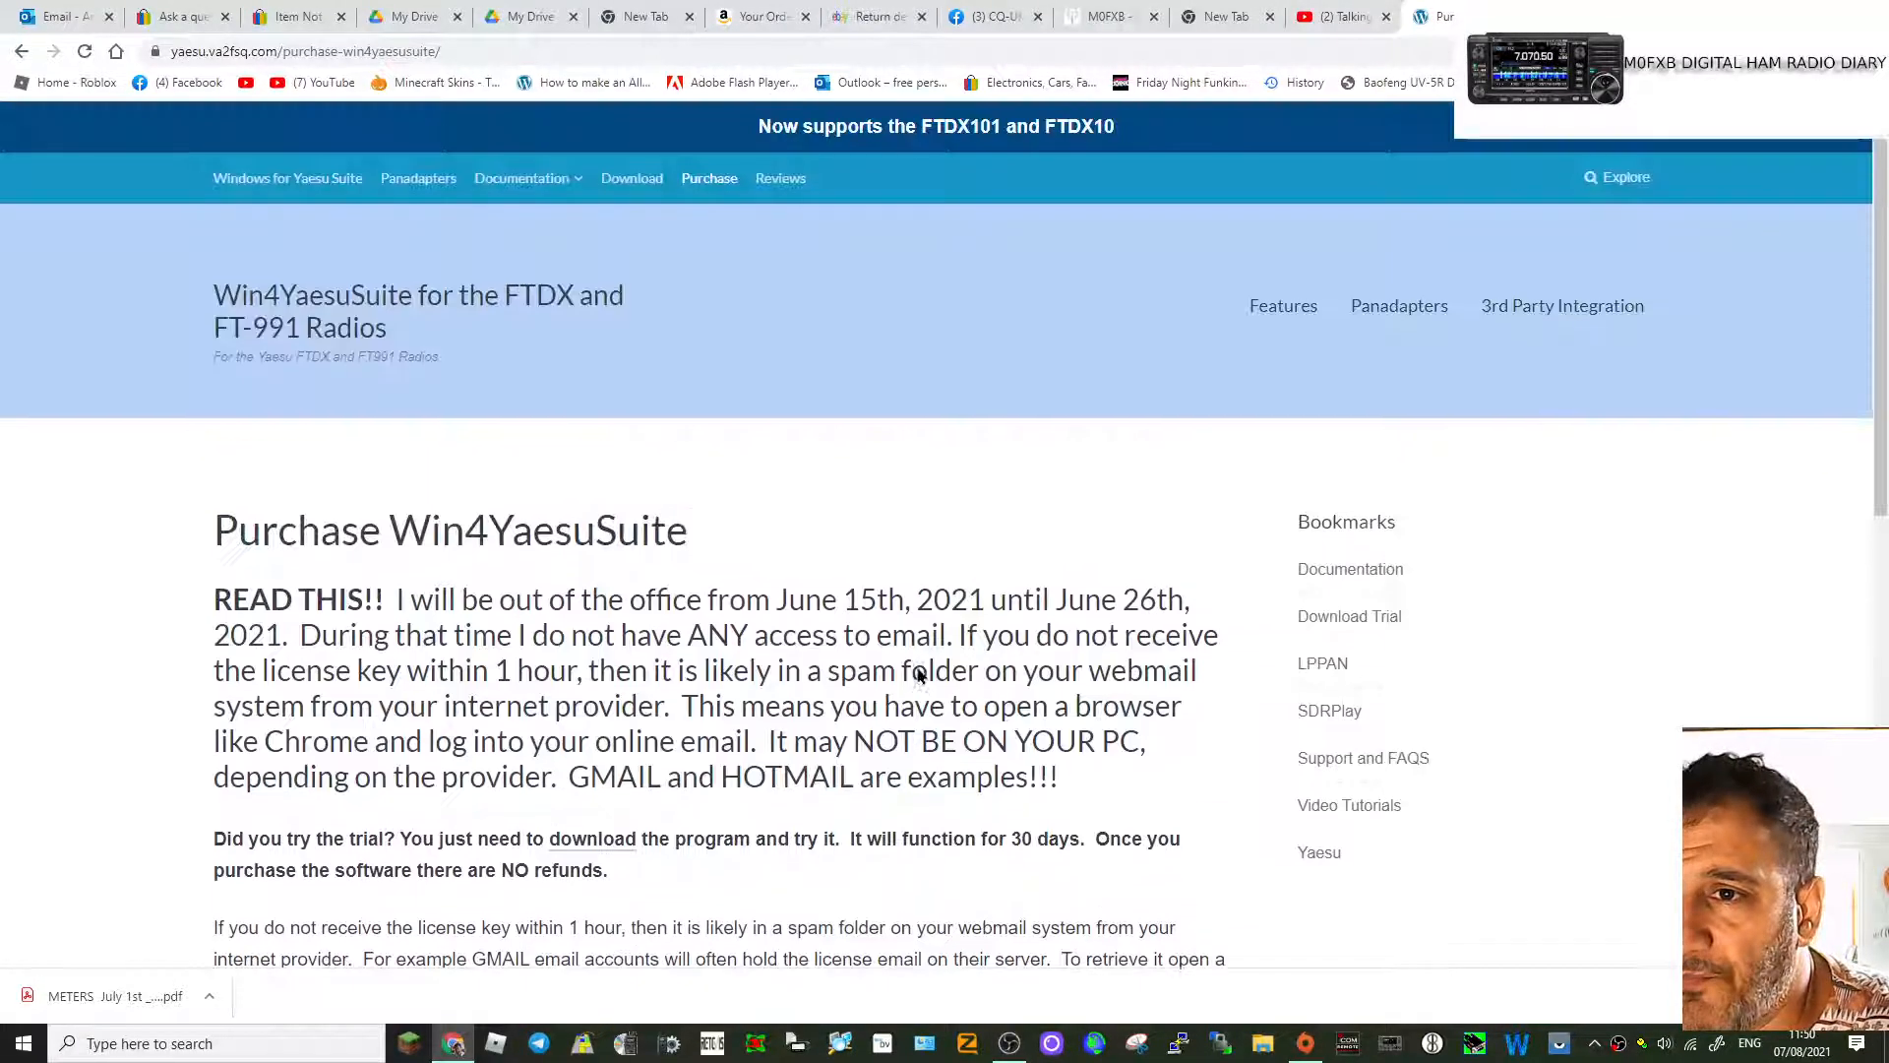
click(522, 178)
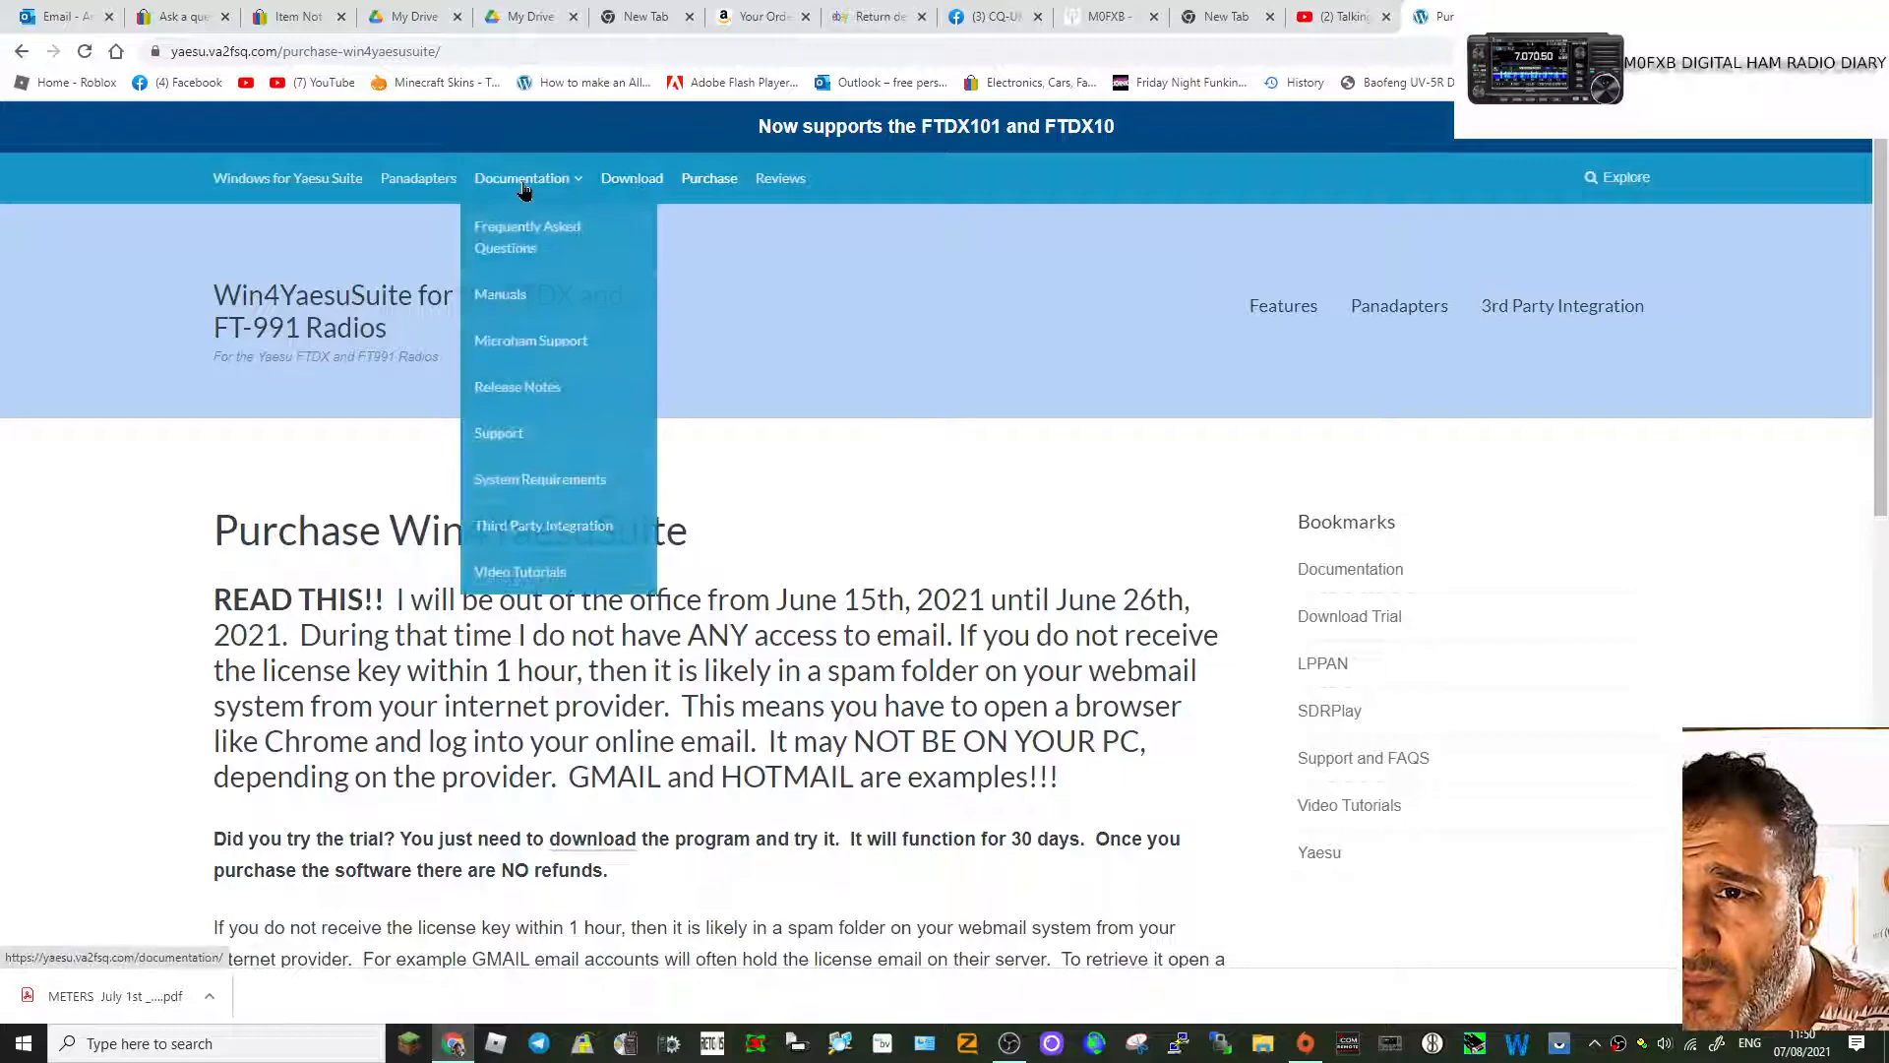
mouse_move(198, 198)
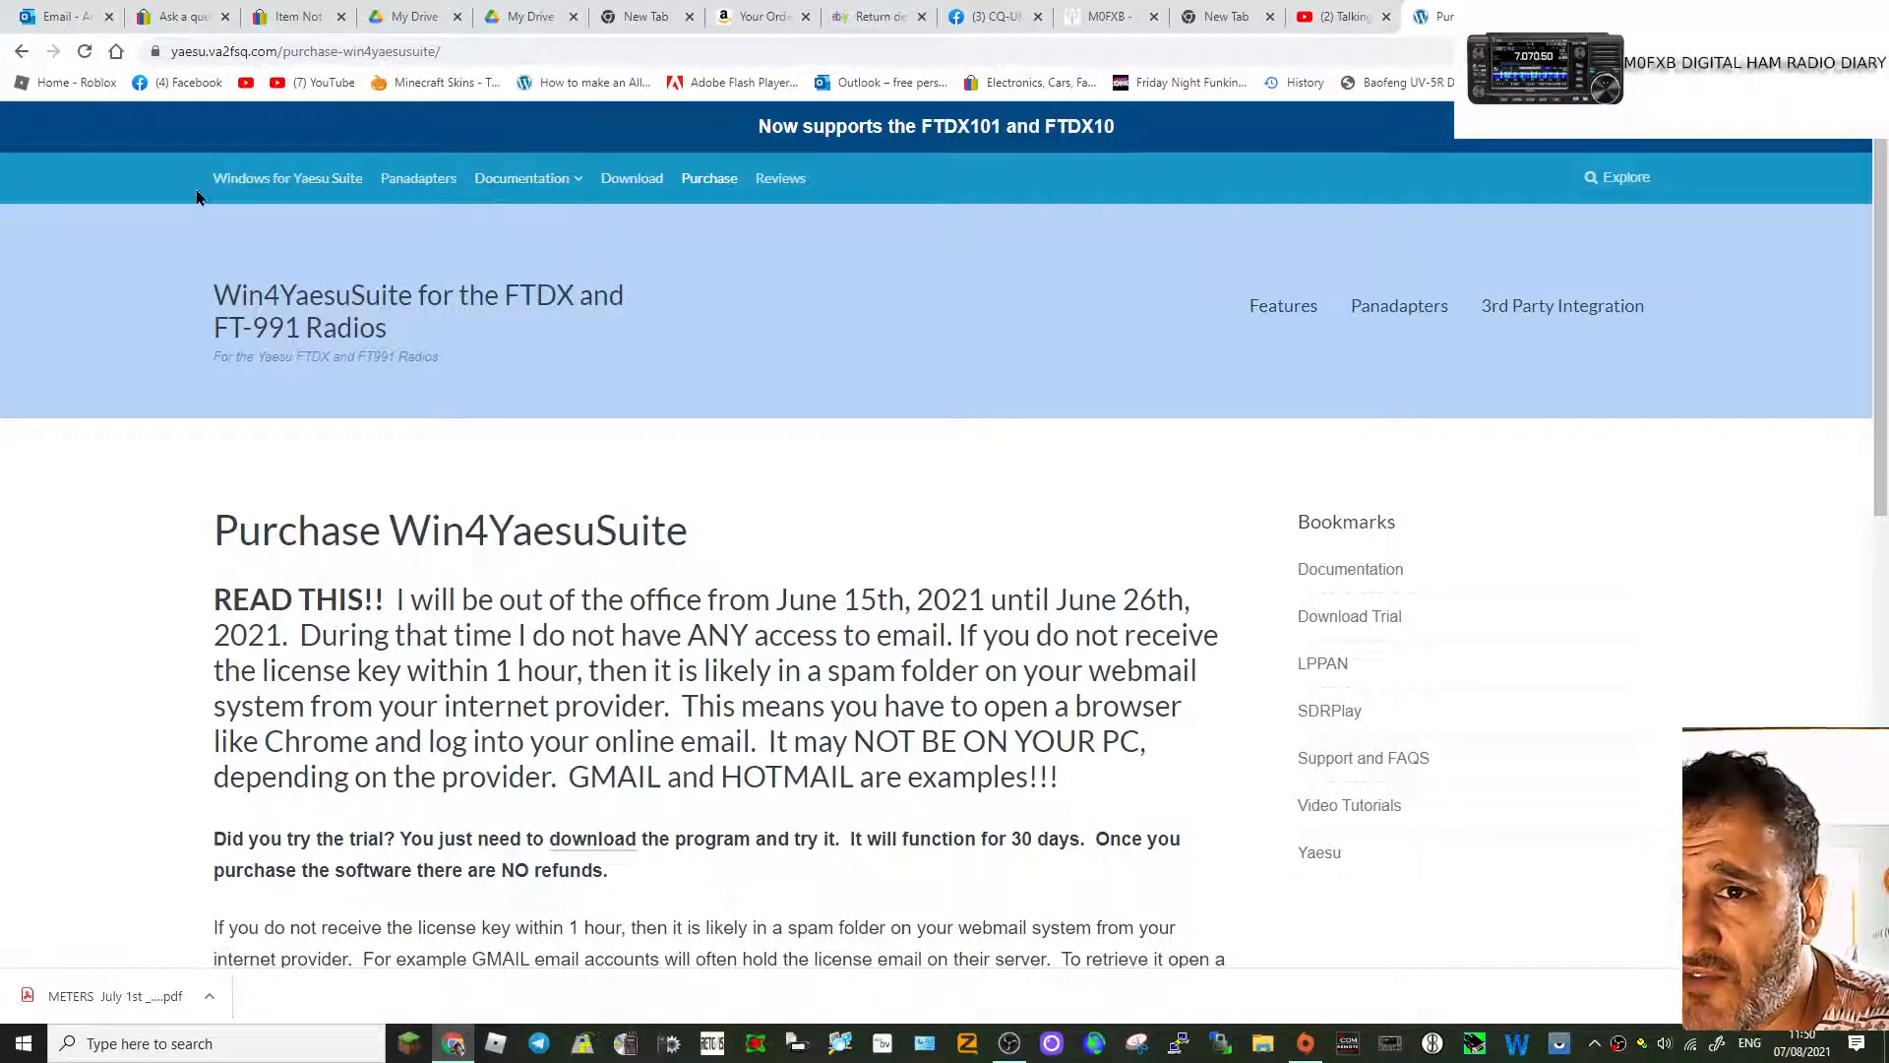
mouse_move(419, 178)
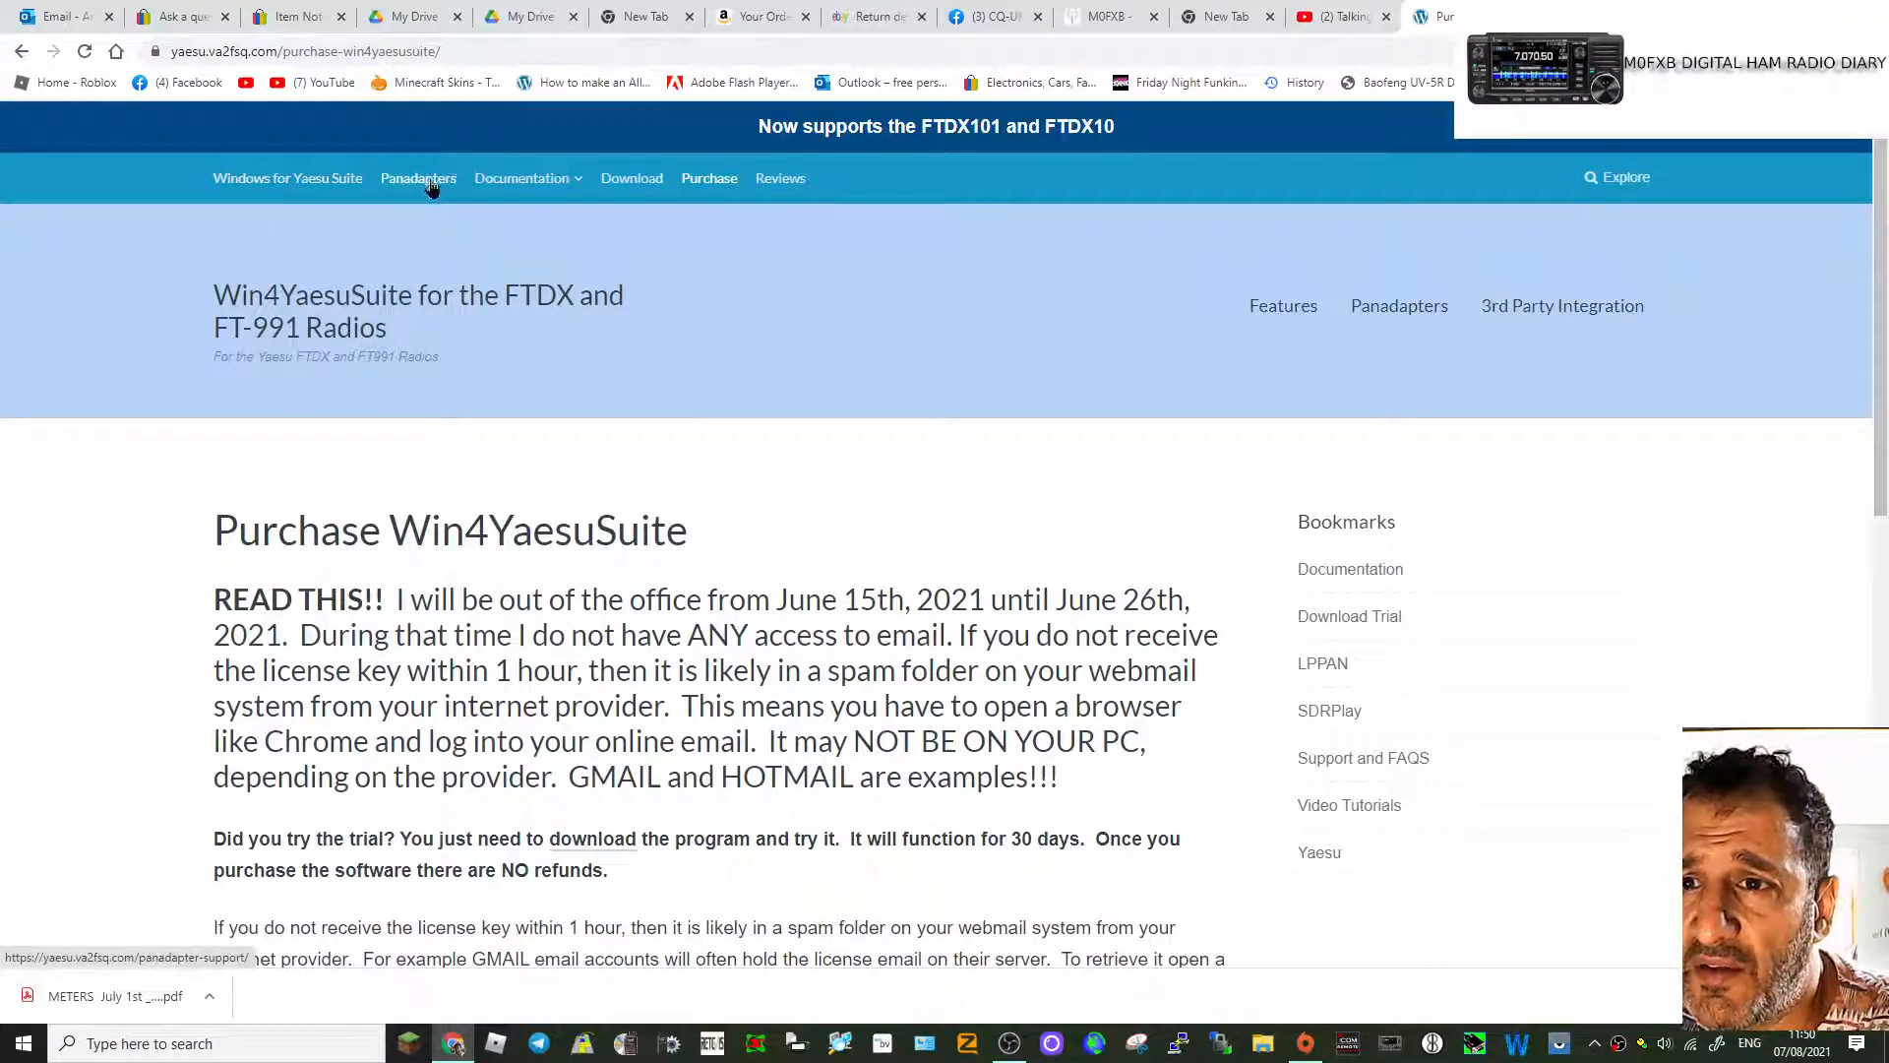
click(522, 177)
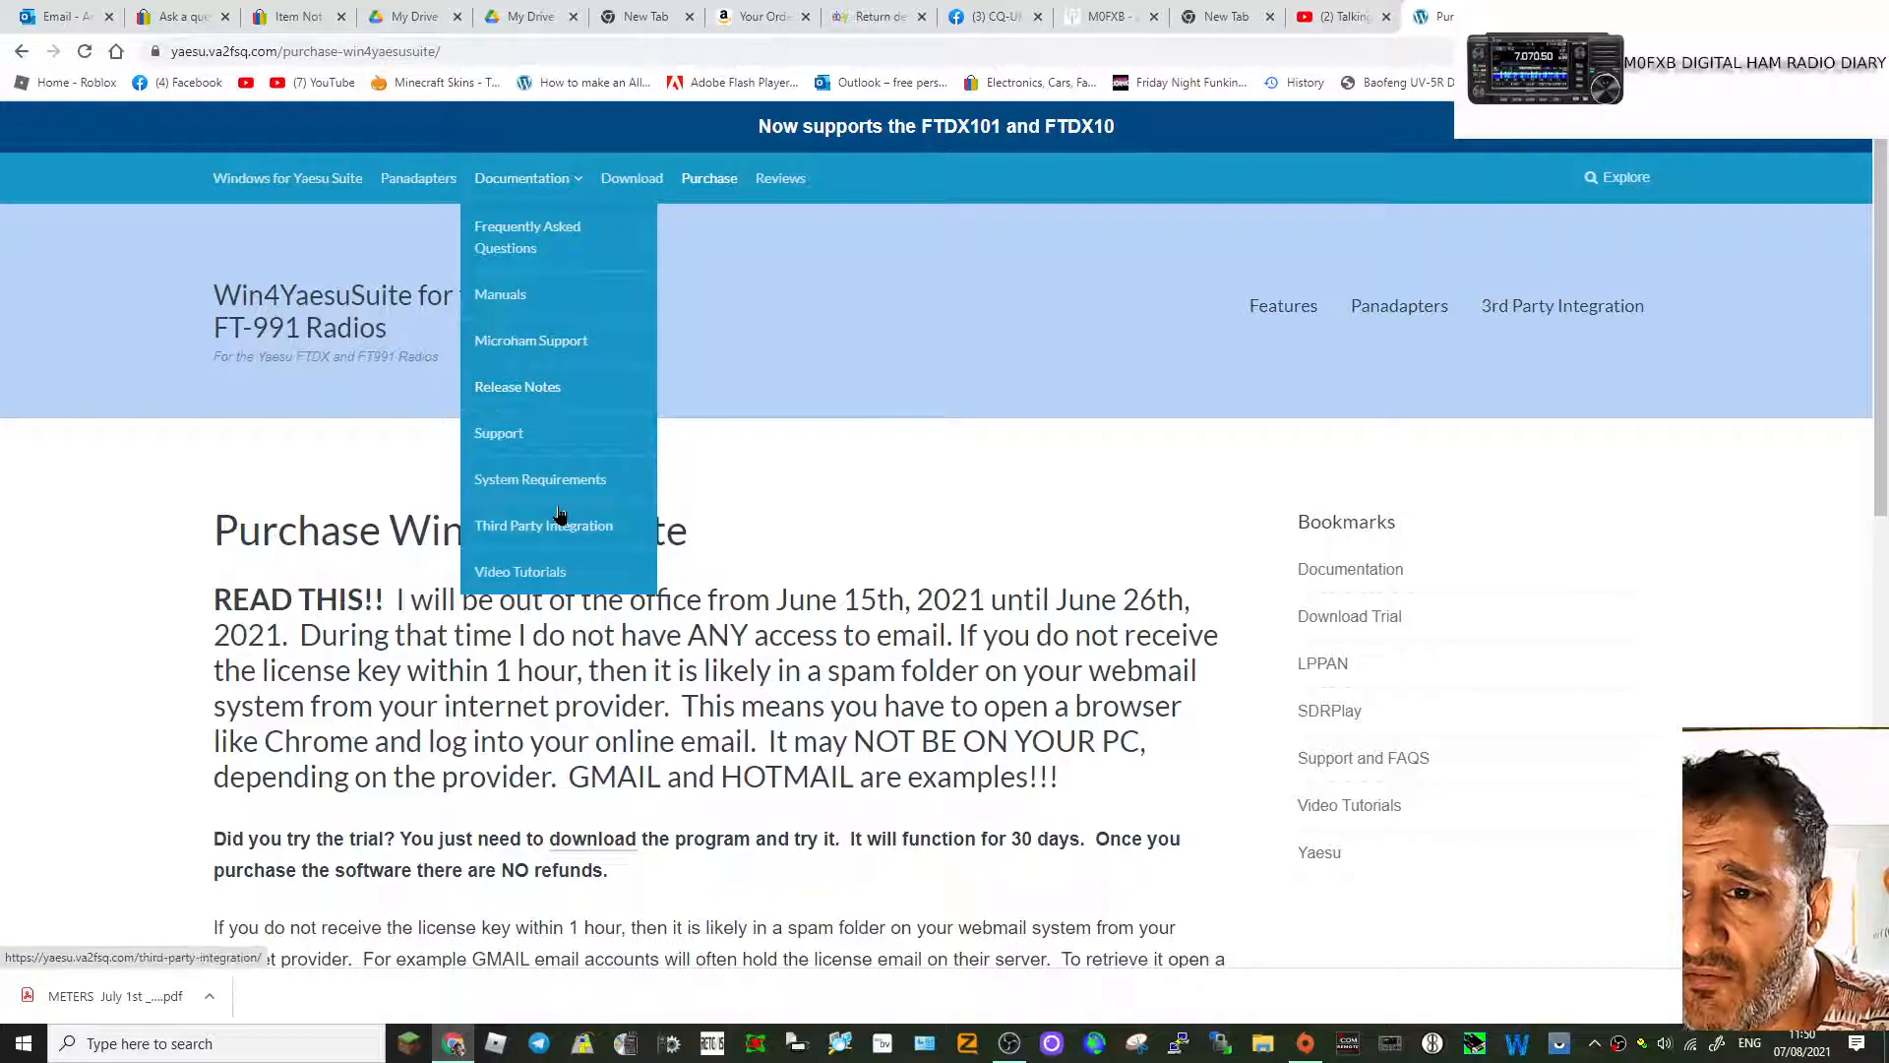
click(778, 178)
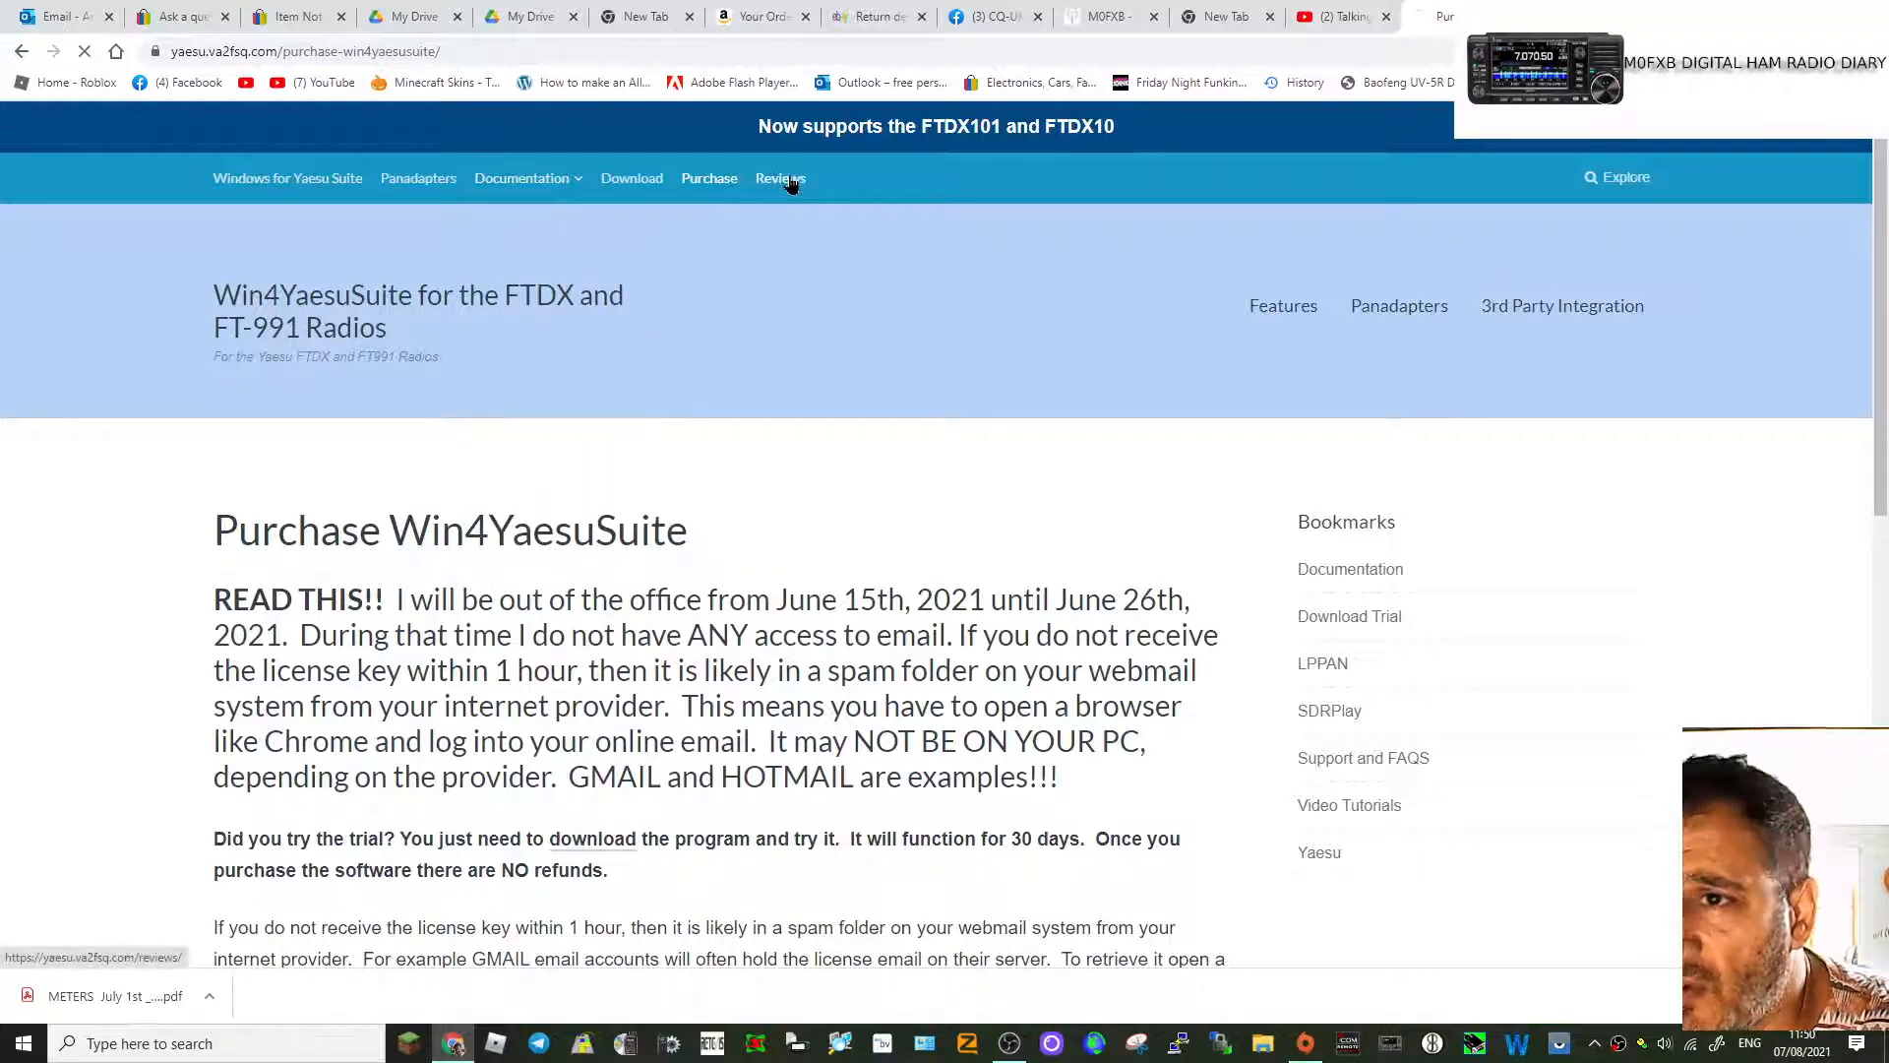
Step: Read eHam.net's Win4K3 Suite reviews, averaging 4.7 from 21 reviews
click(775, 177)
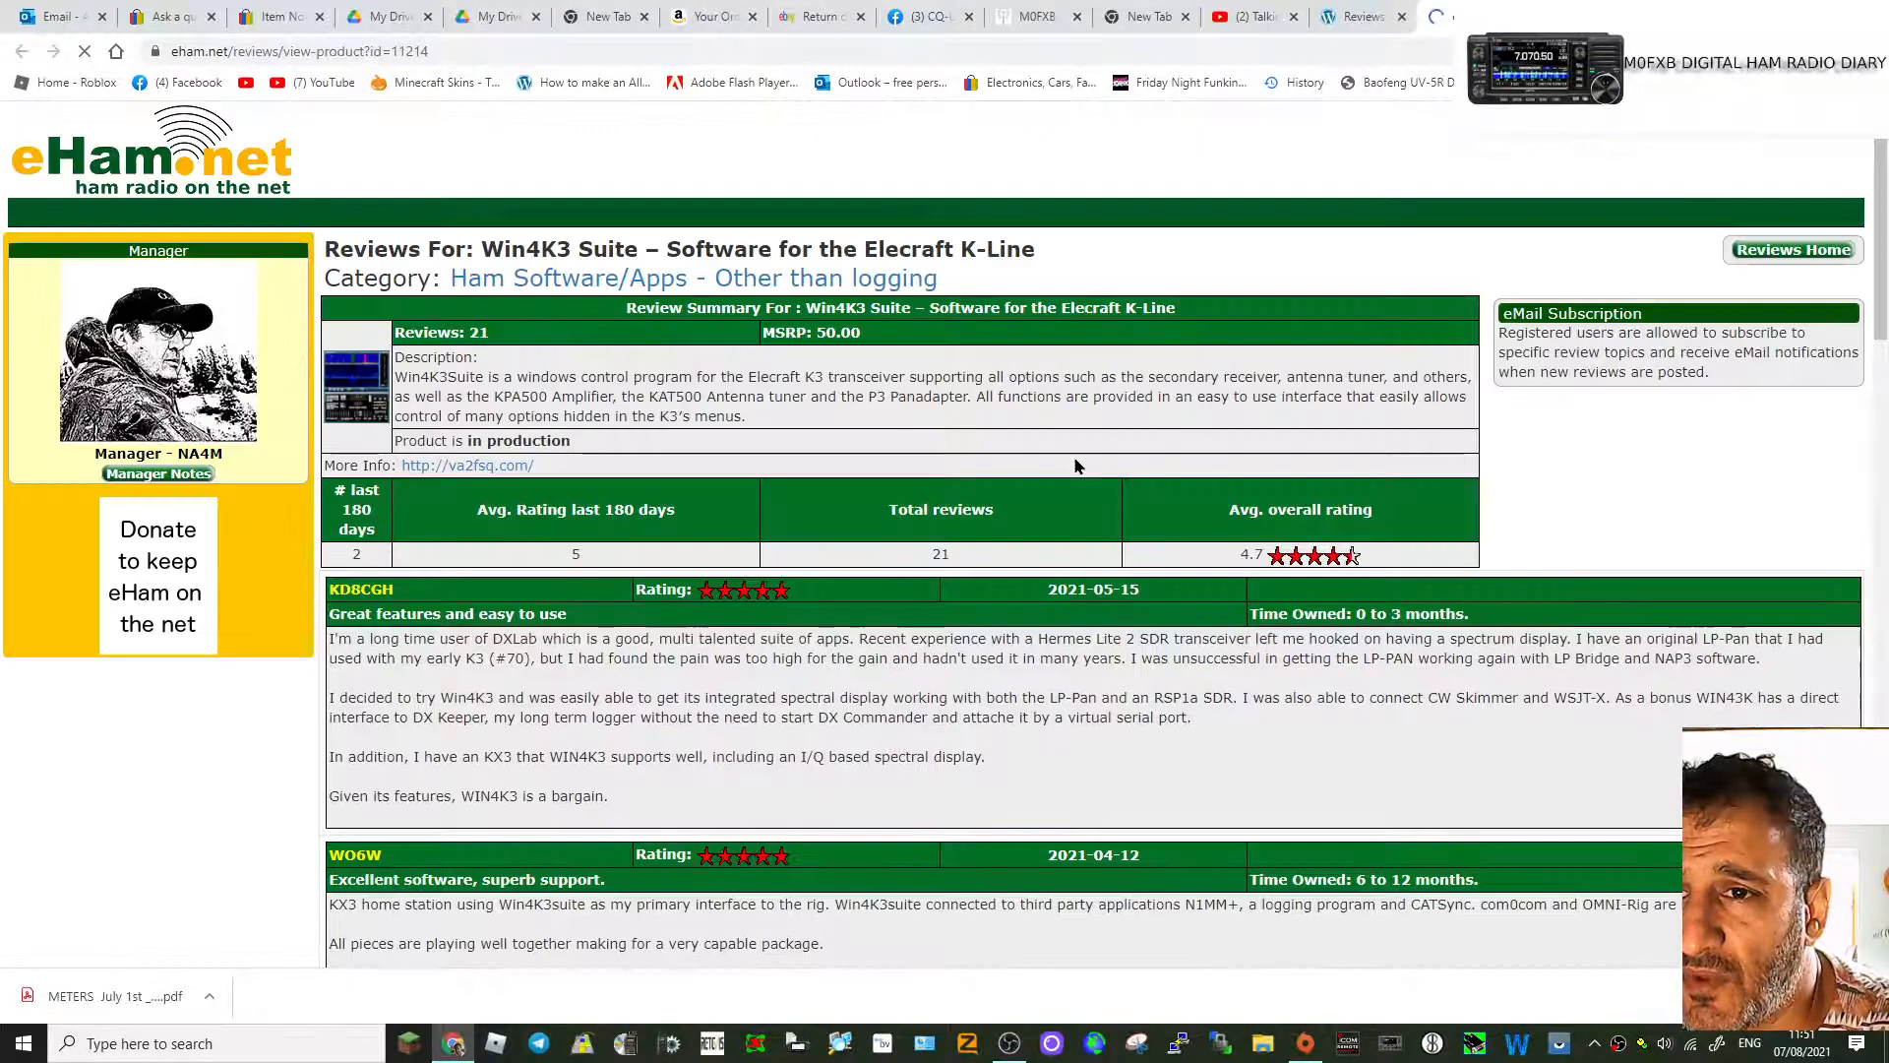
scroll(down, 3)
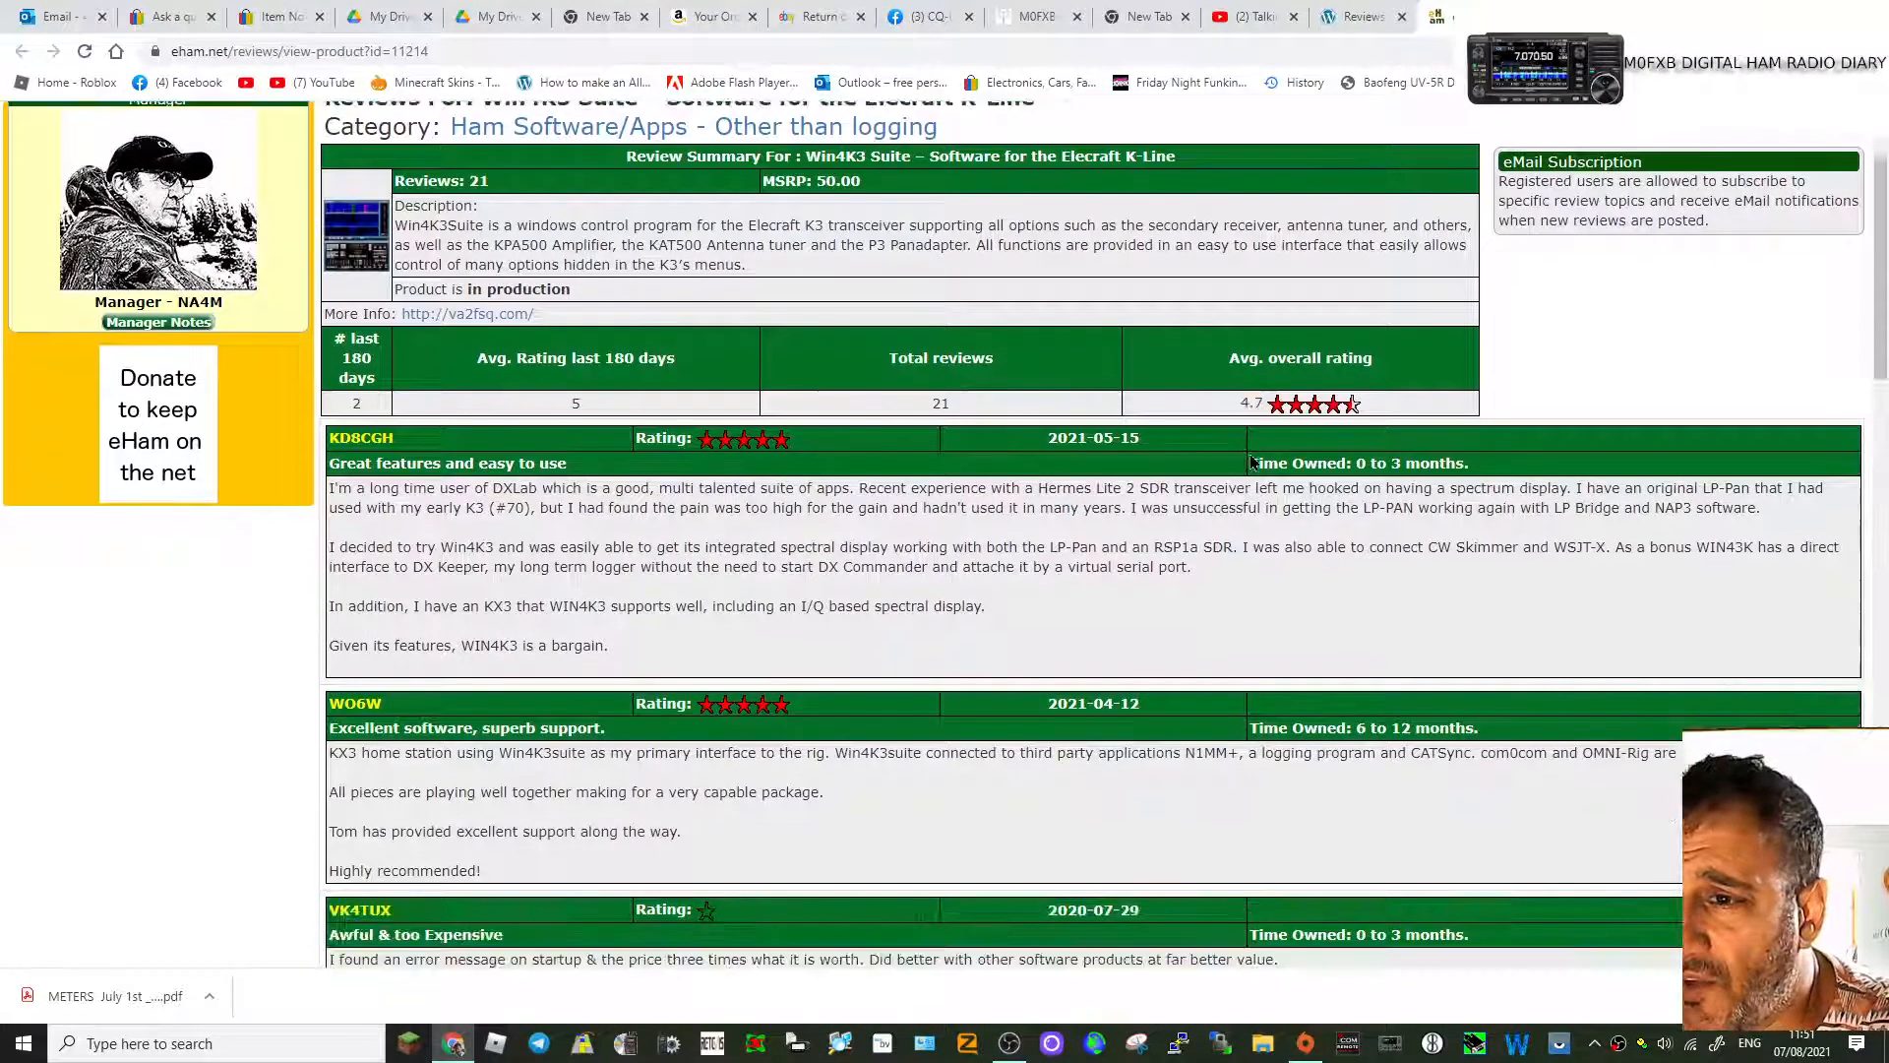
scroll(down, 3)
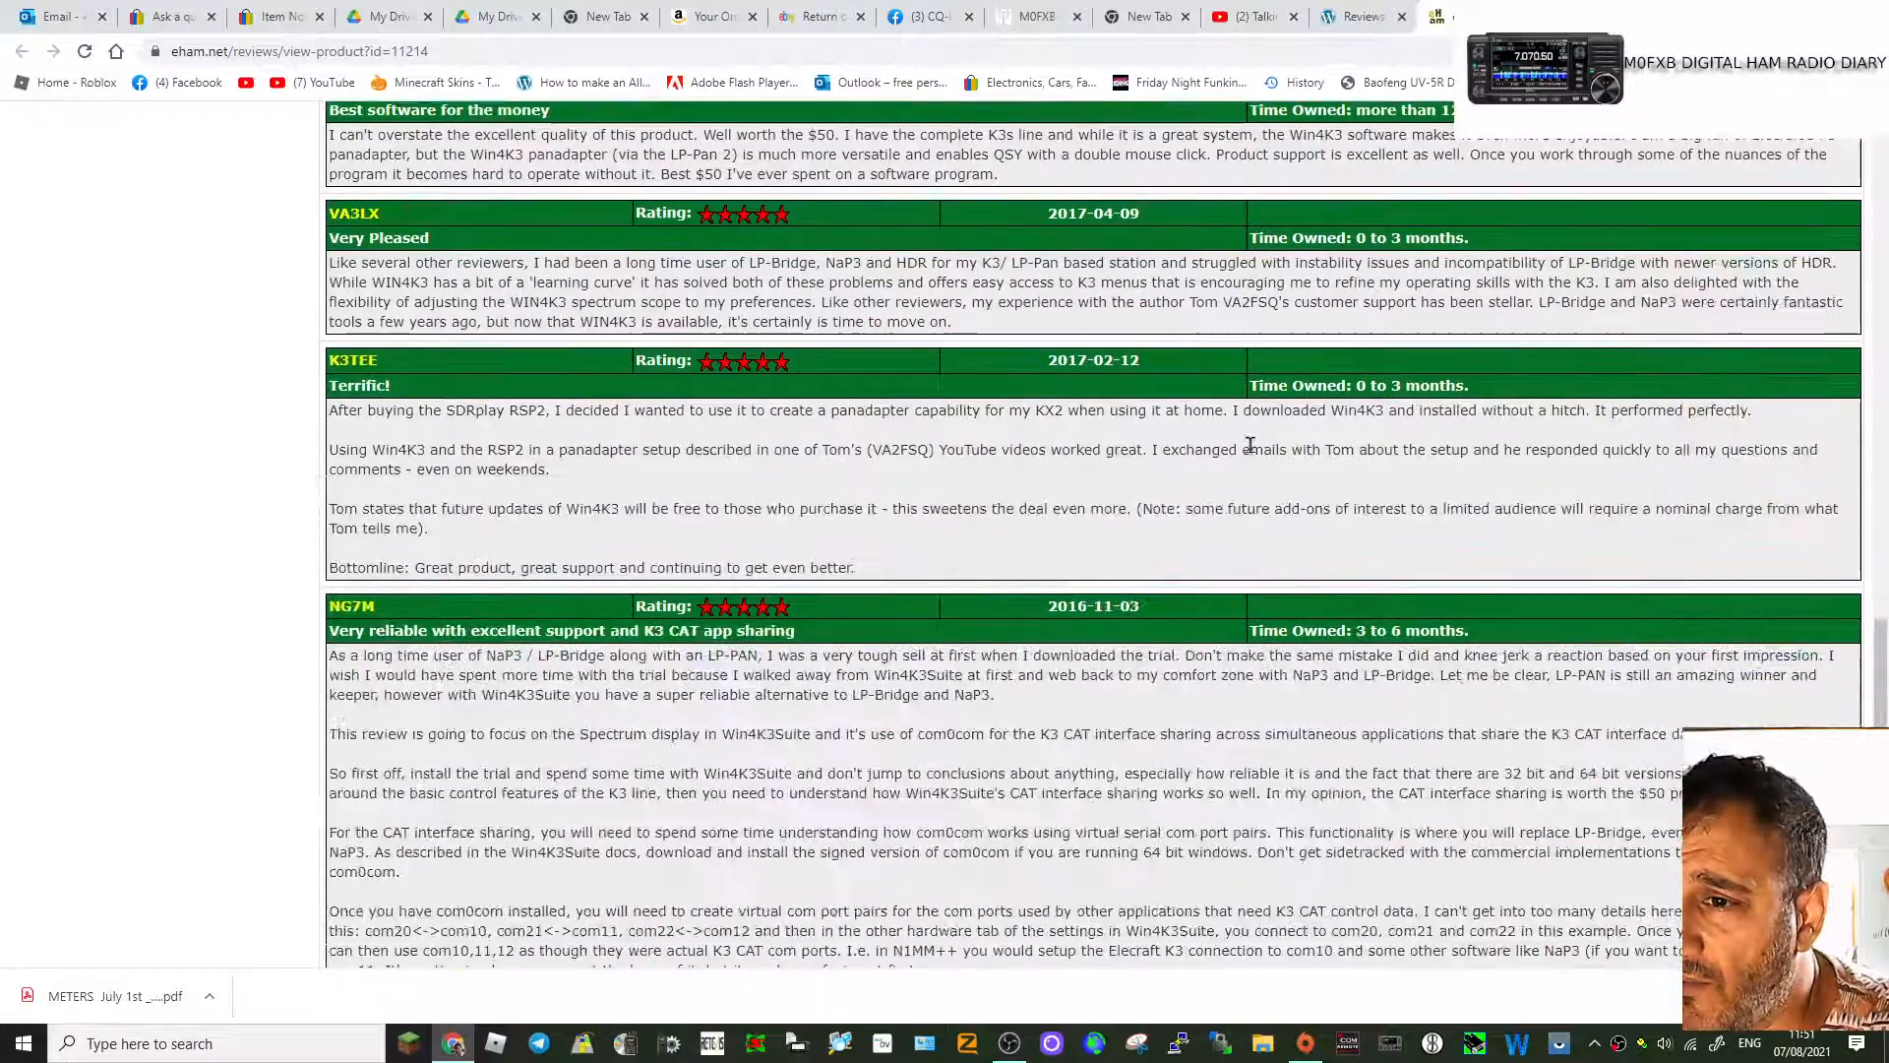
scroll(up, 3)
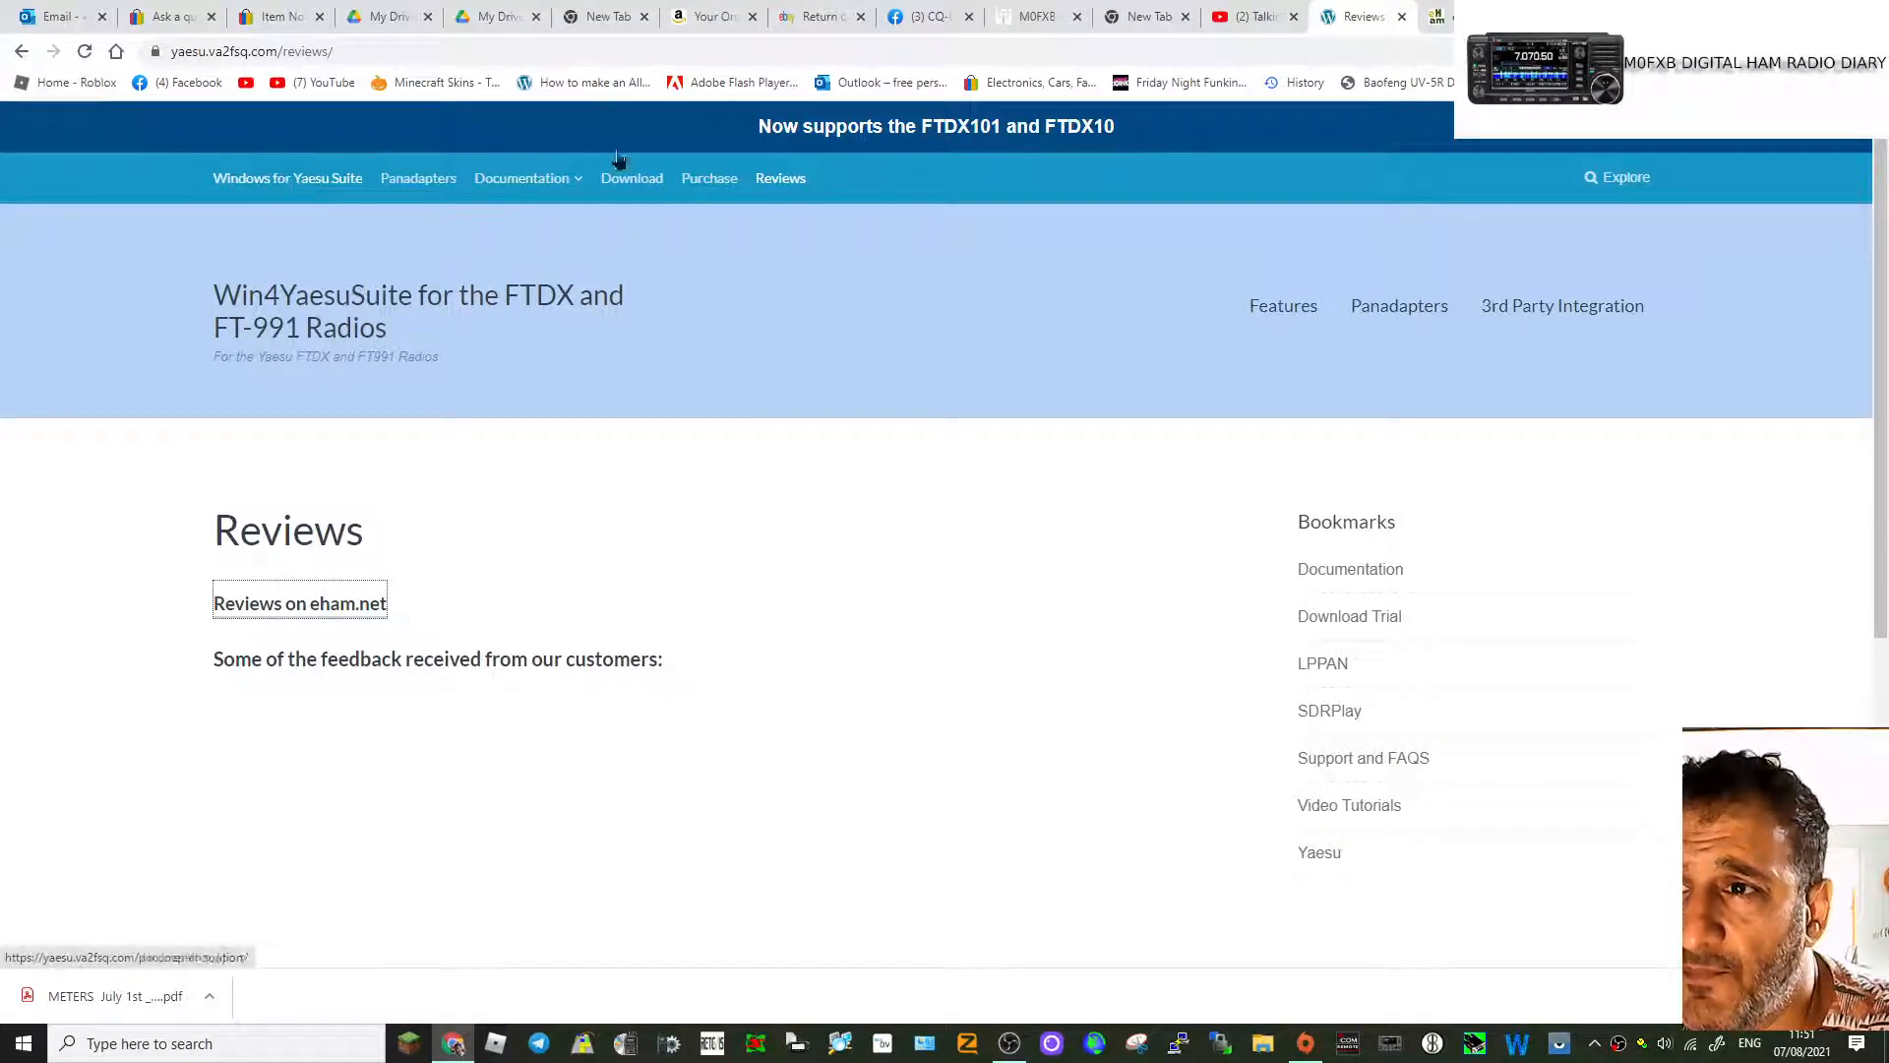
Step: Scroll the Windows for Yaesu Suite features down to the panadapter and Third Party Support sections
click(287, 177)
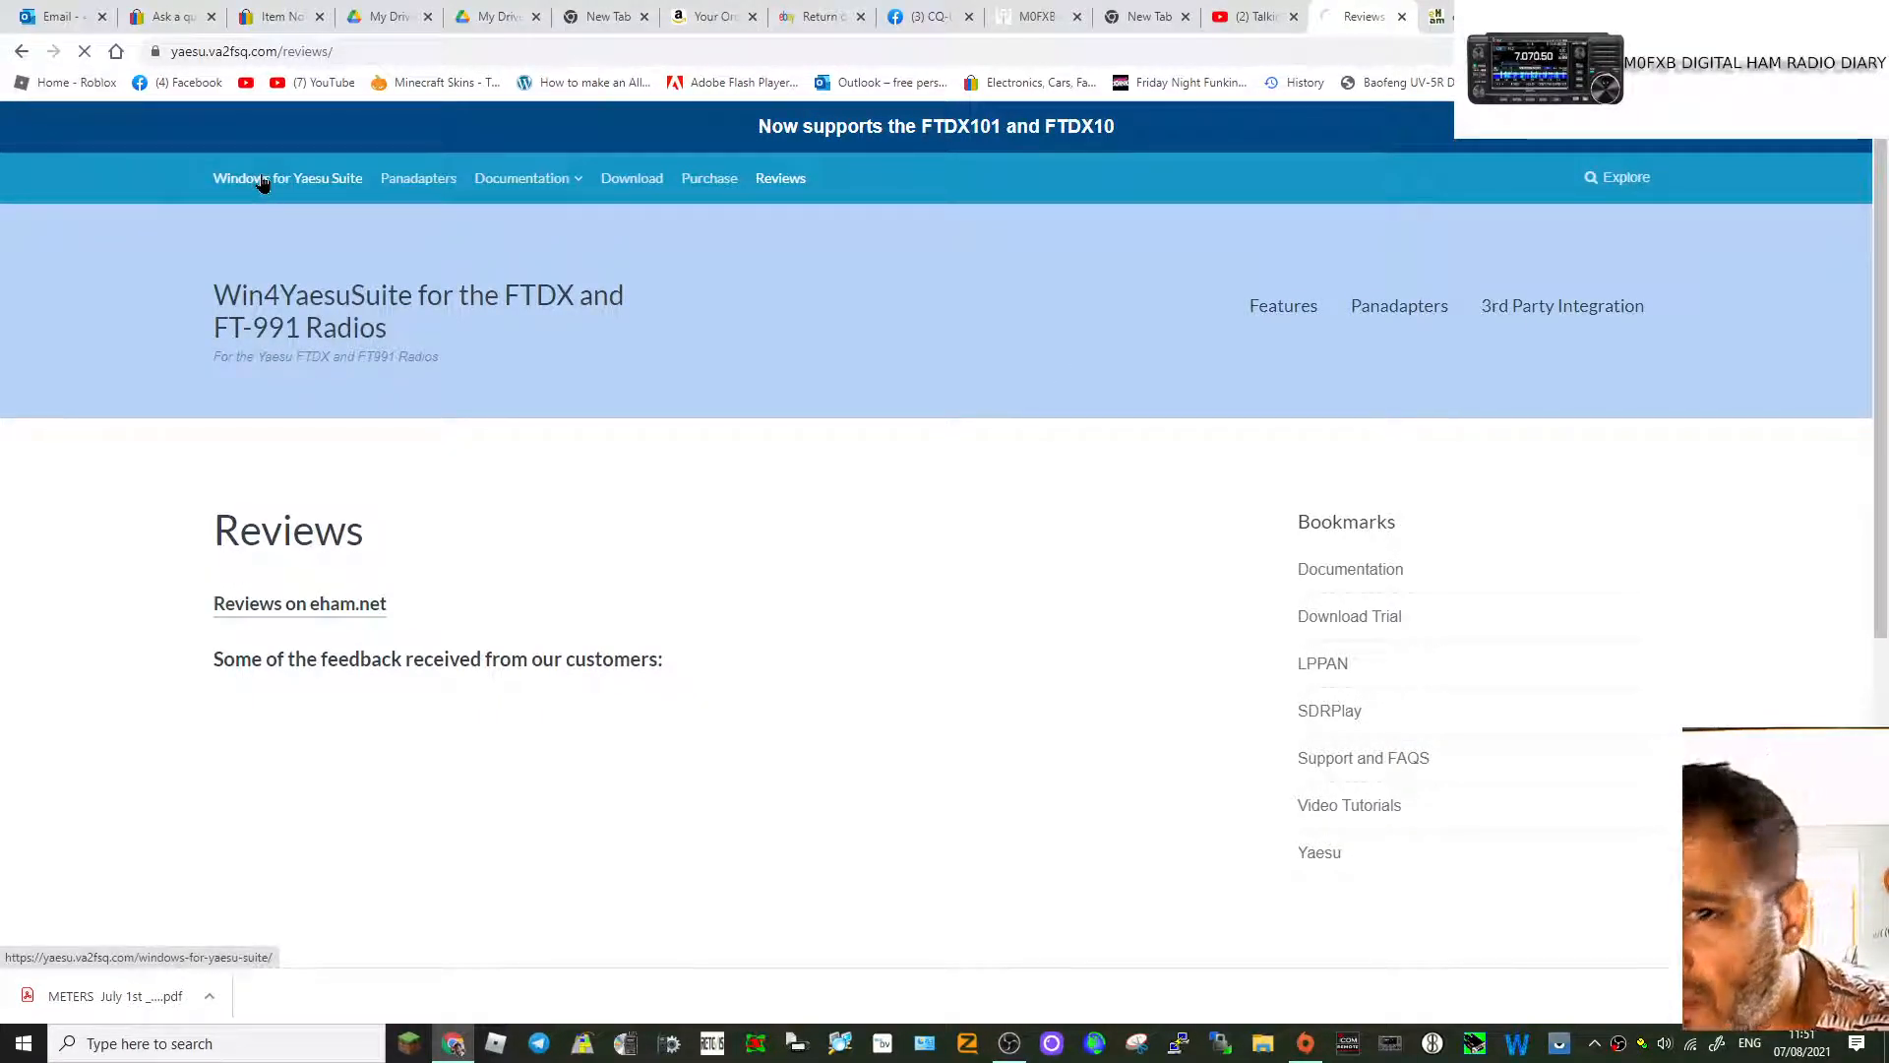
click(287, 177)
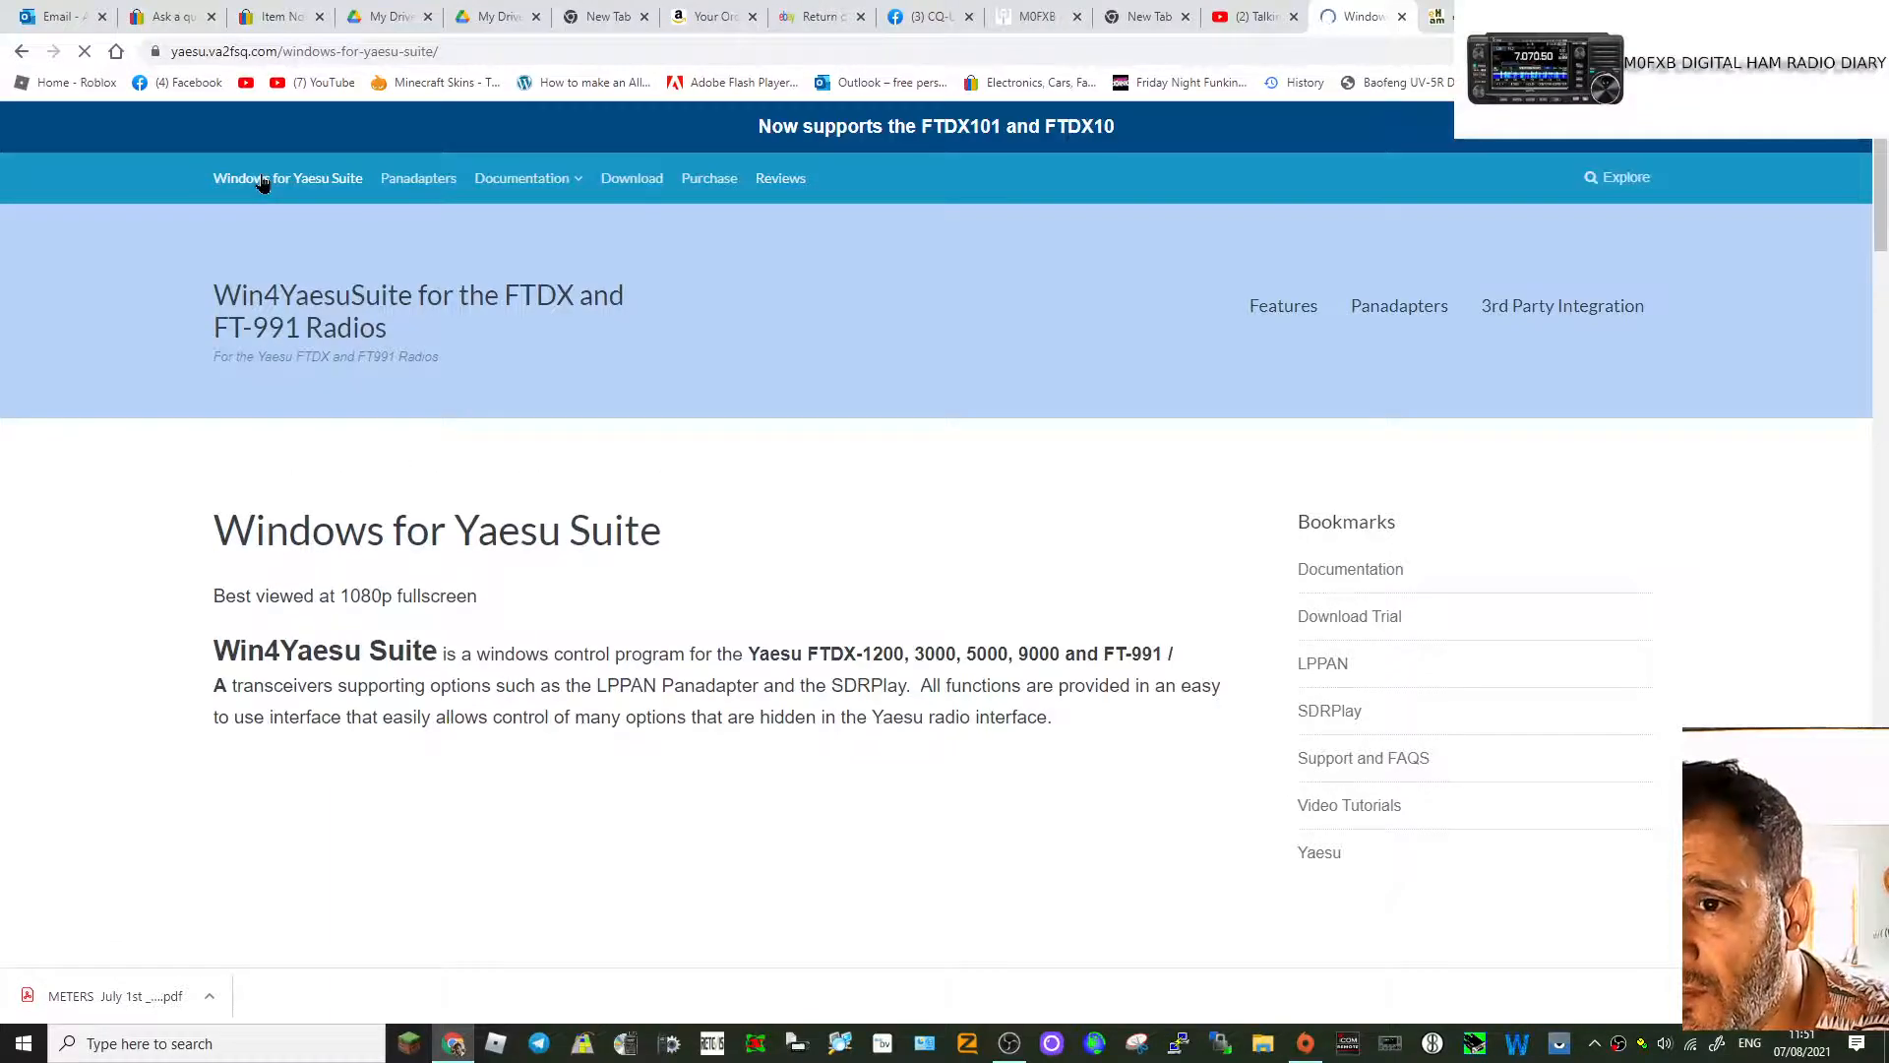
scroll(down, 3)
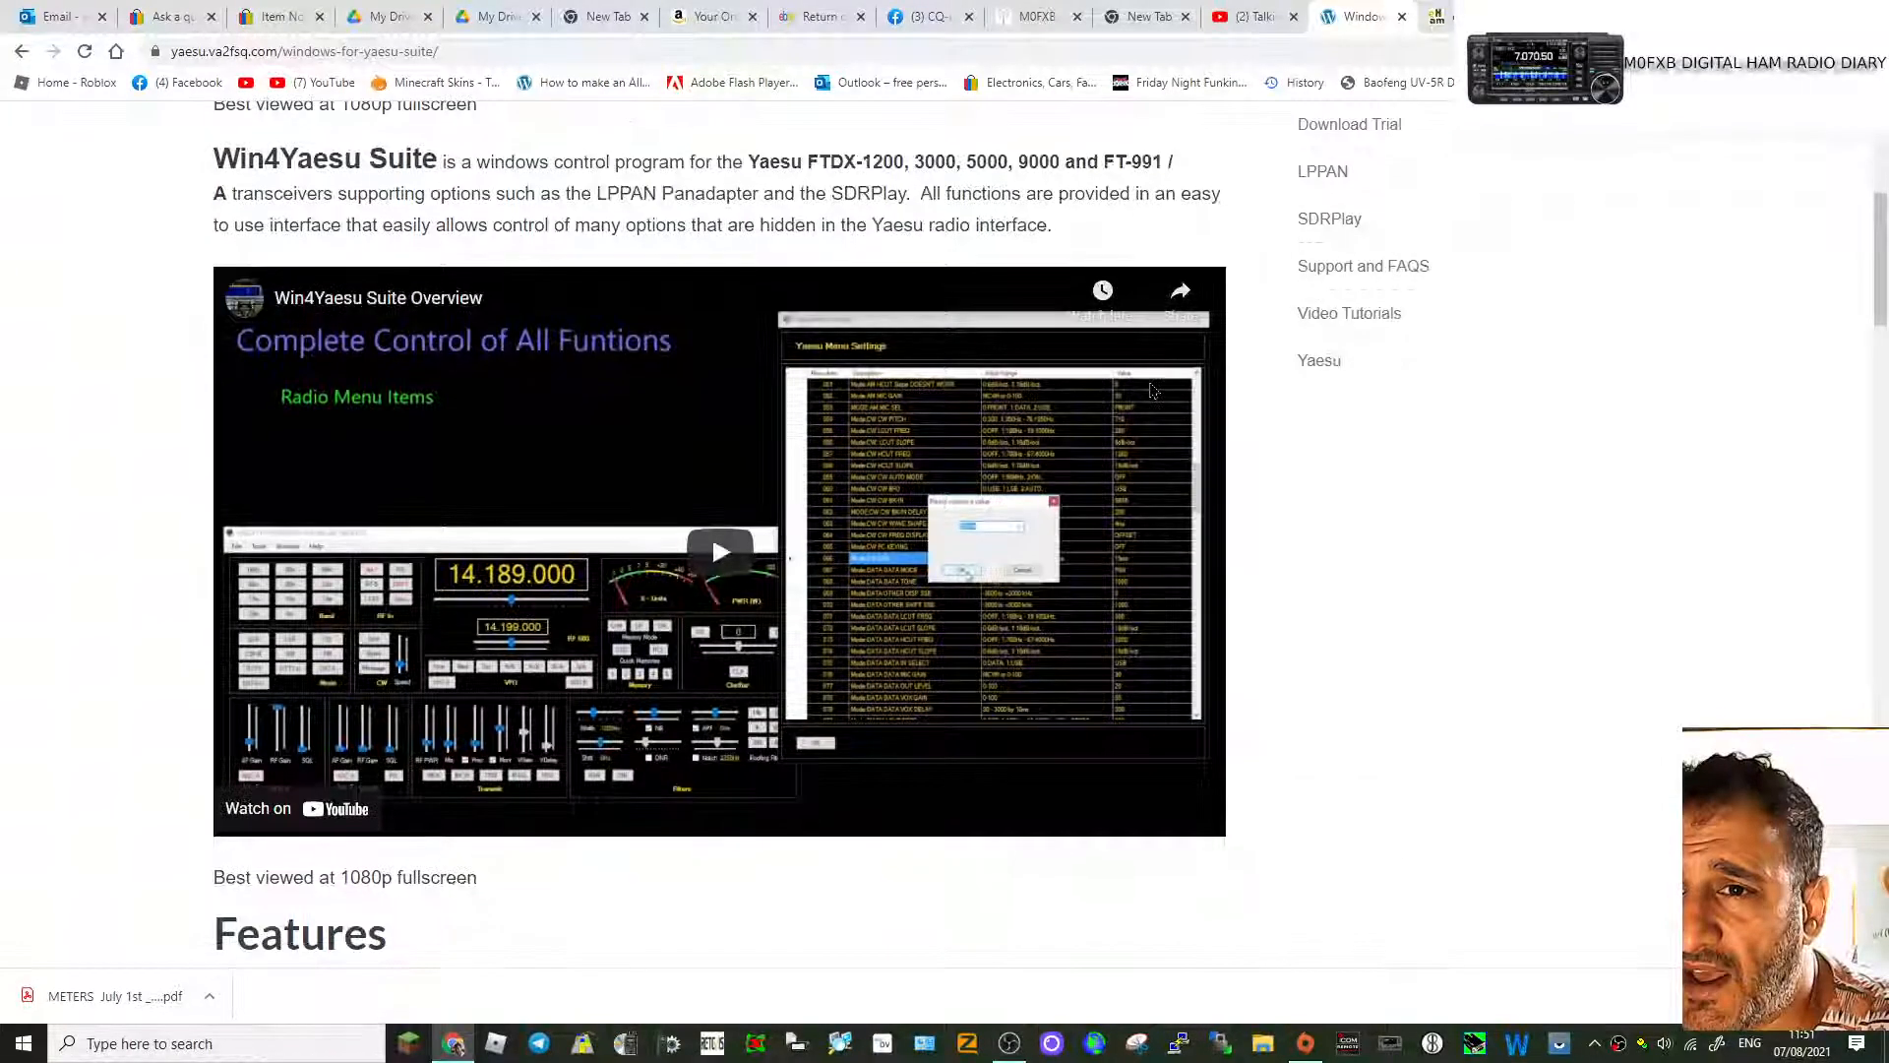
scroll(down, 3)
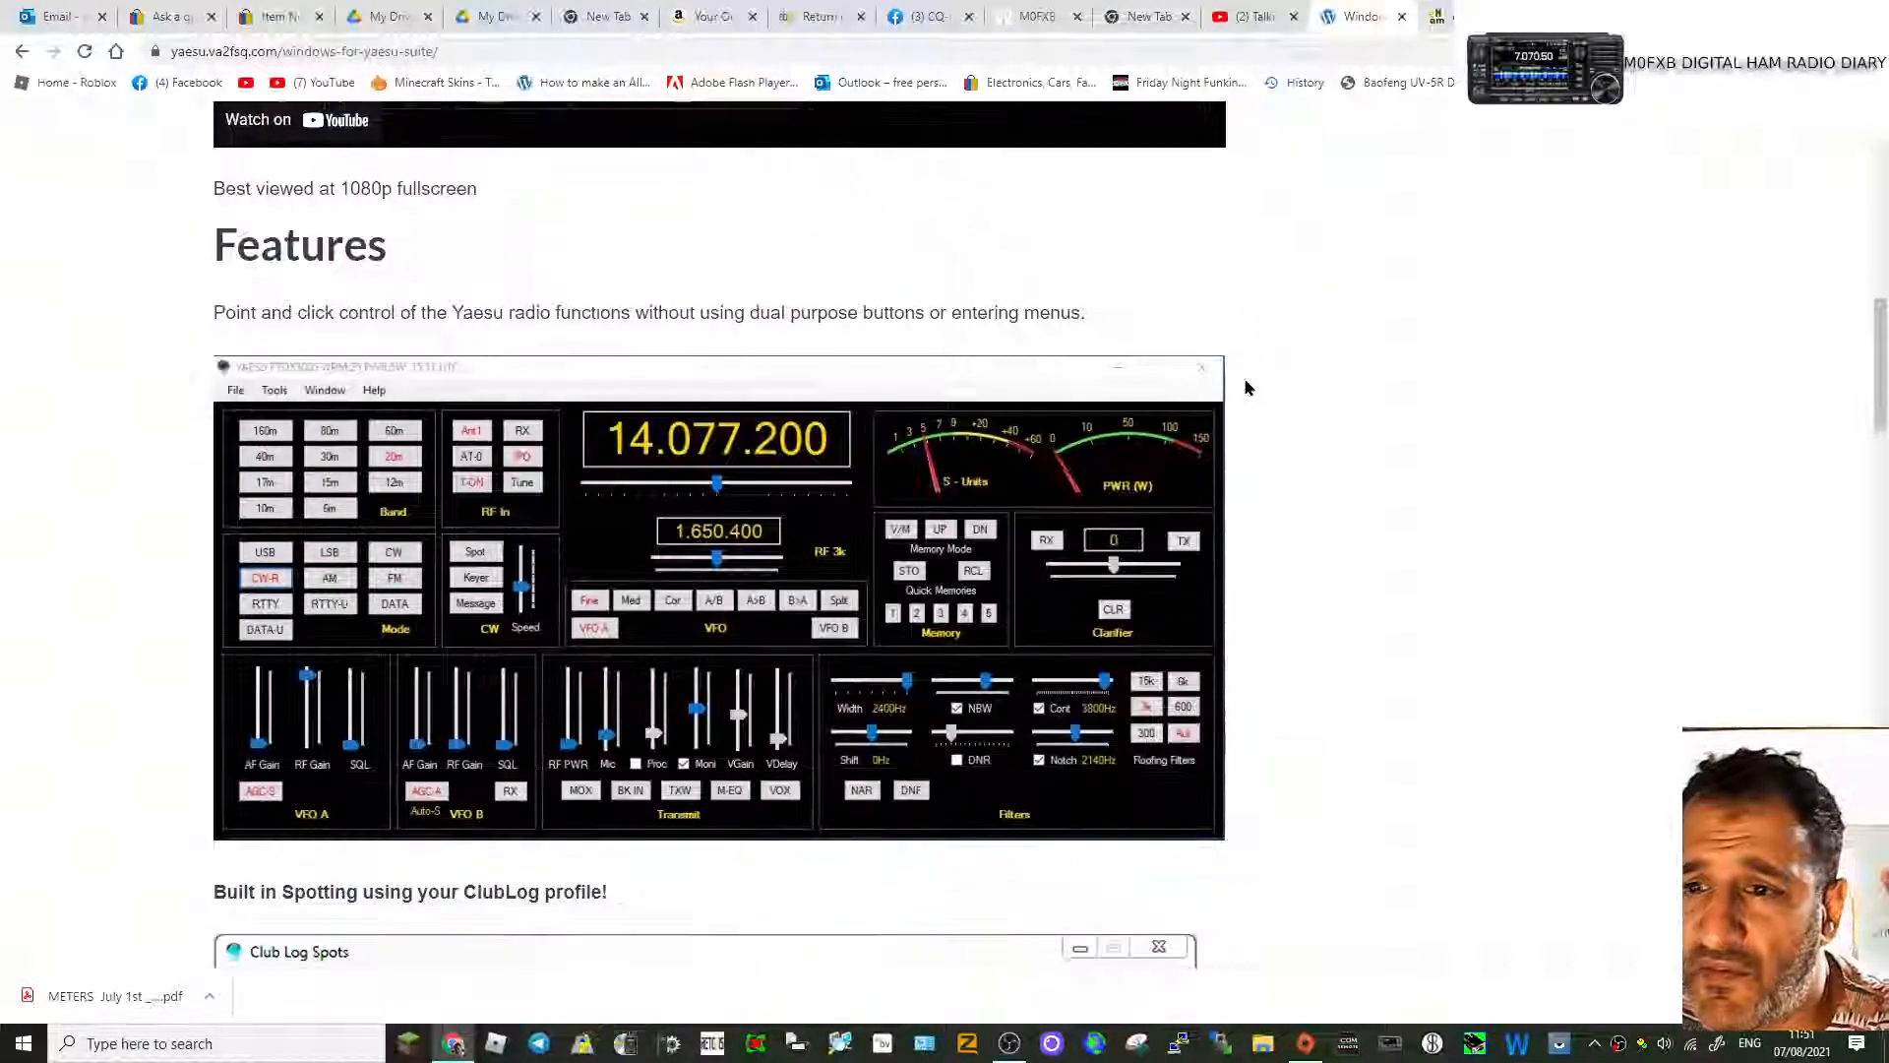
scroll(down, 3)
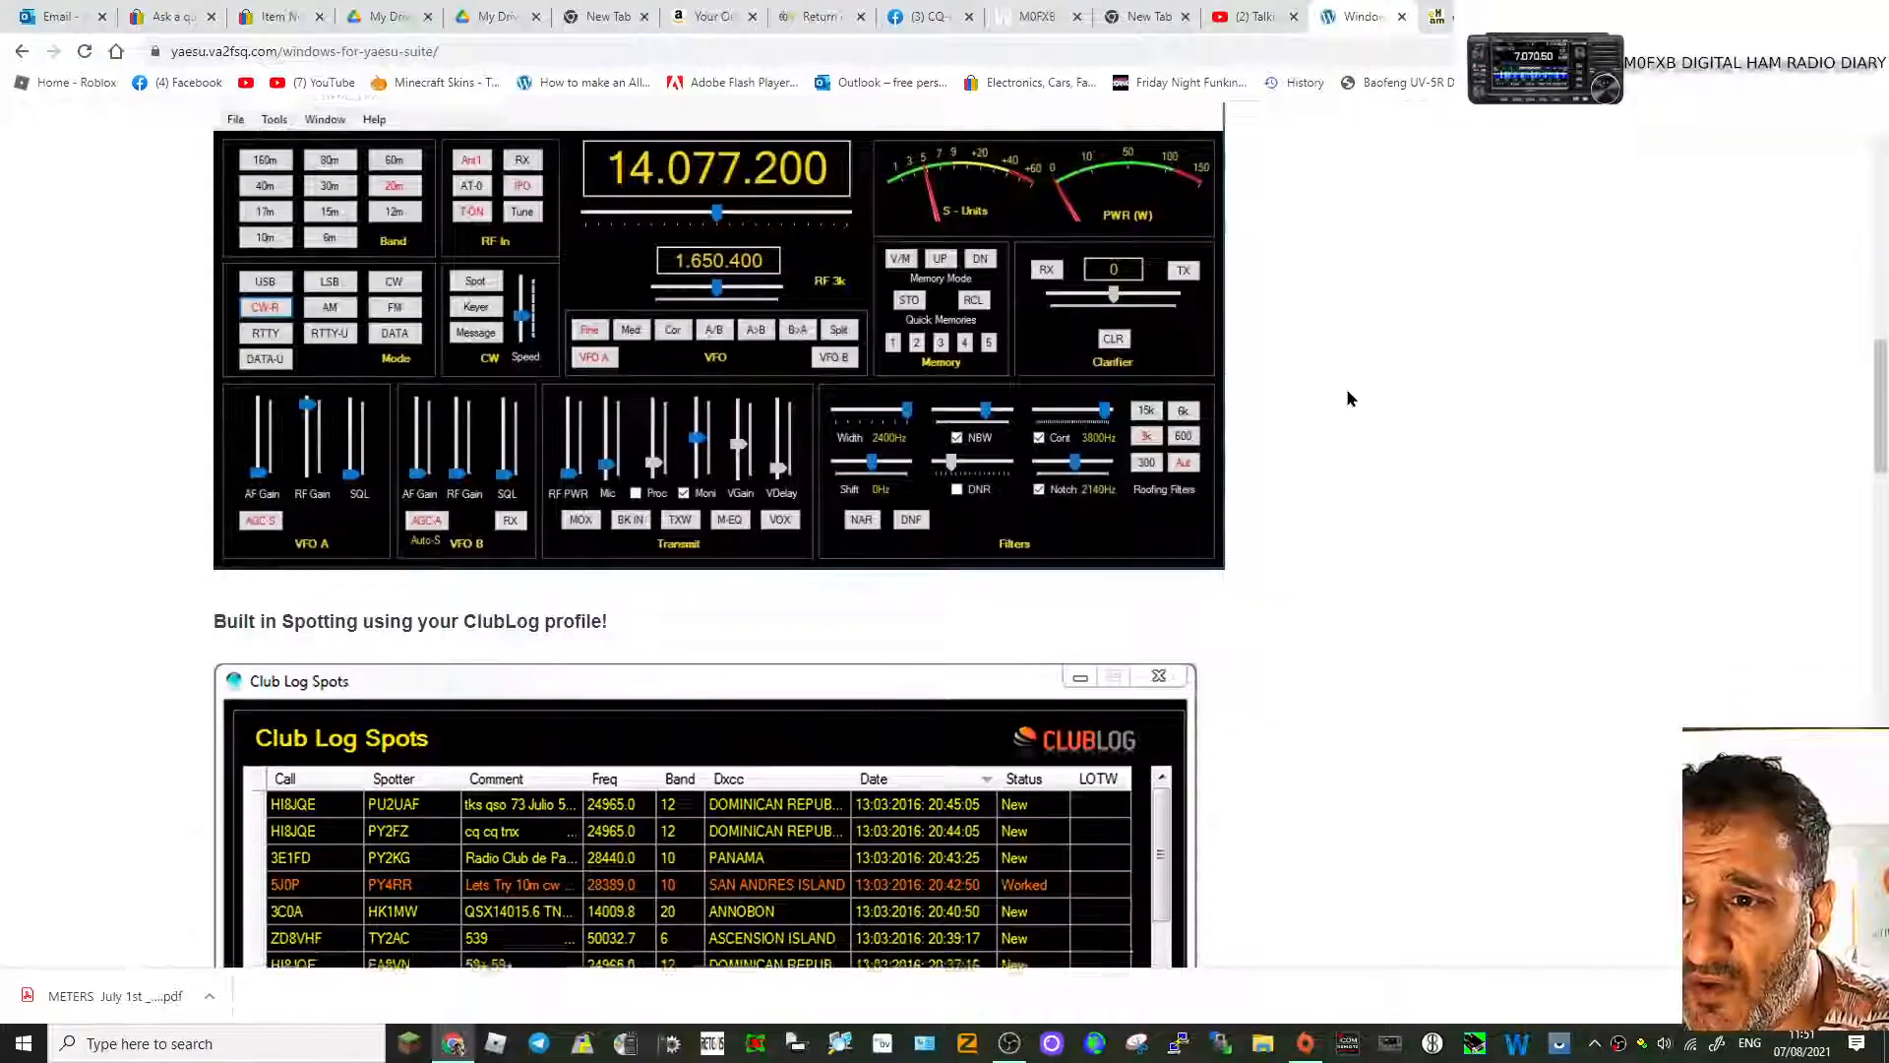
scroll(down, 3)
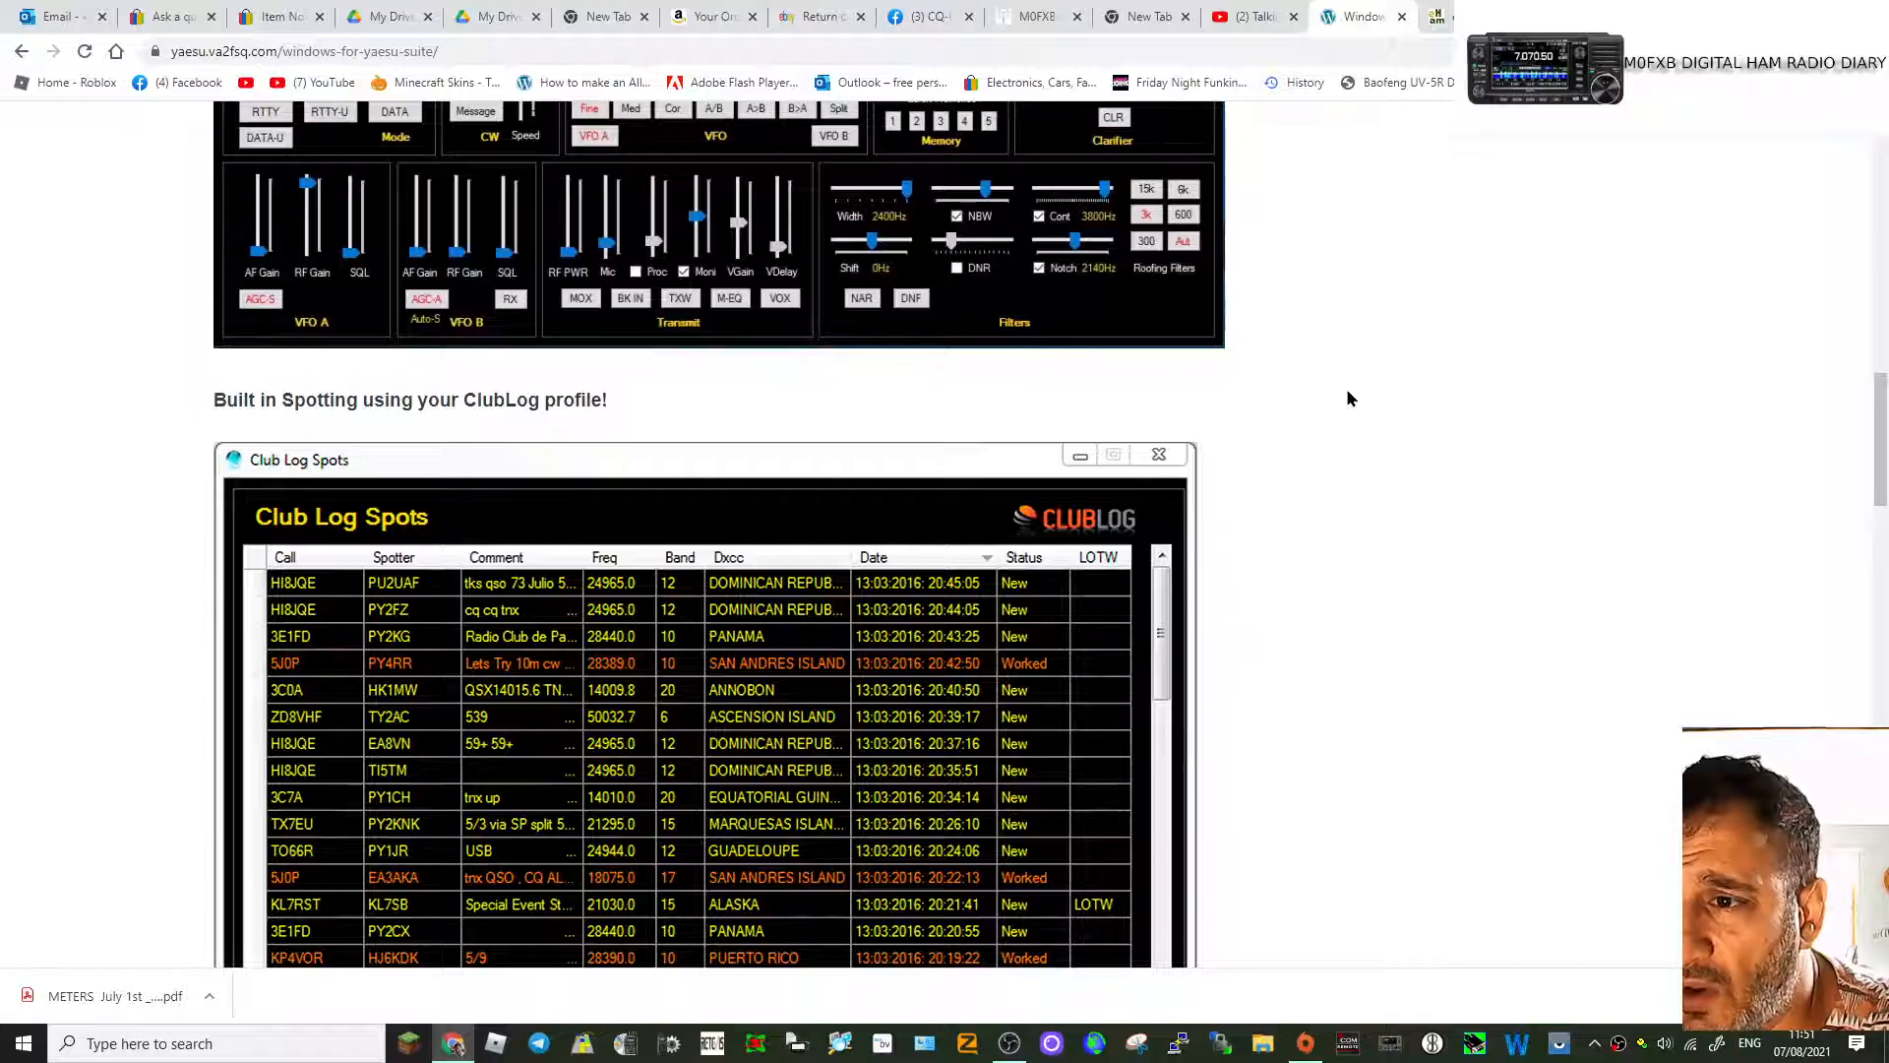
scroll(up, 3)
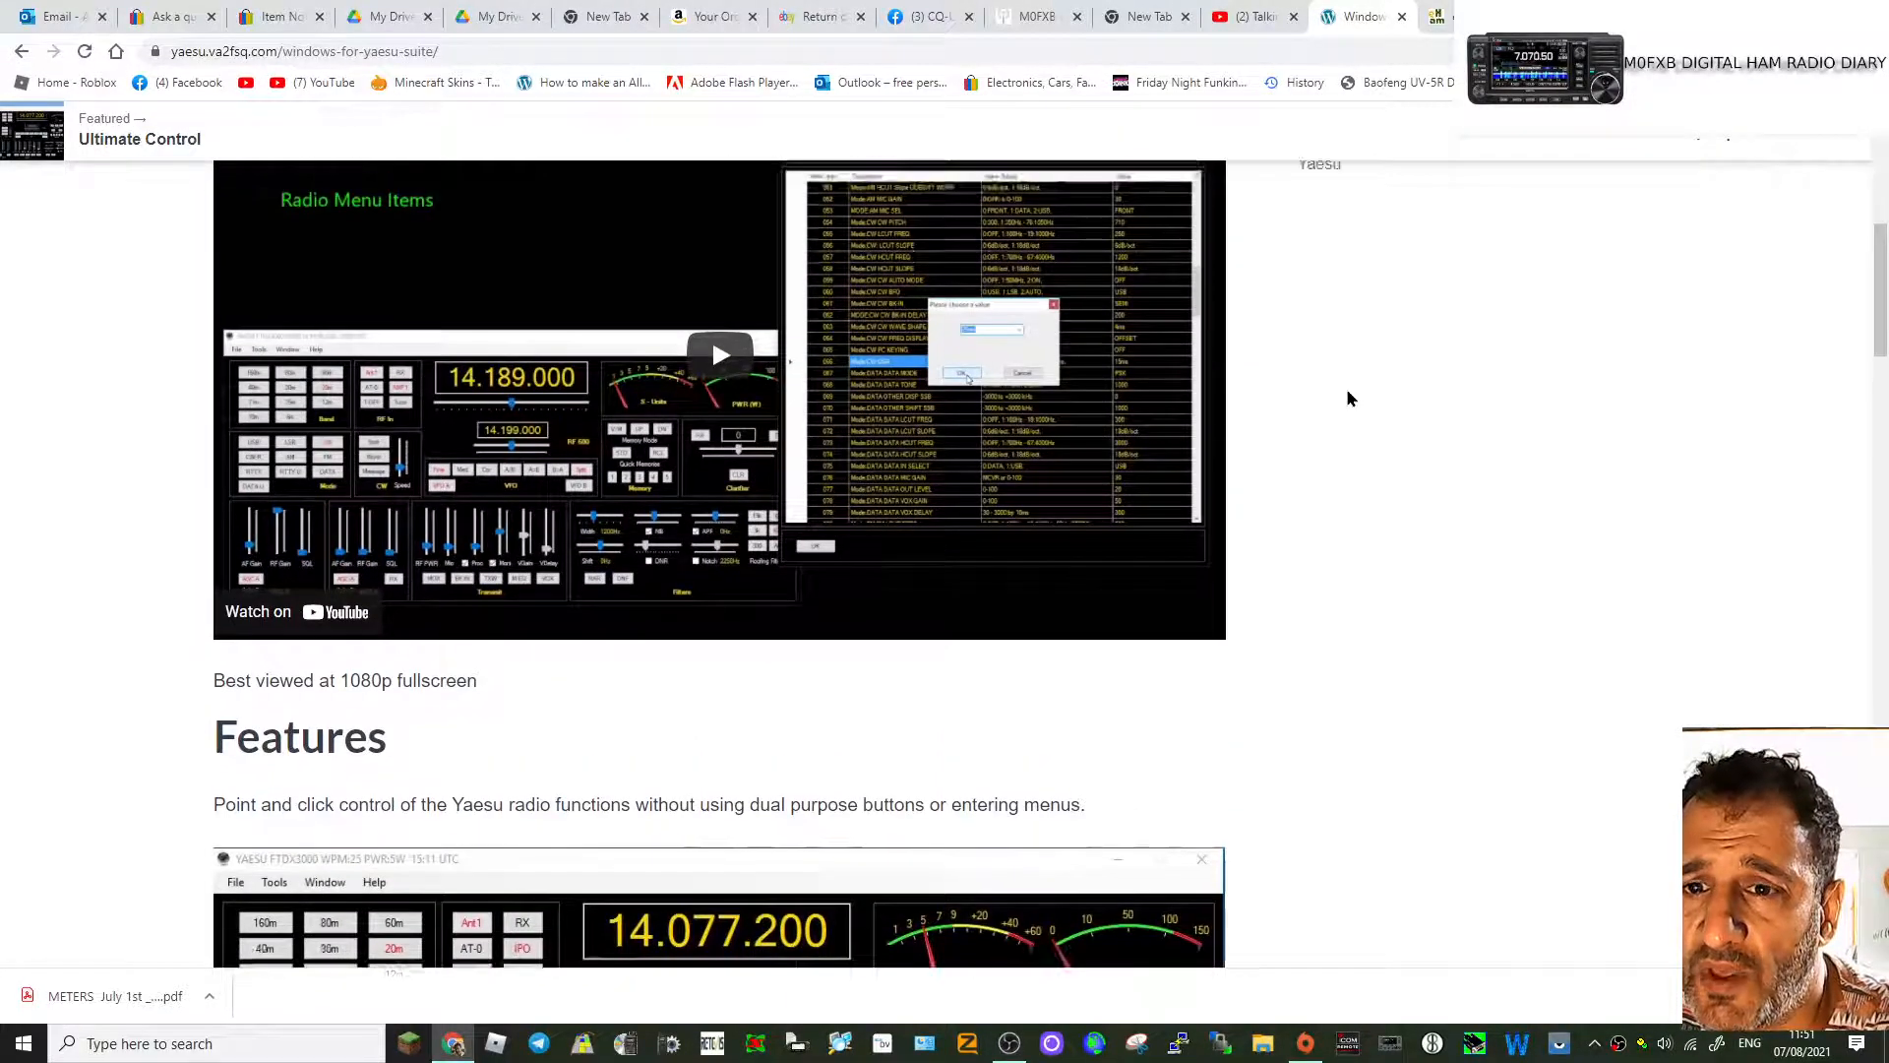
scroll(up, 3)
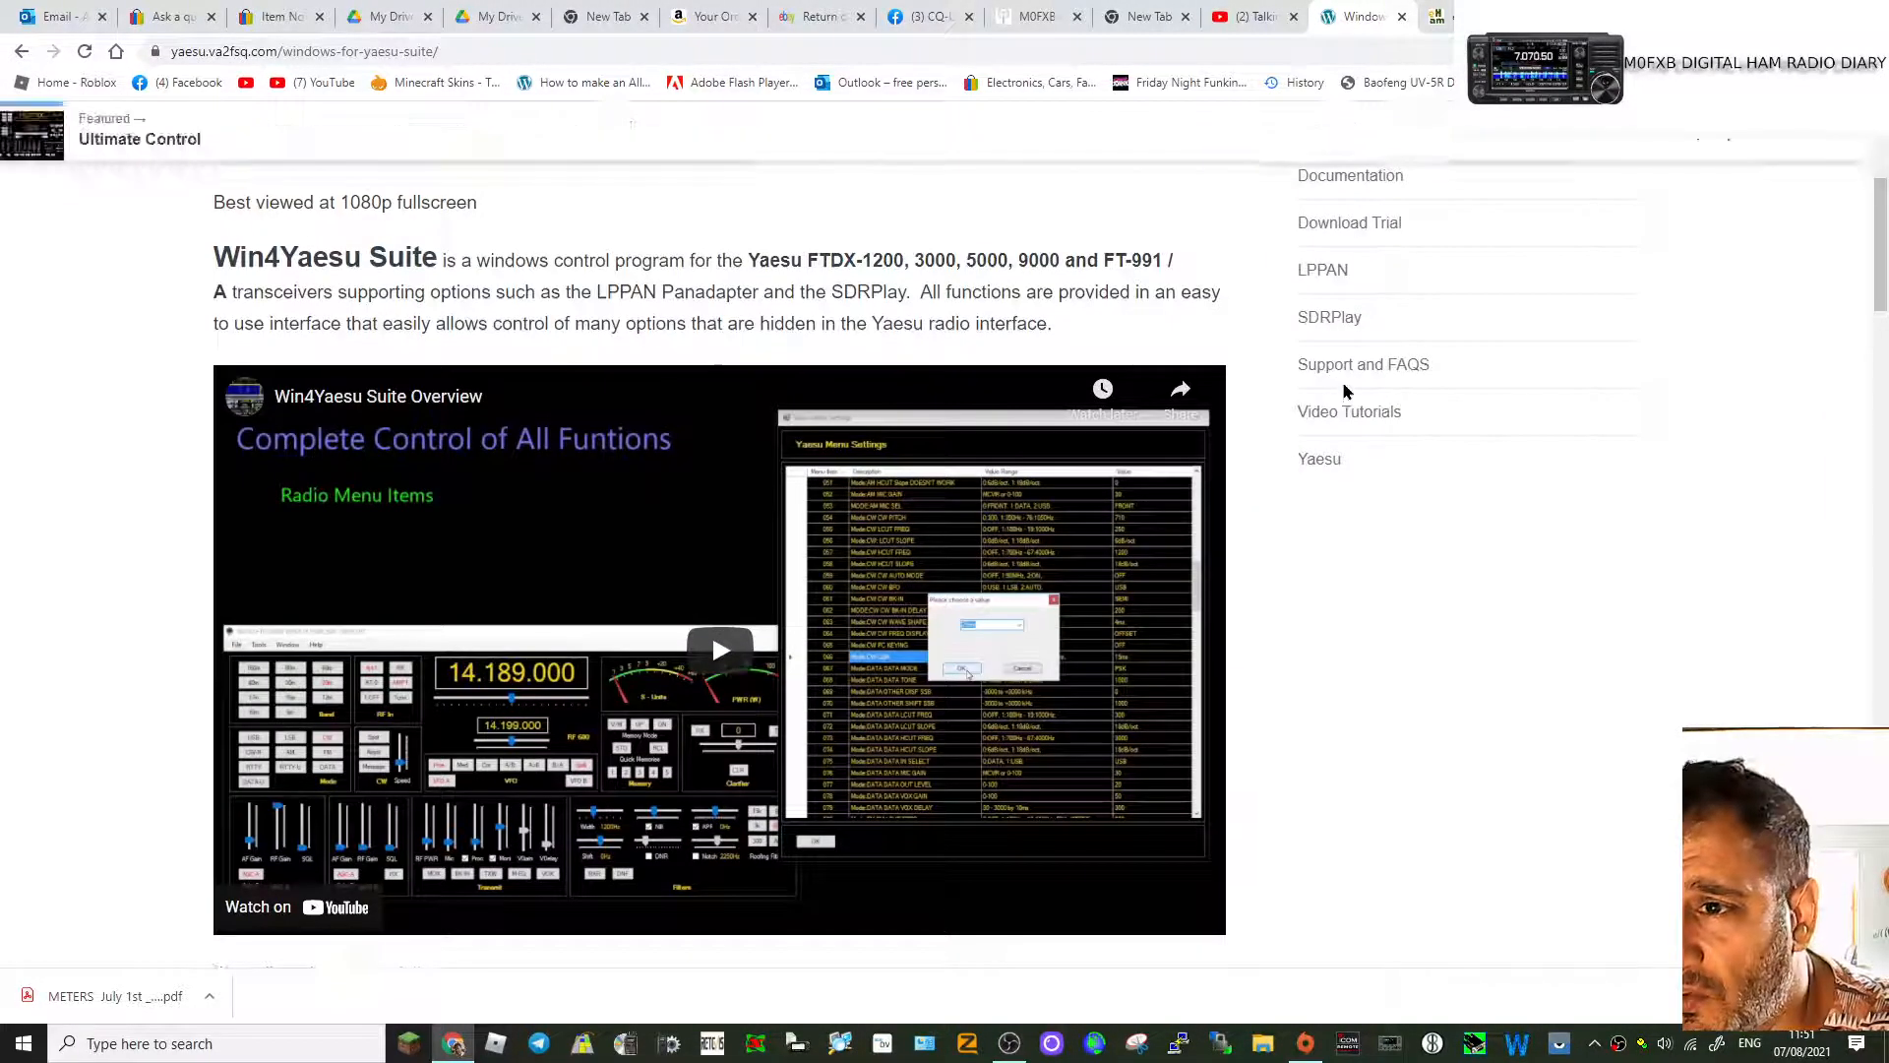
scroll(down, 3)
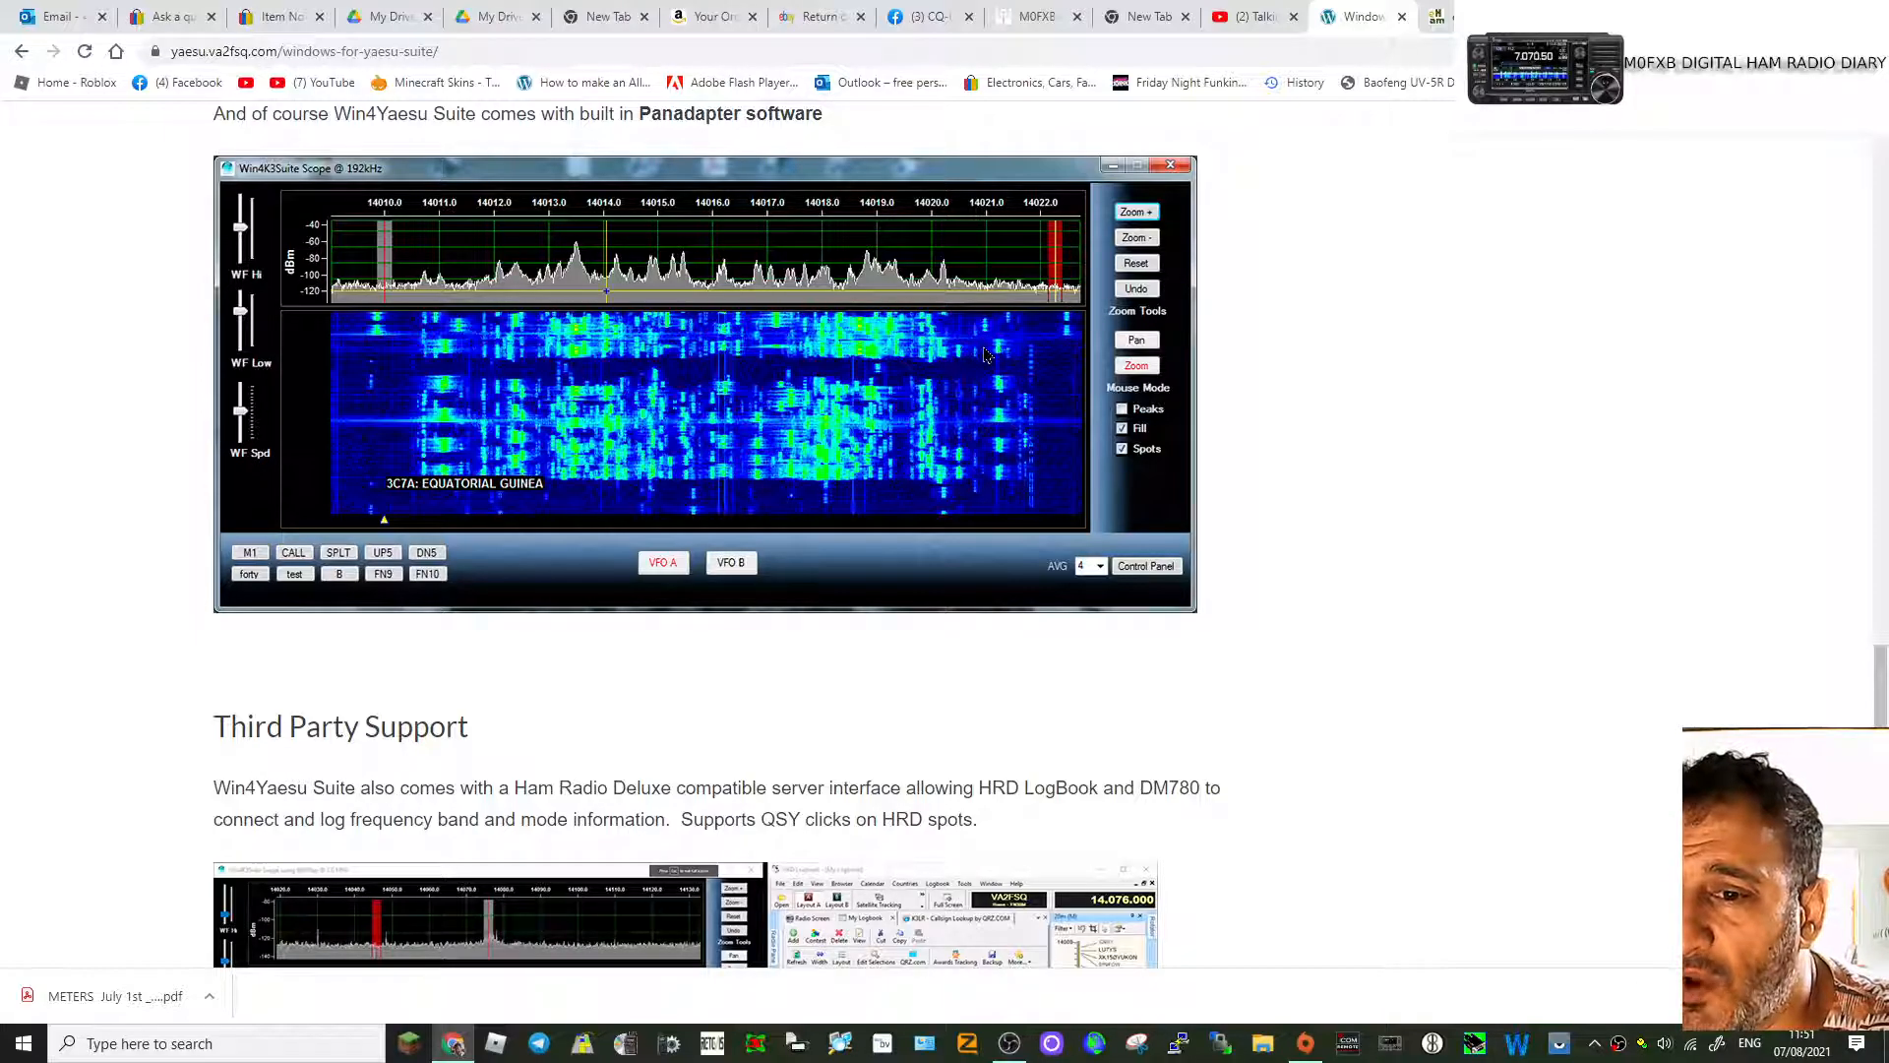
scroll(down, 3)
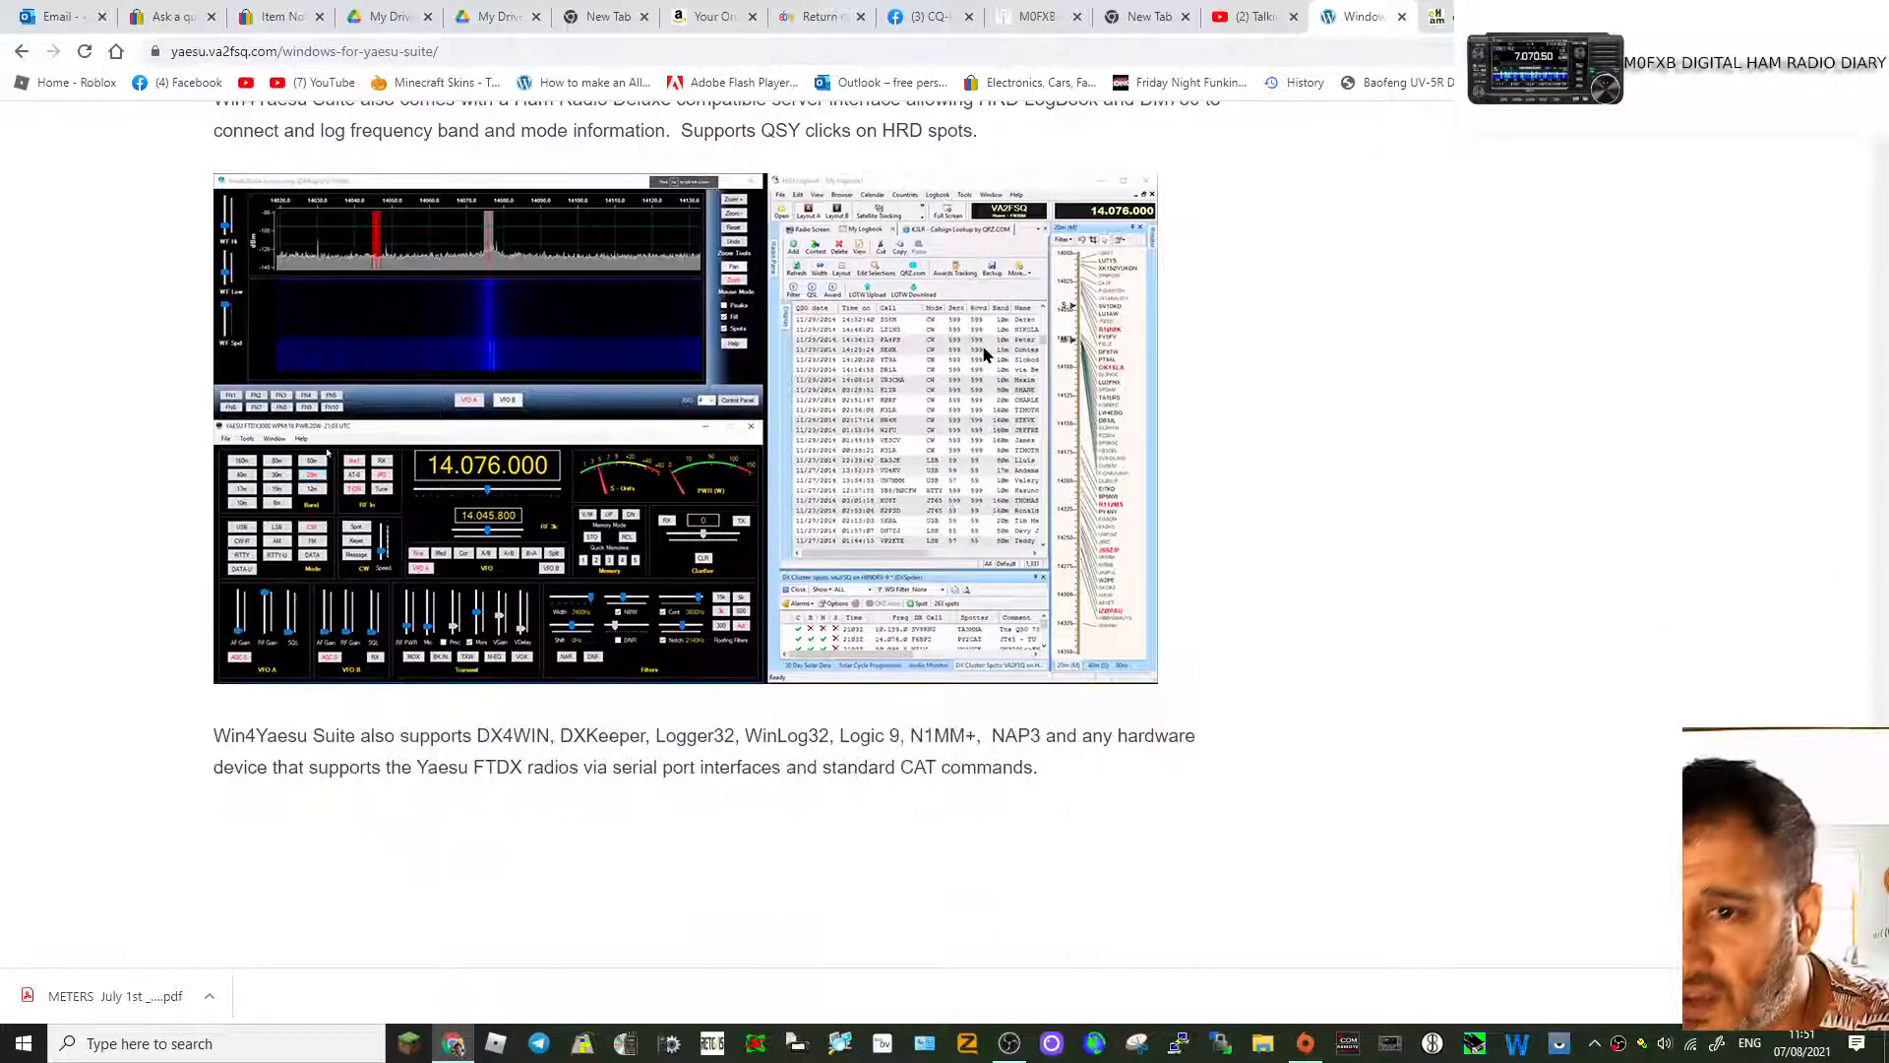
scroll(up, 3)
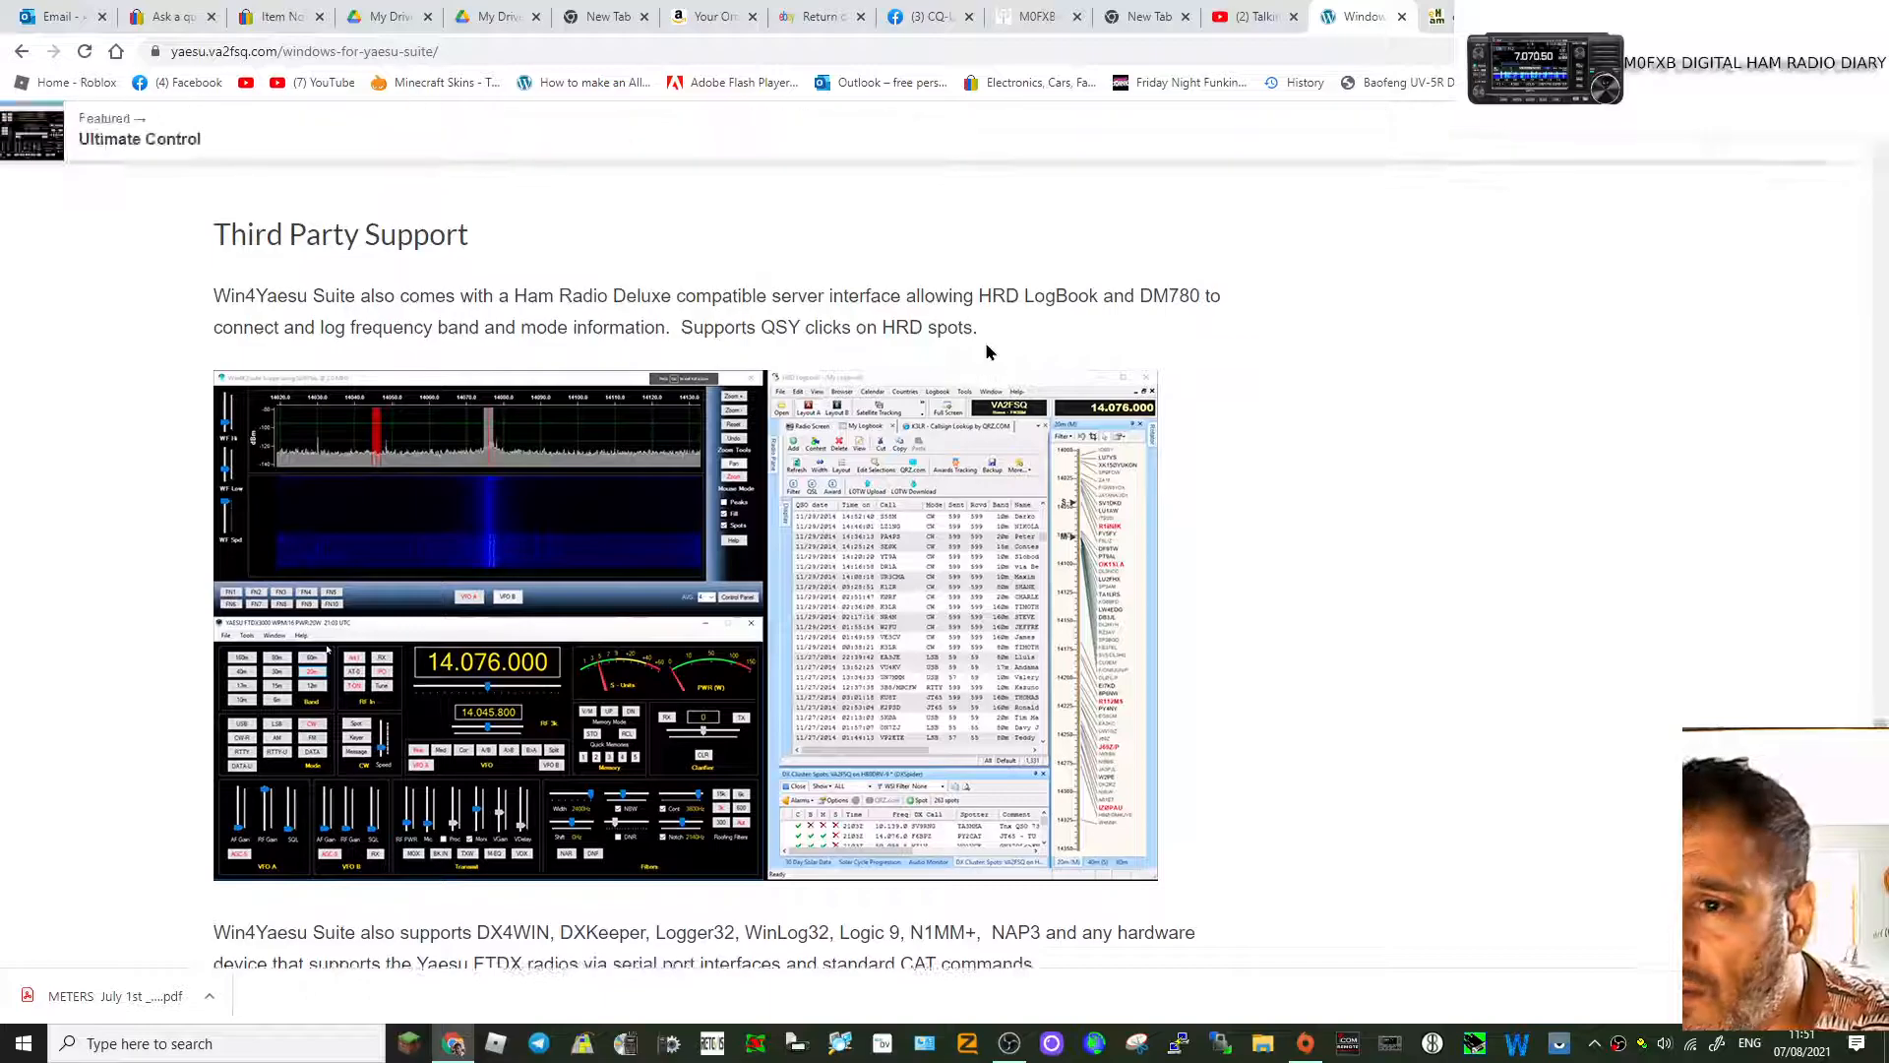
scroll(down, 3)
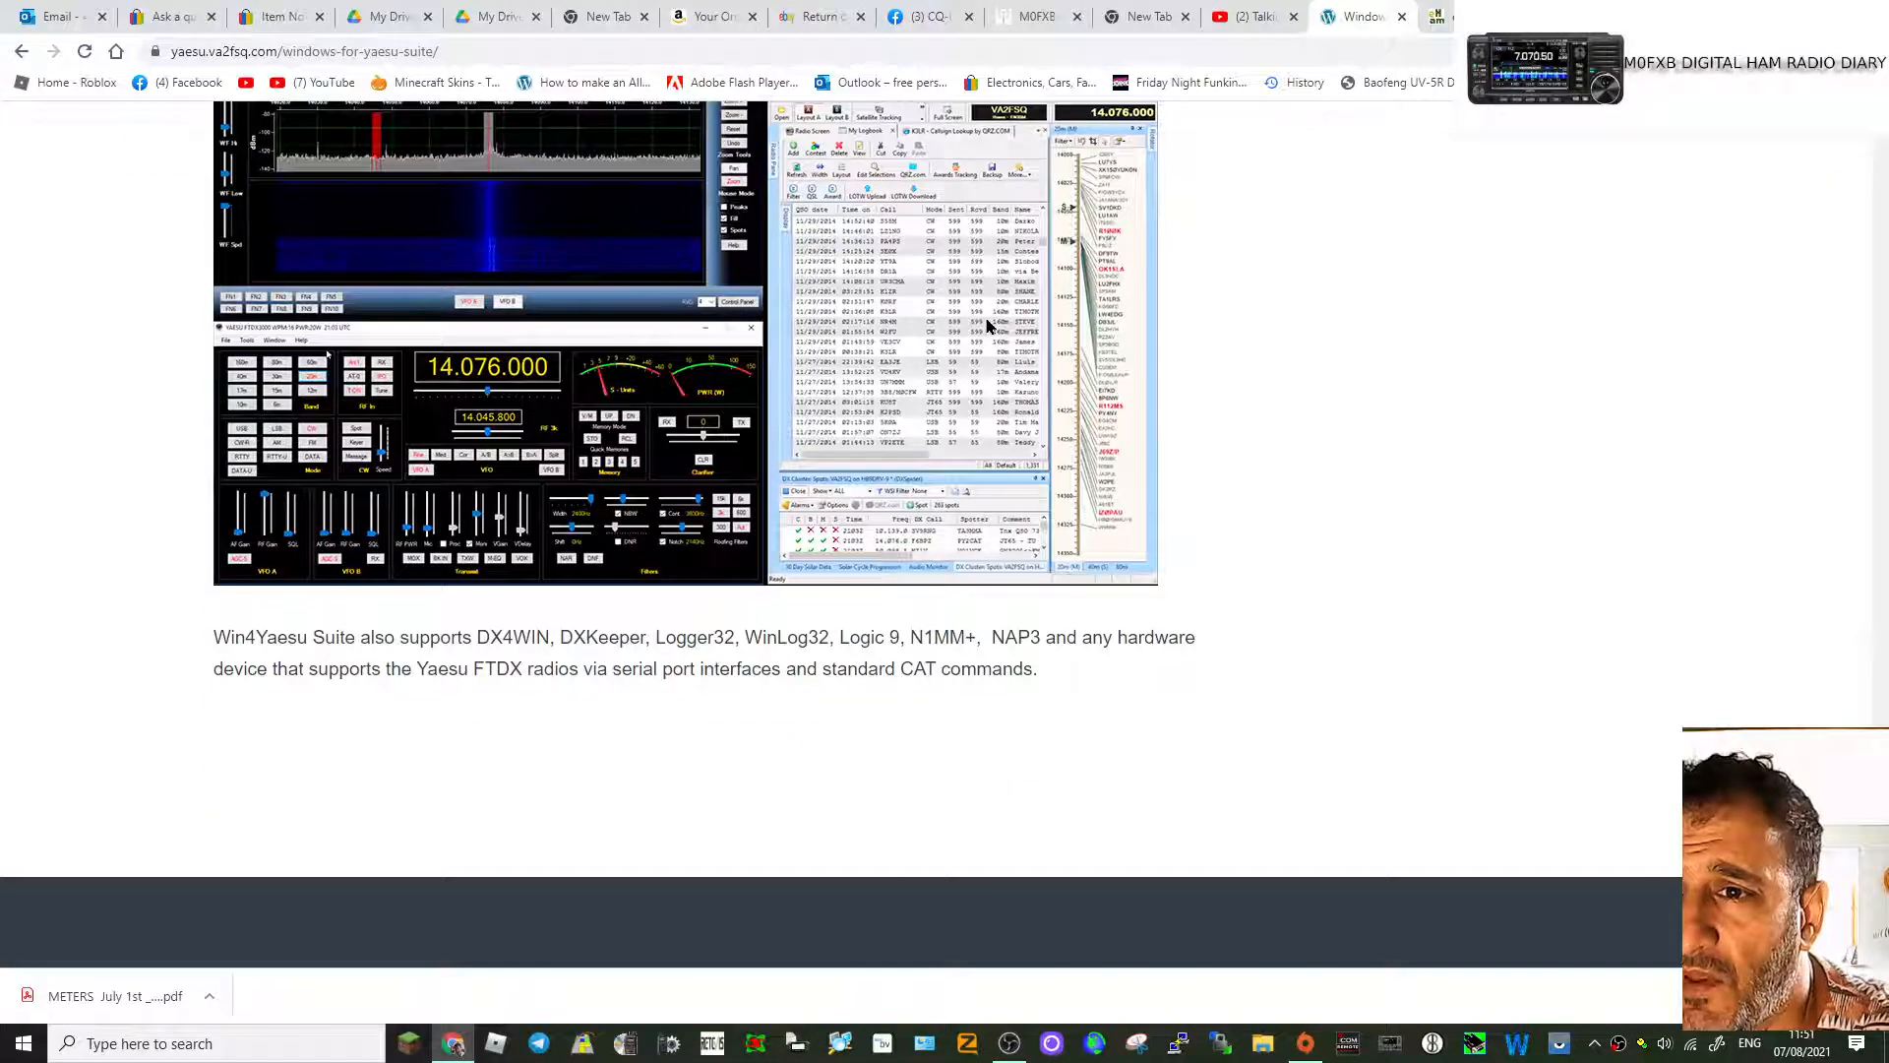
scroll(up, 3)
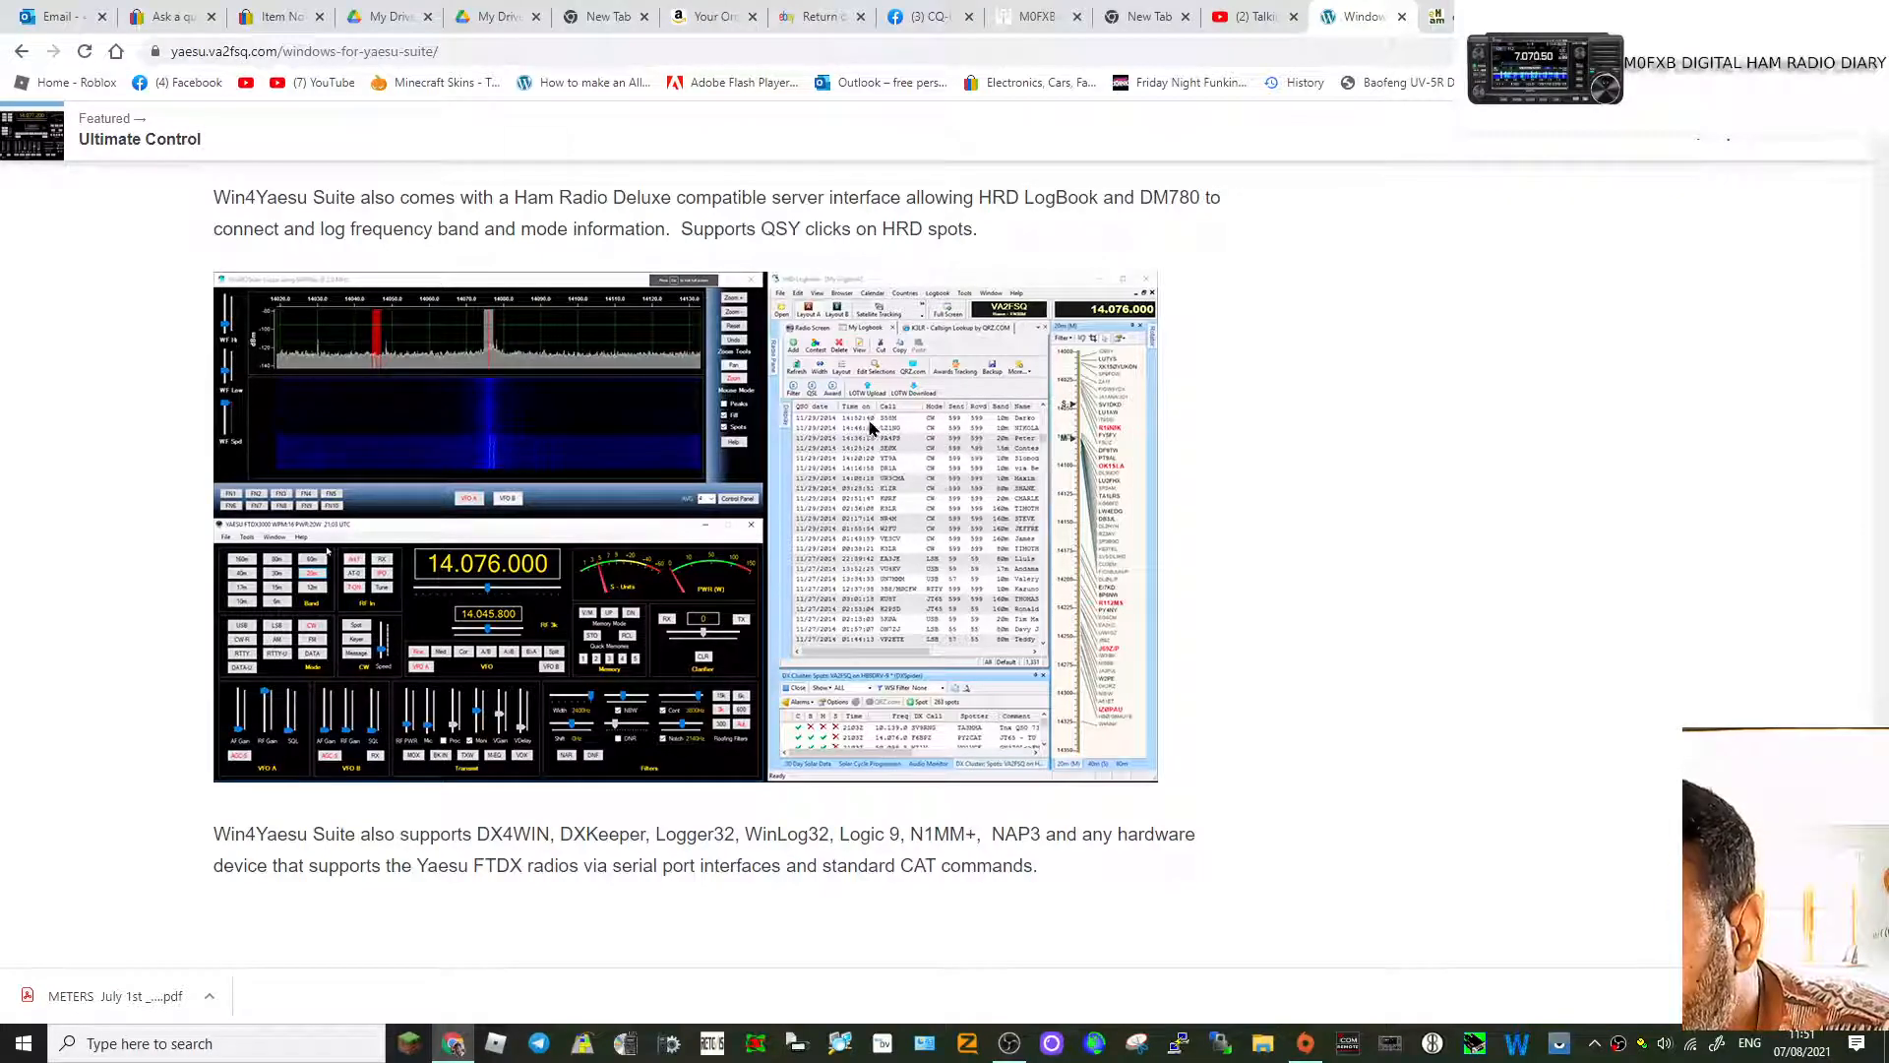
scroll(down, 3)
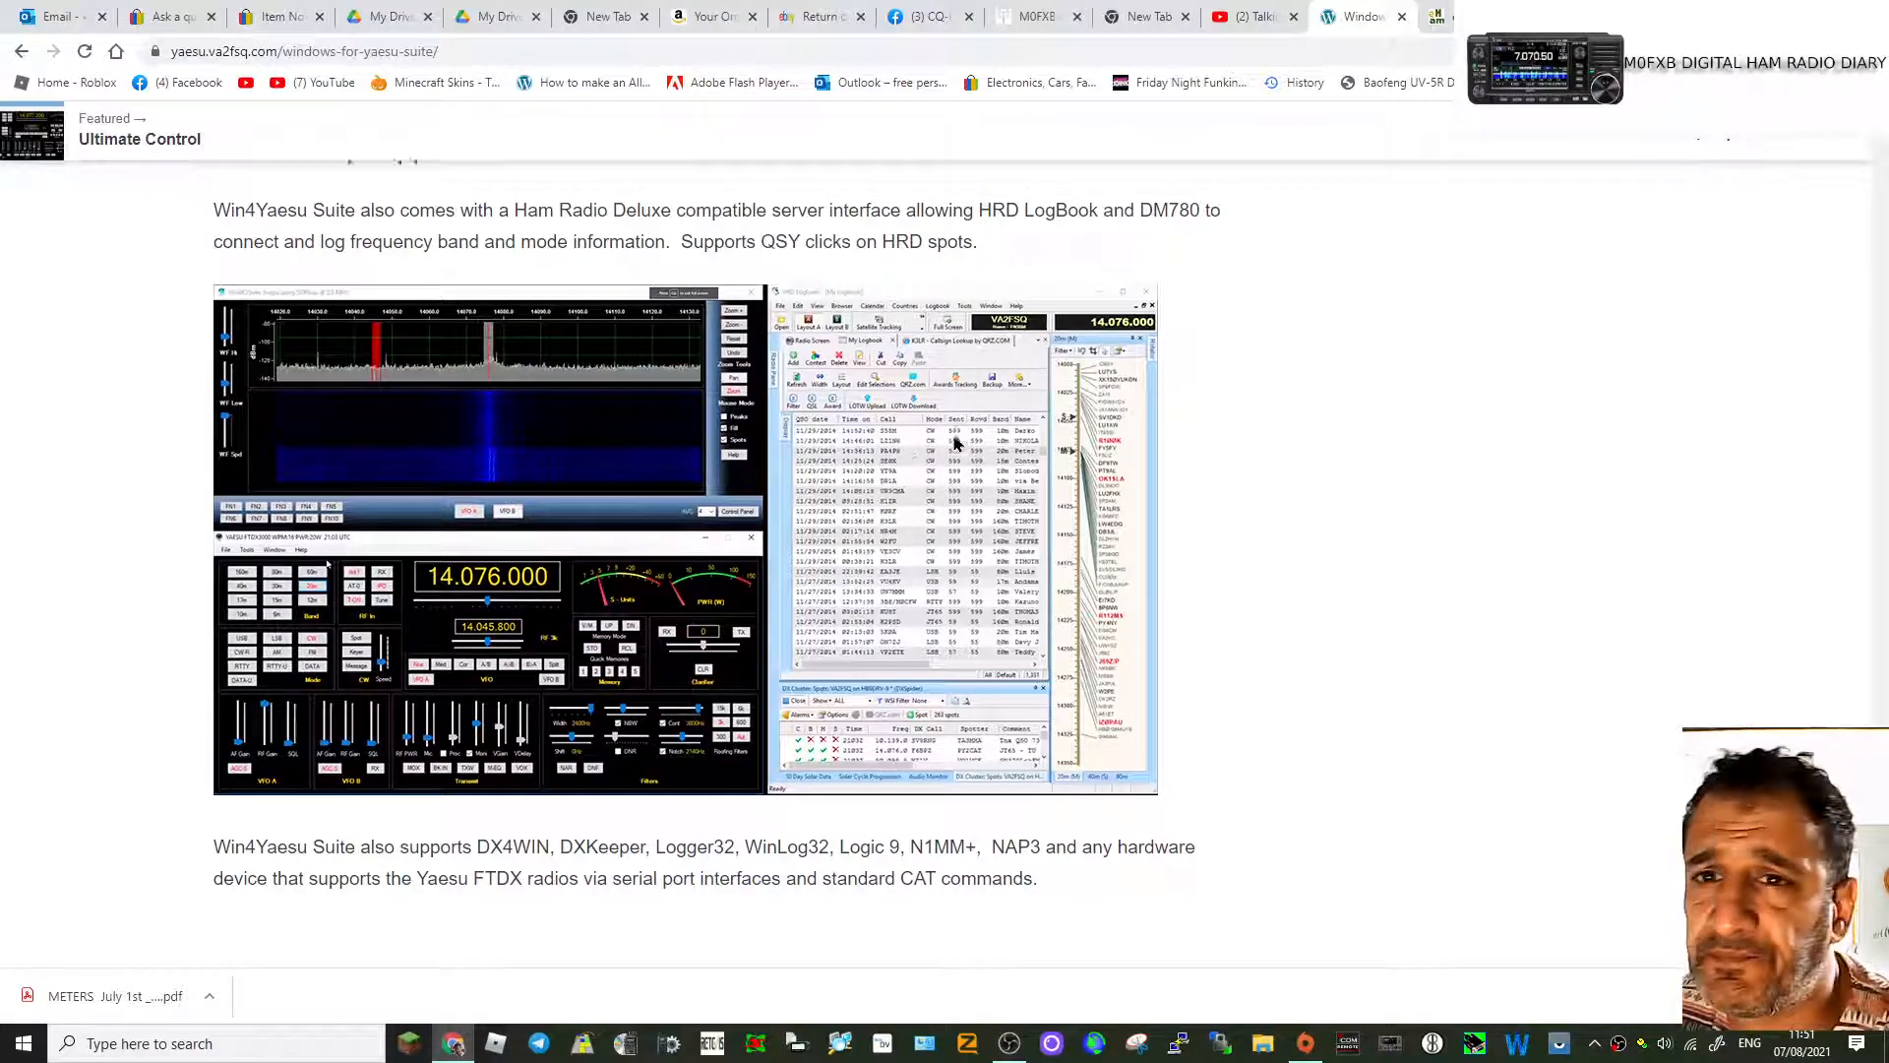
scroll(down, 3)
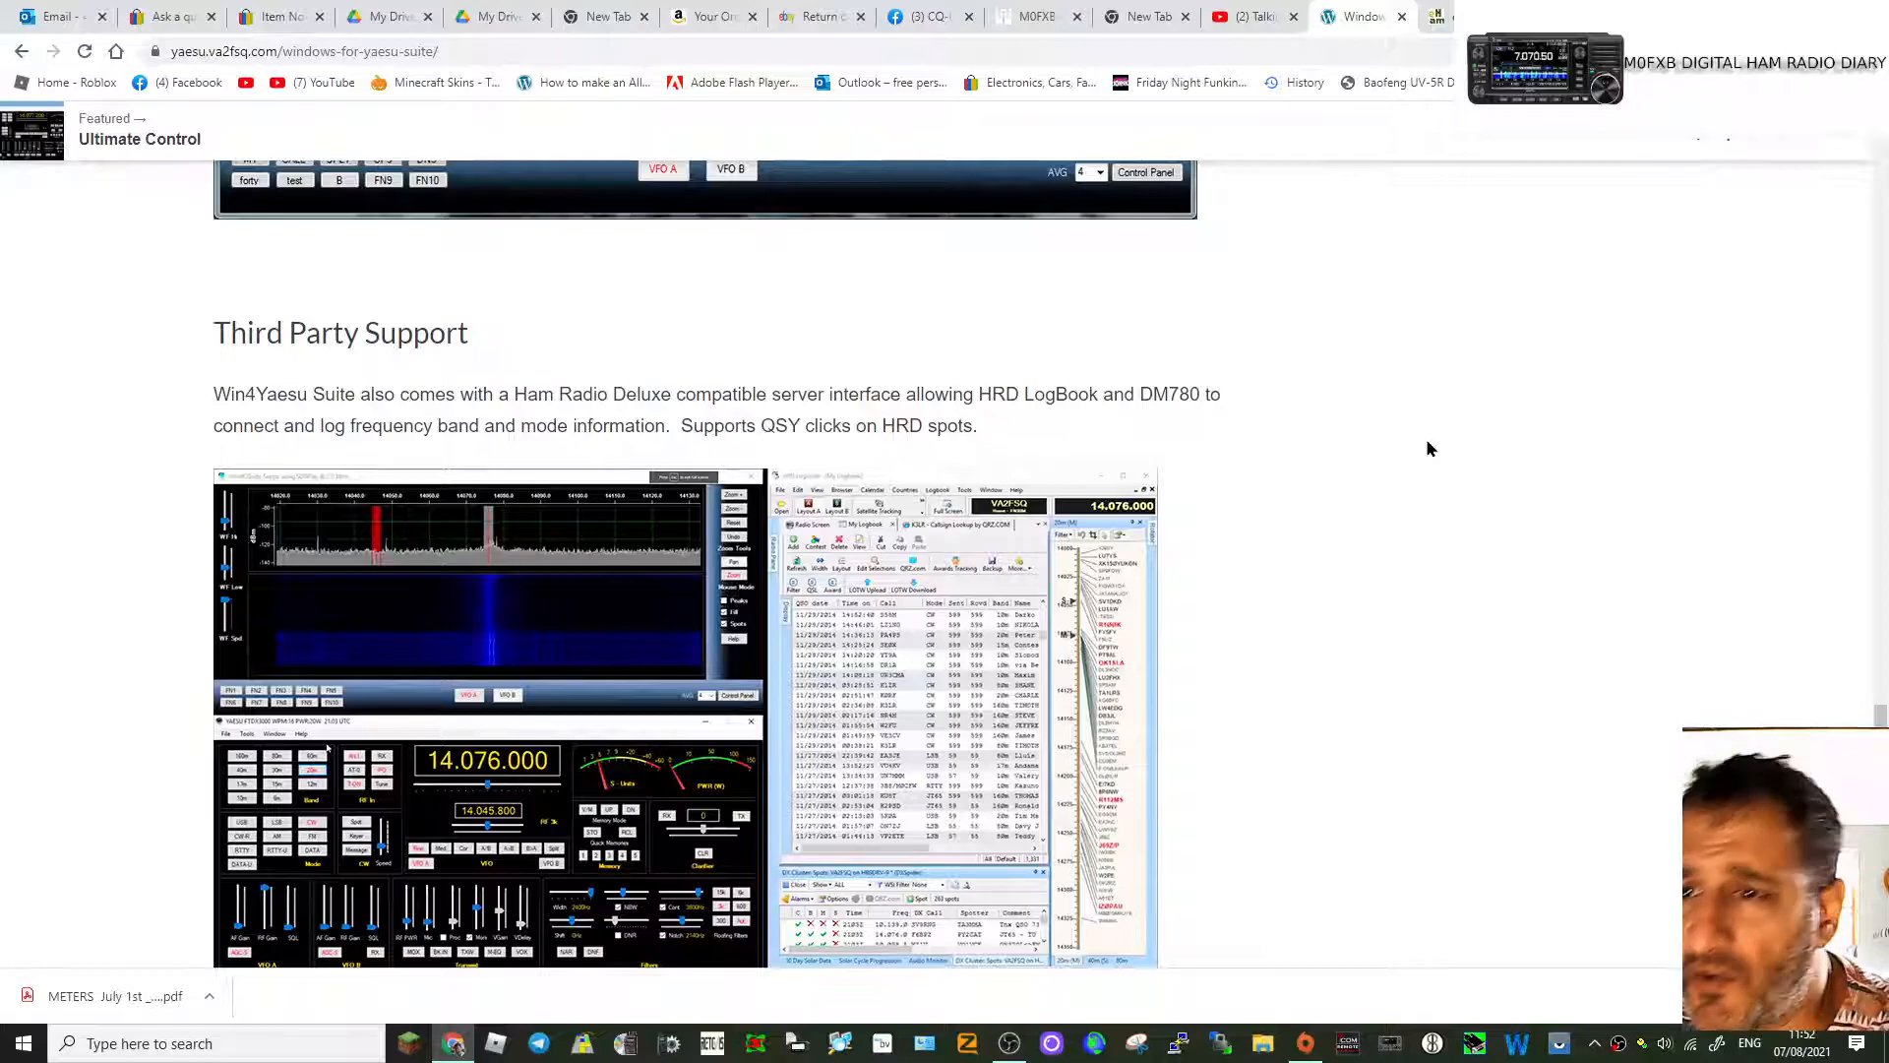
scroll(down, 3)
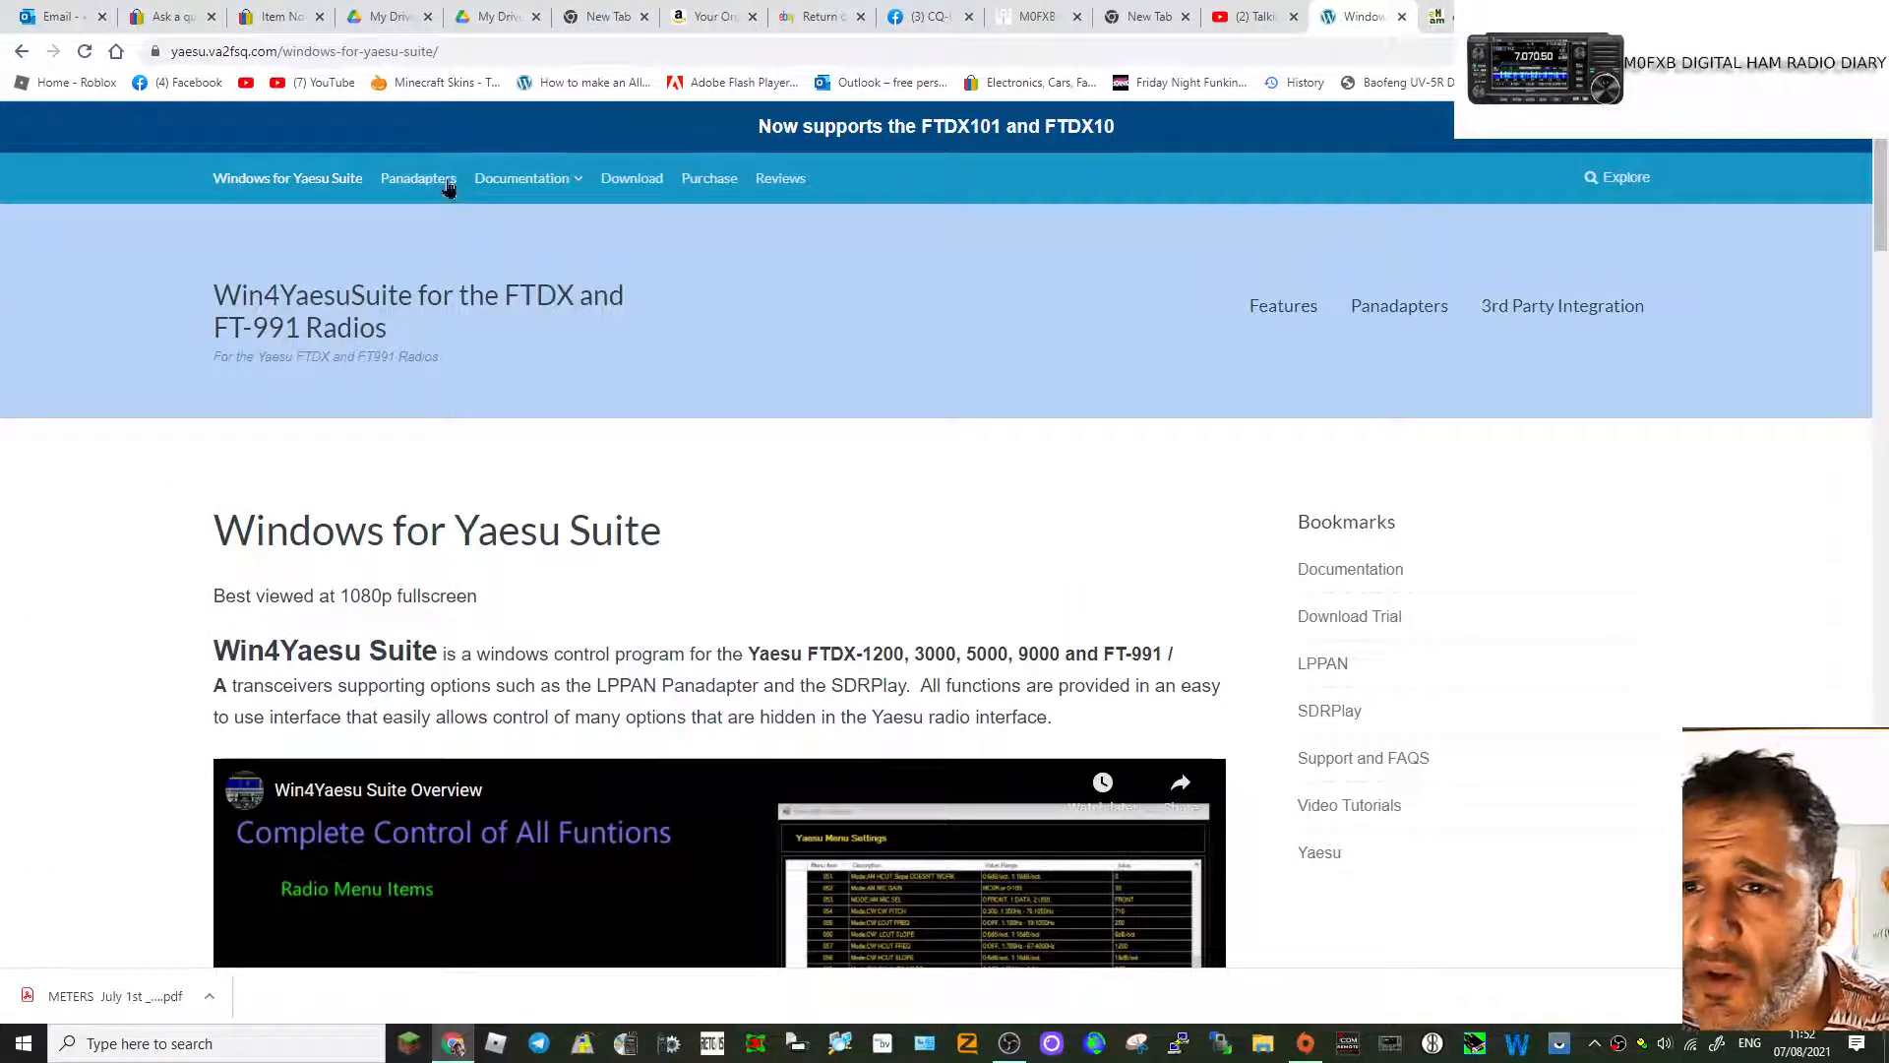
Step: Read the Panadapter Support page for the FTDX radios, then head back toward the main page
click(418, 177)
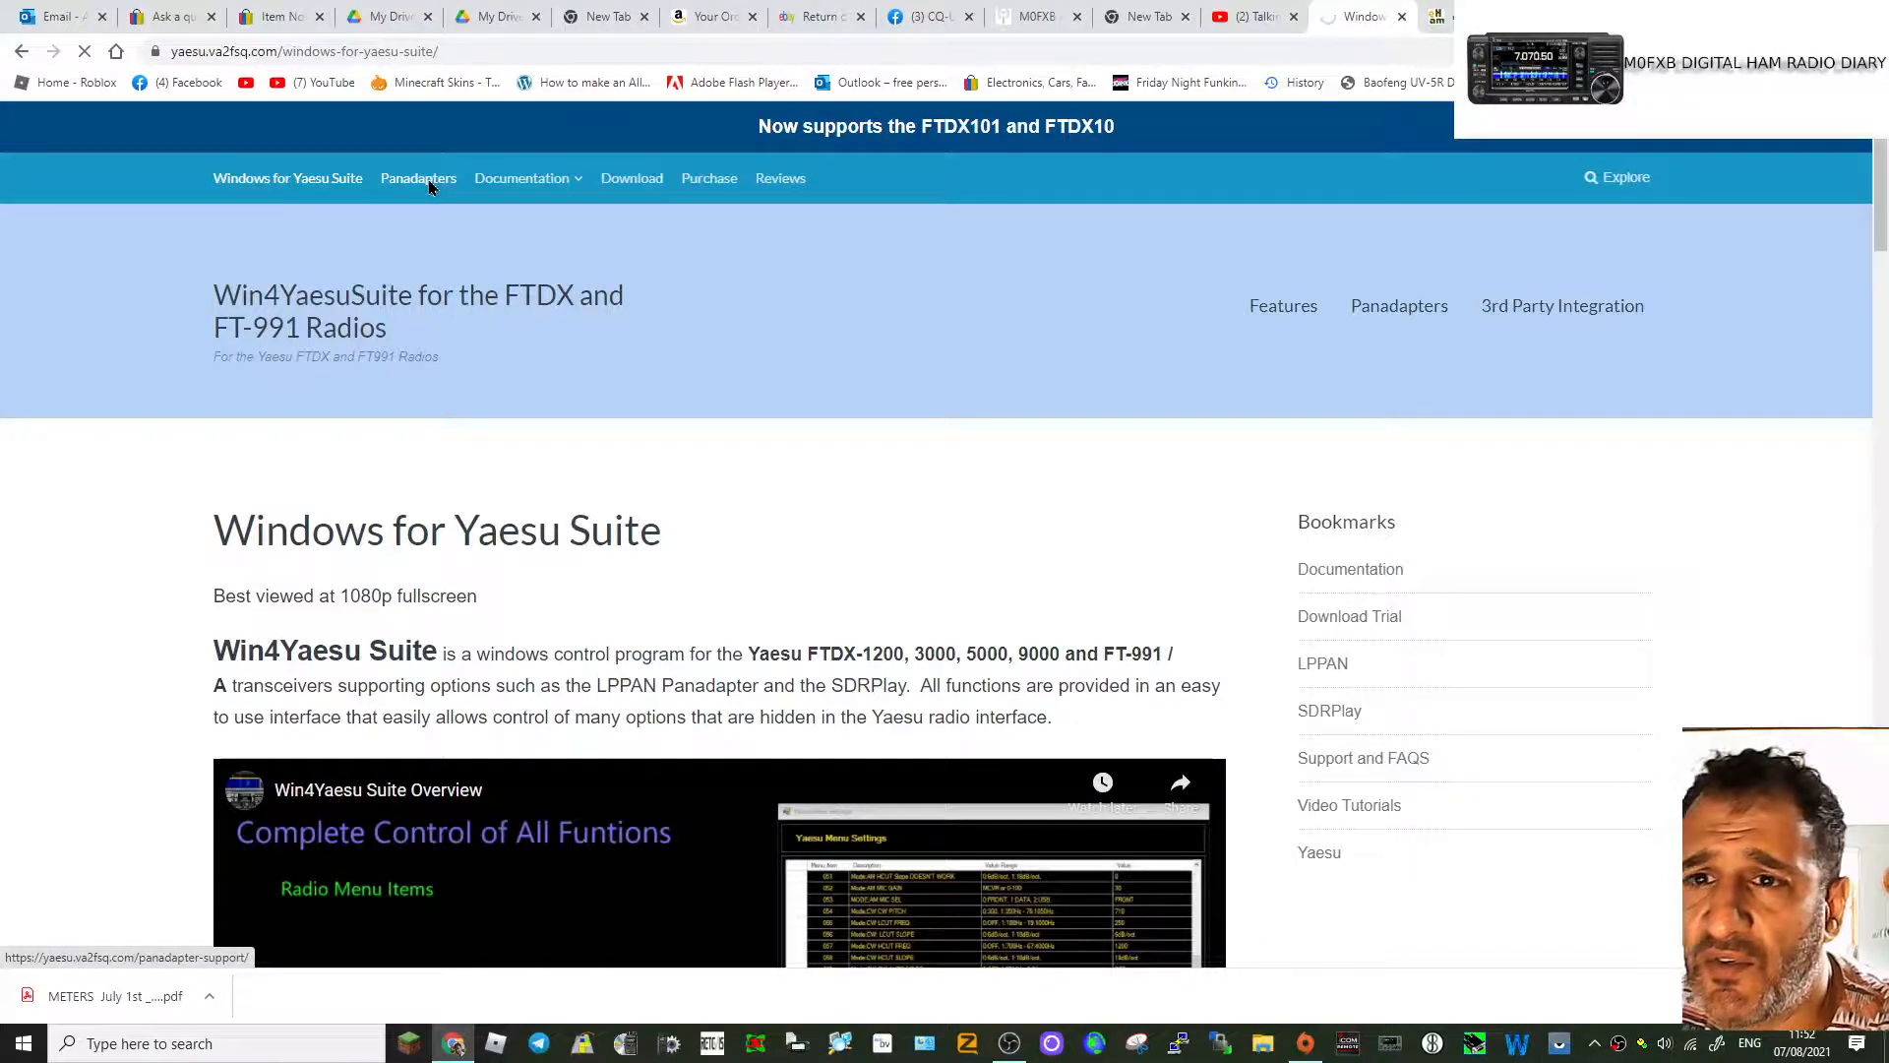
click(418, 177)
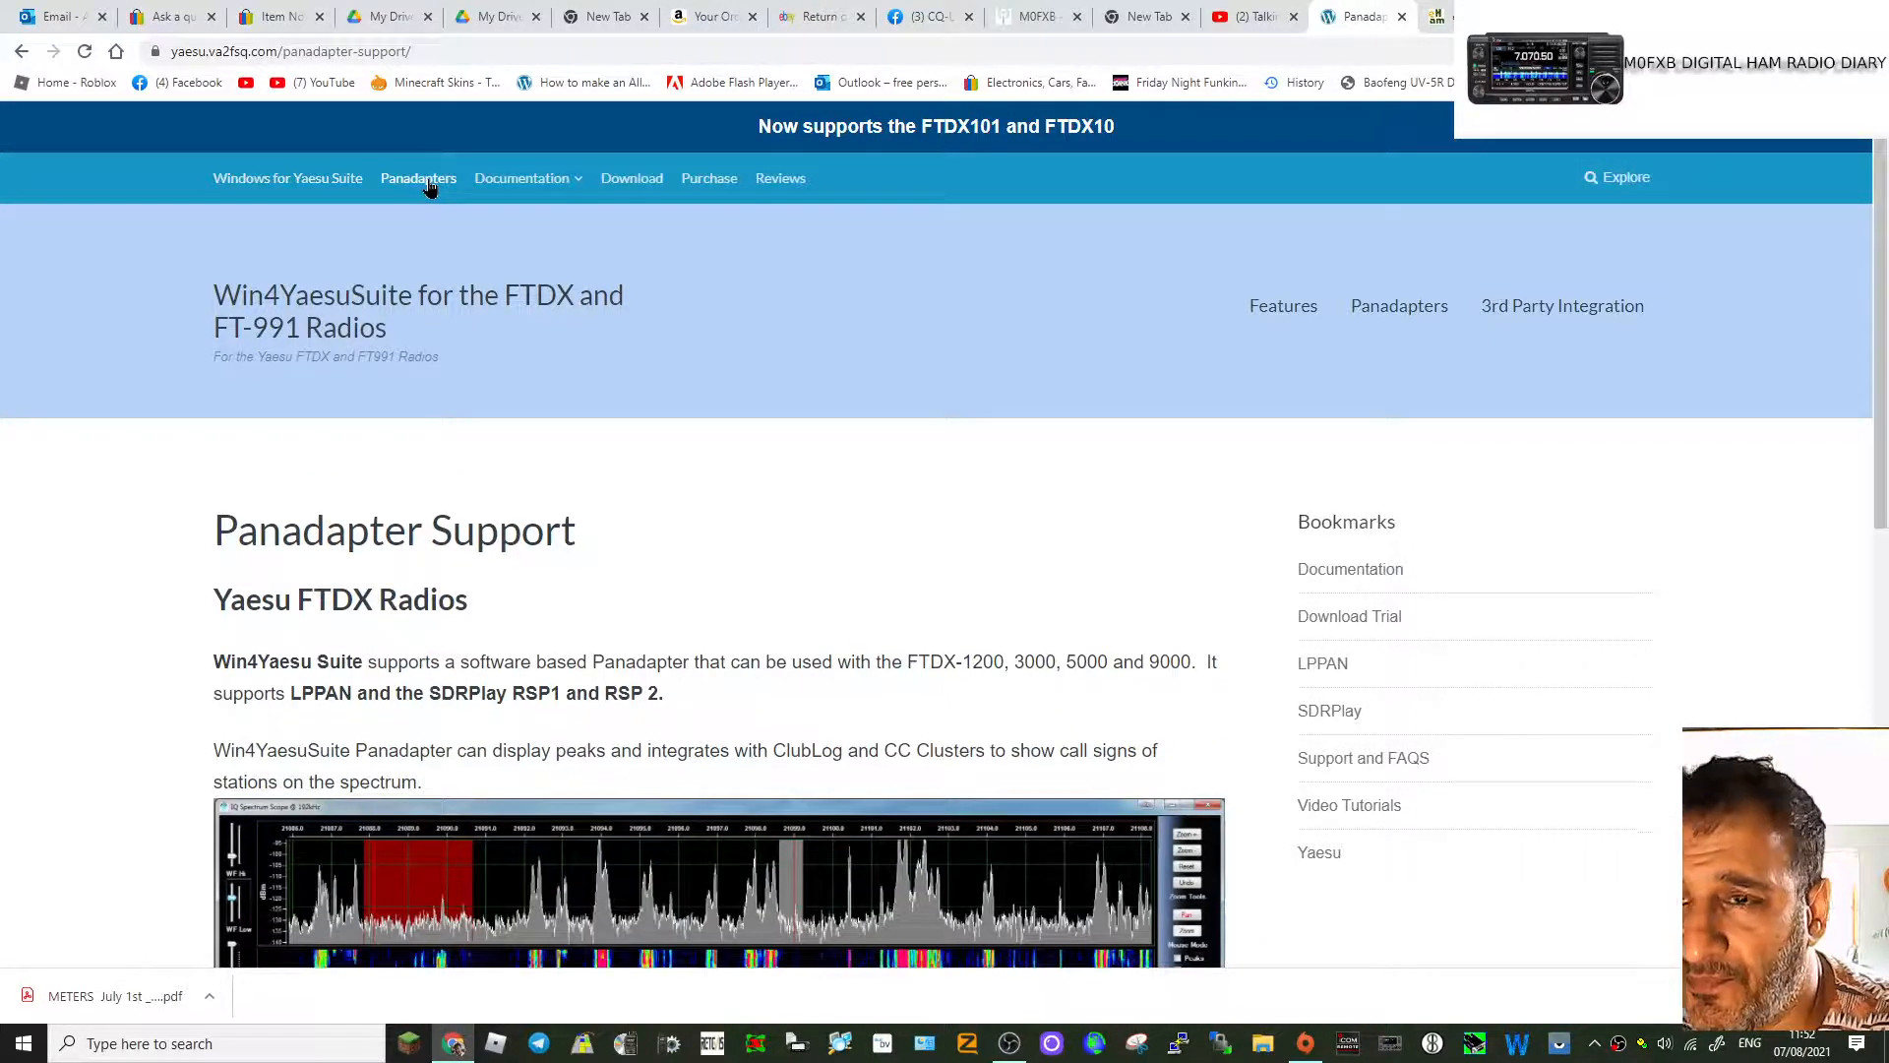
scroll(down, 3)
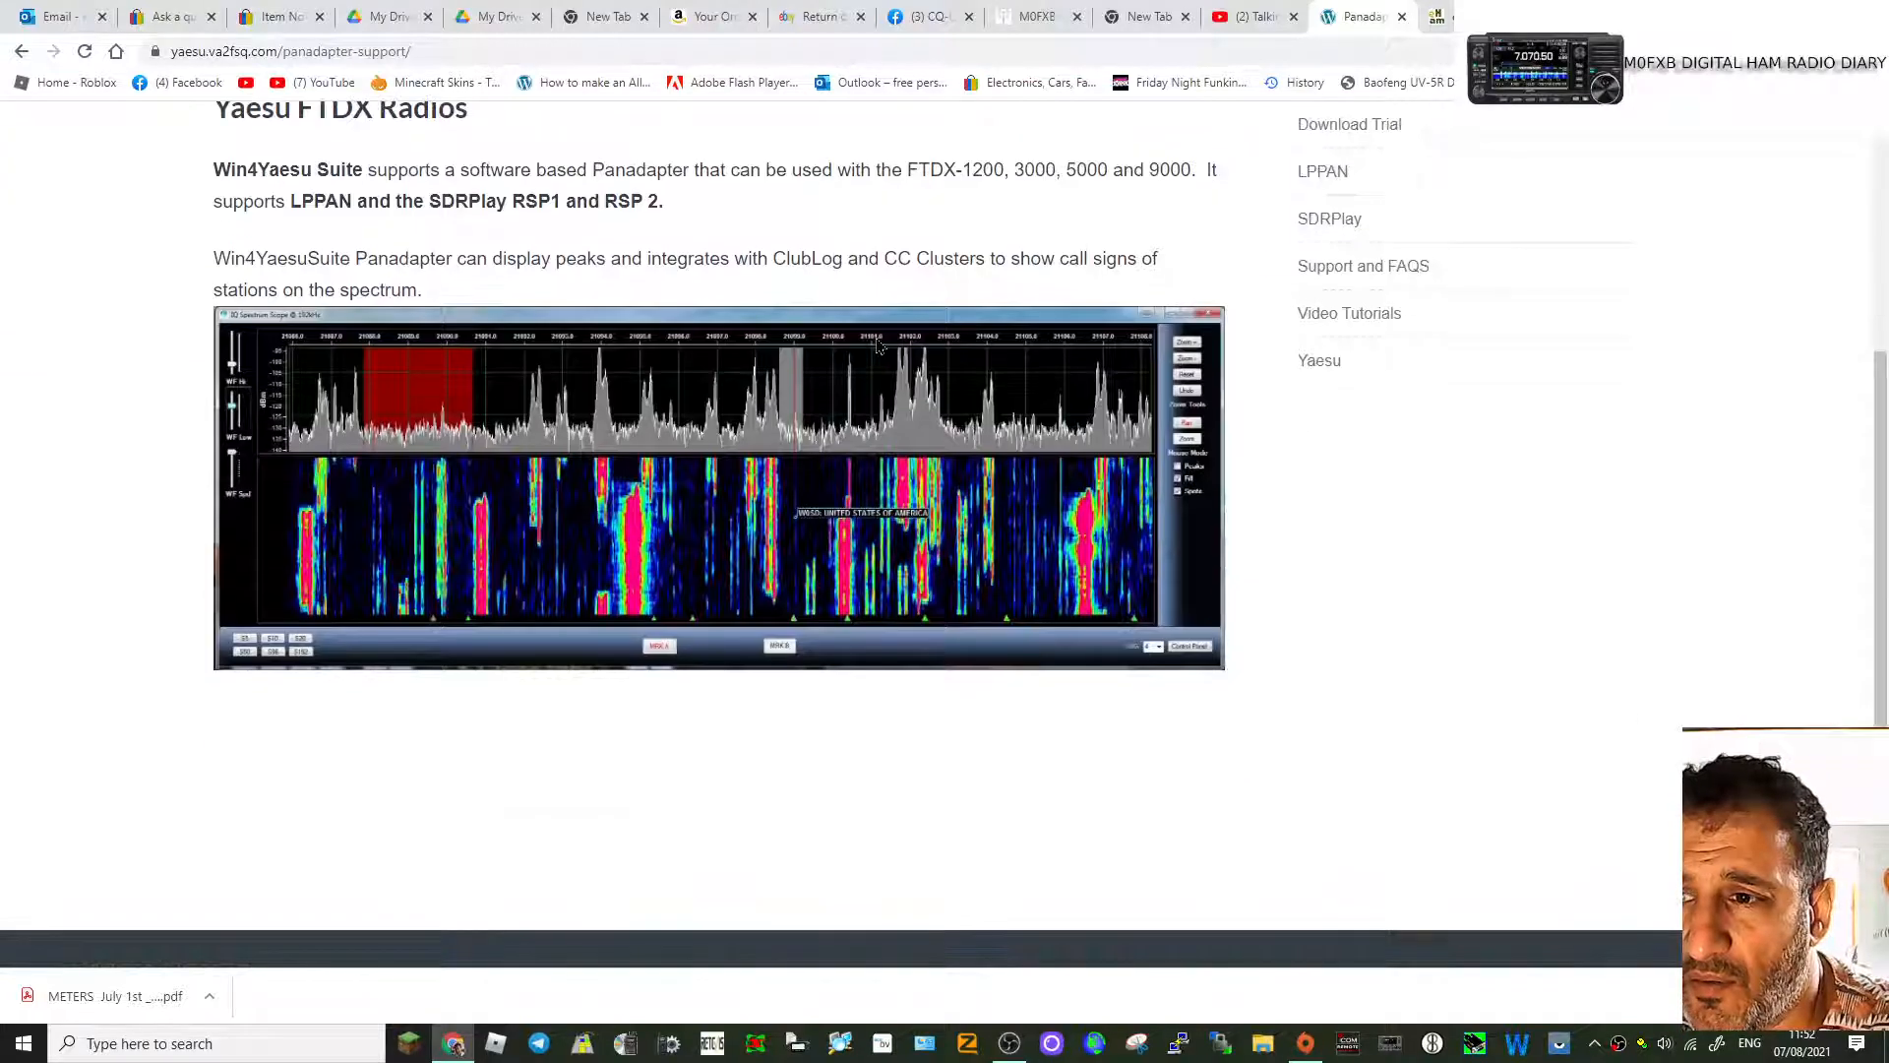
scroll(up, 3)
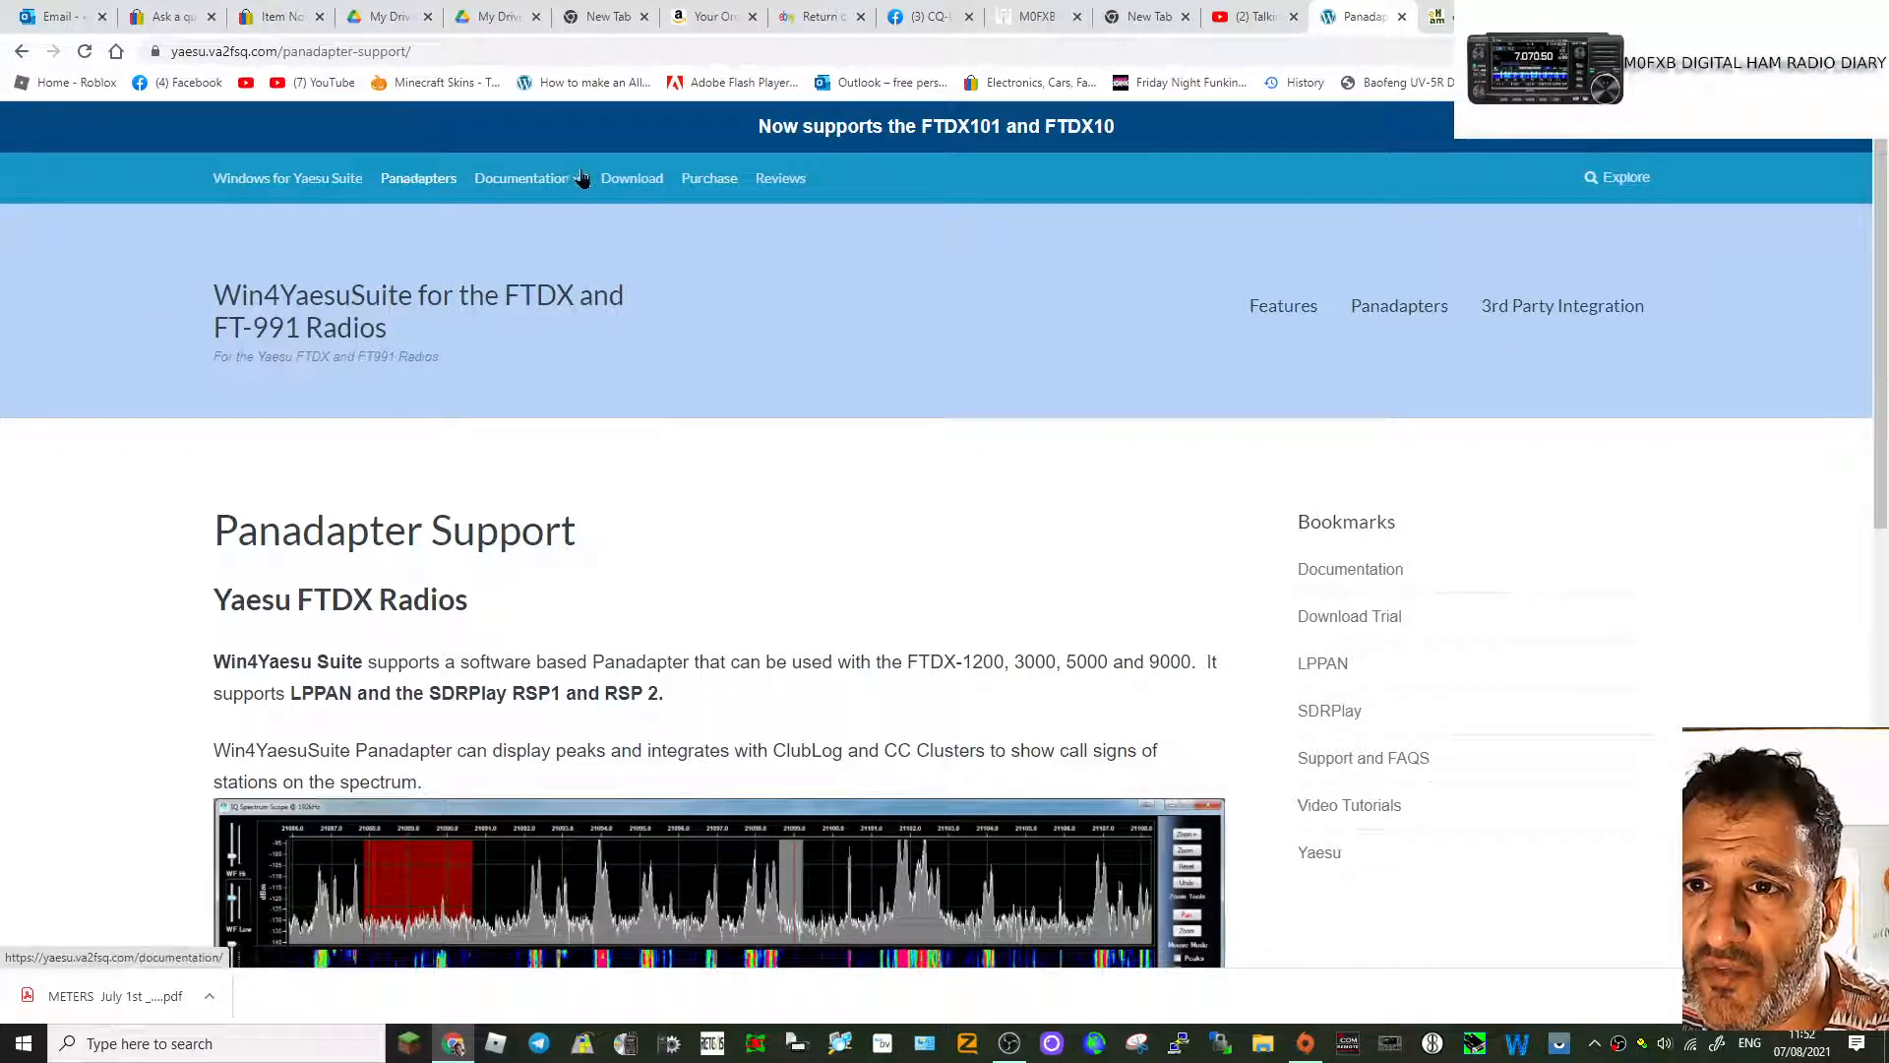
click(522, 177)
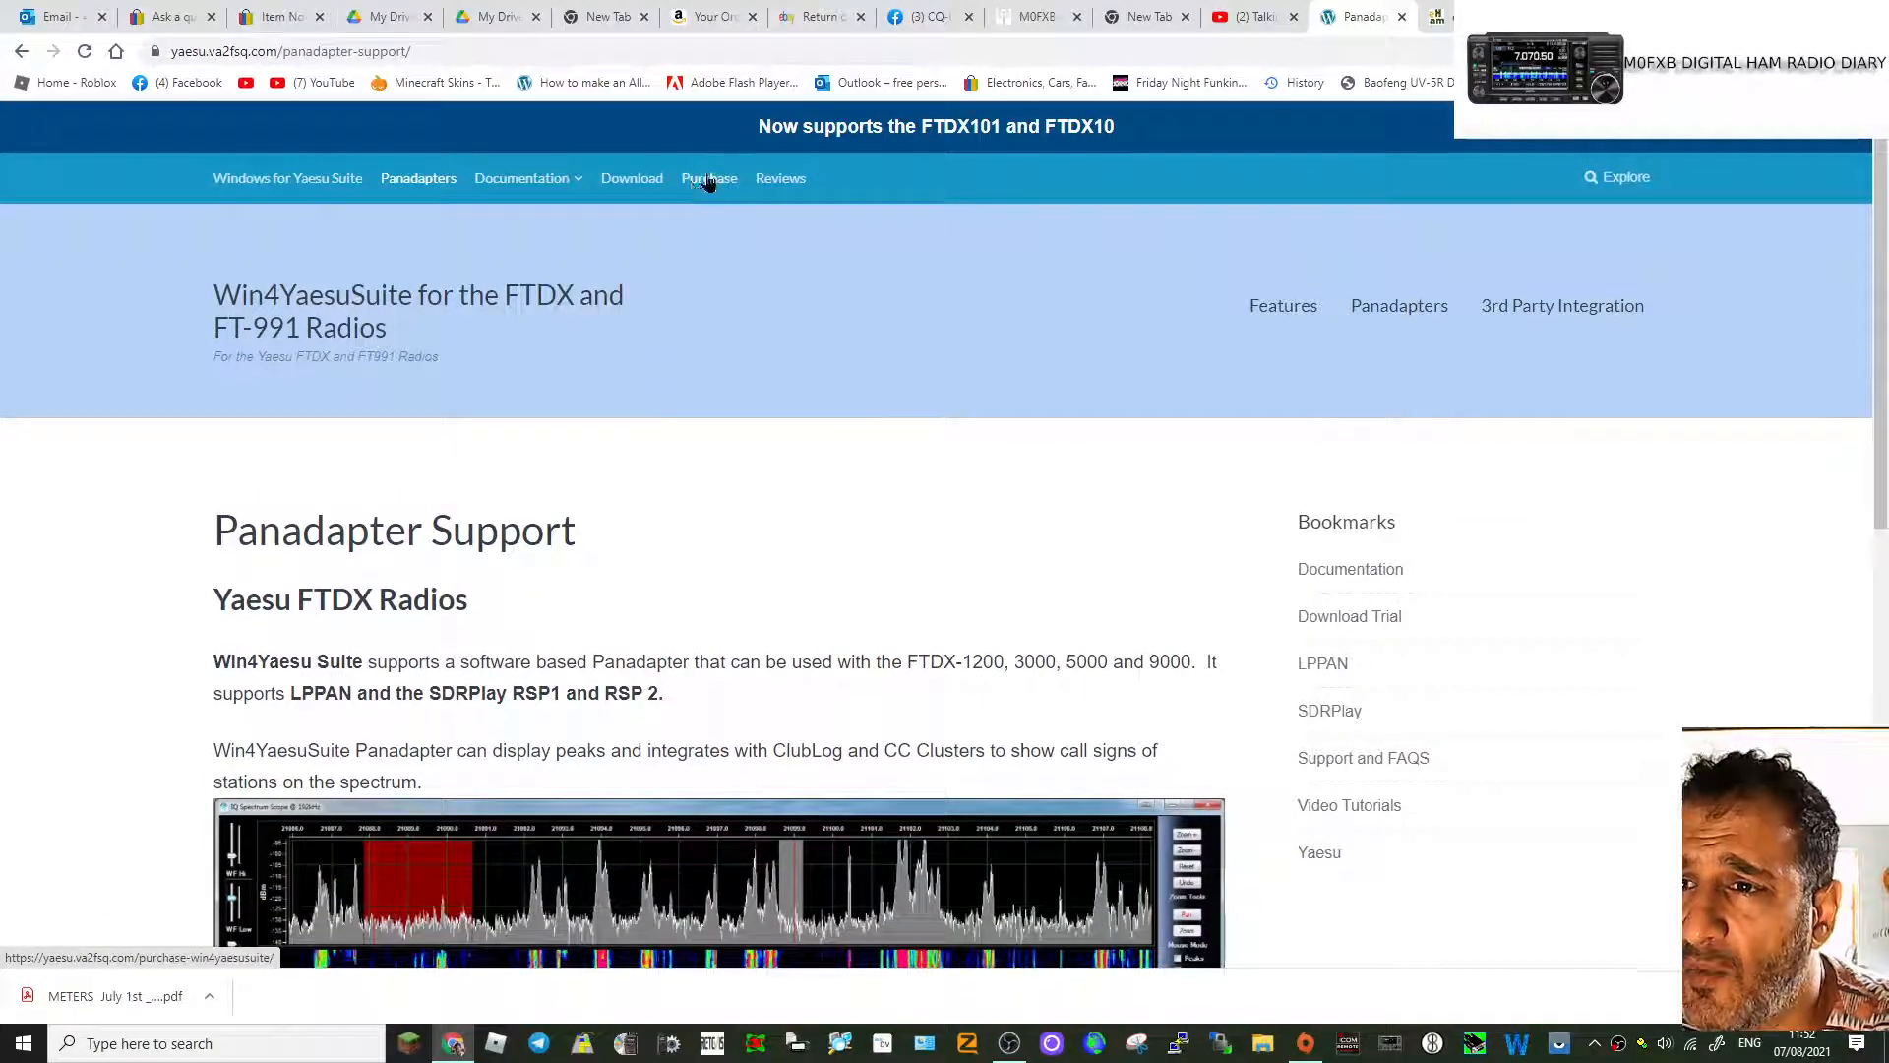
click(286, 177)
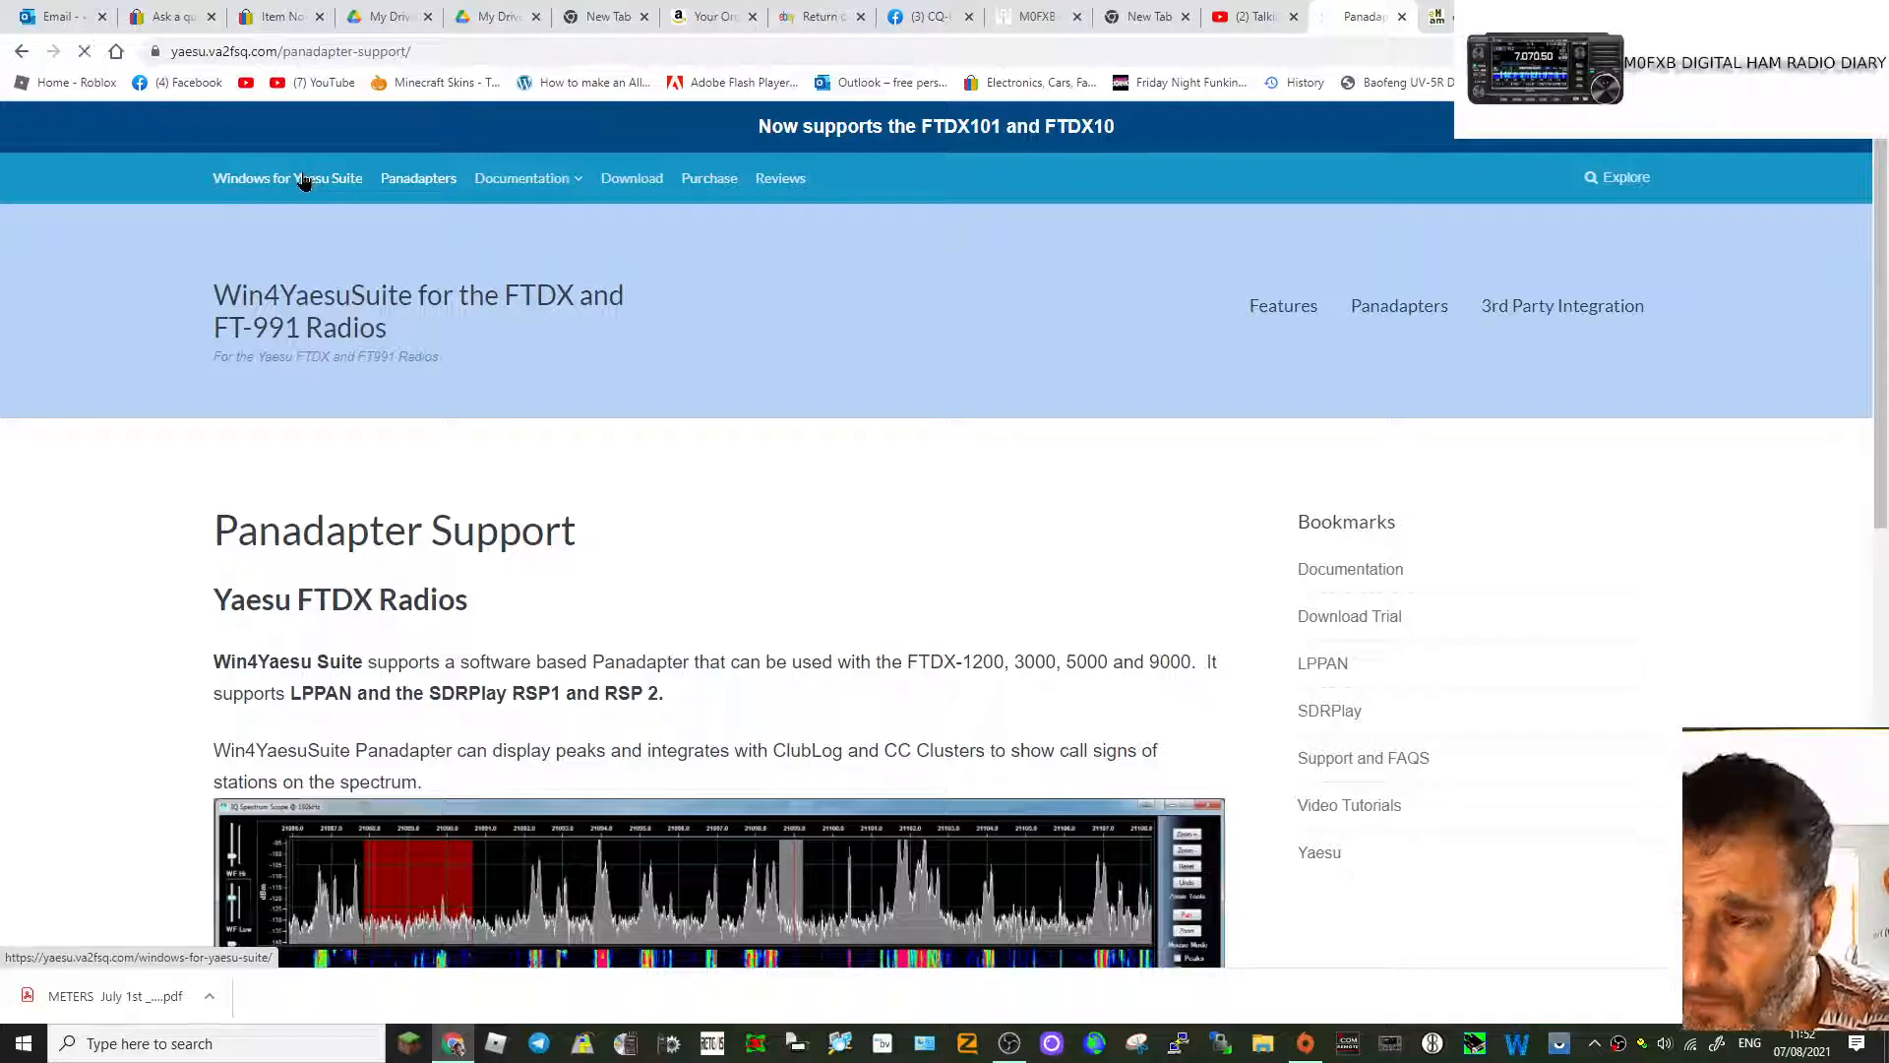
Step: Load the Windows for Yaesu Suite page and open its embedded overview video on YouTube
click(286, 177)
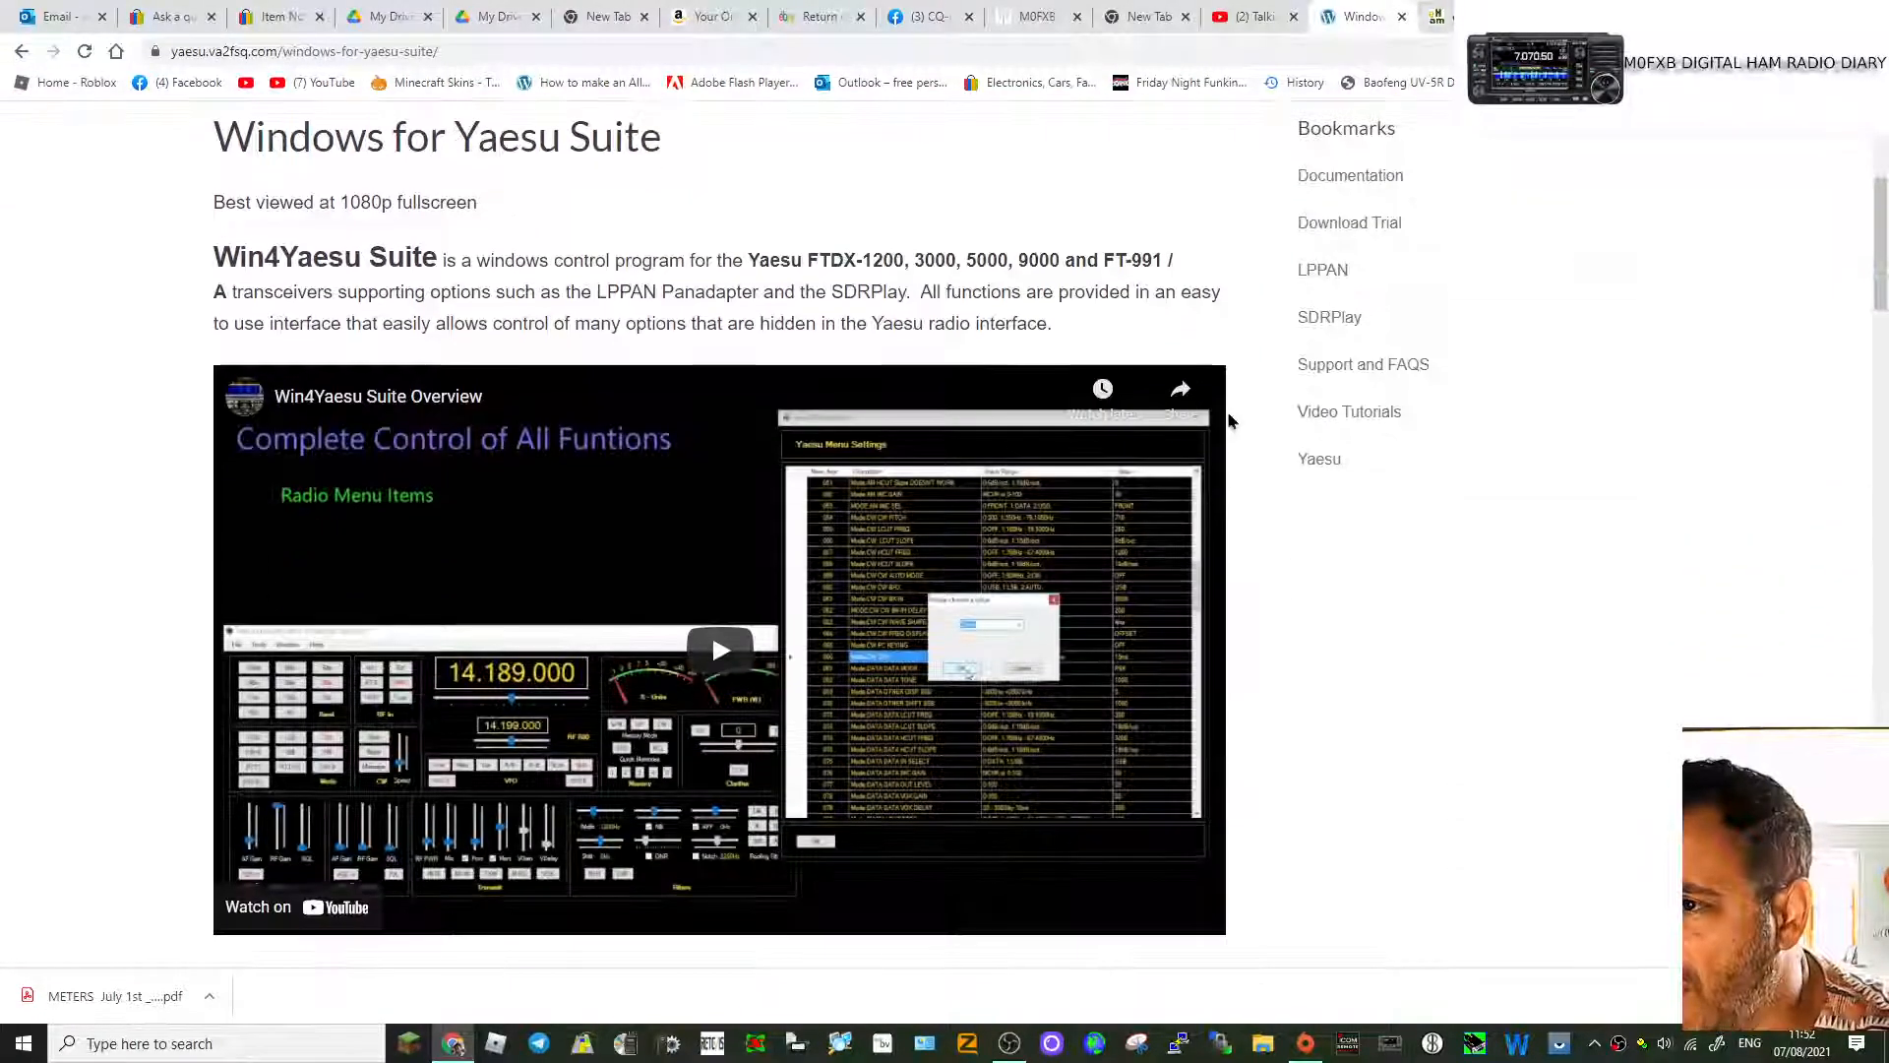
scroll(up, 3)
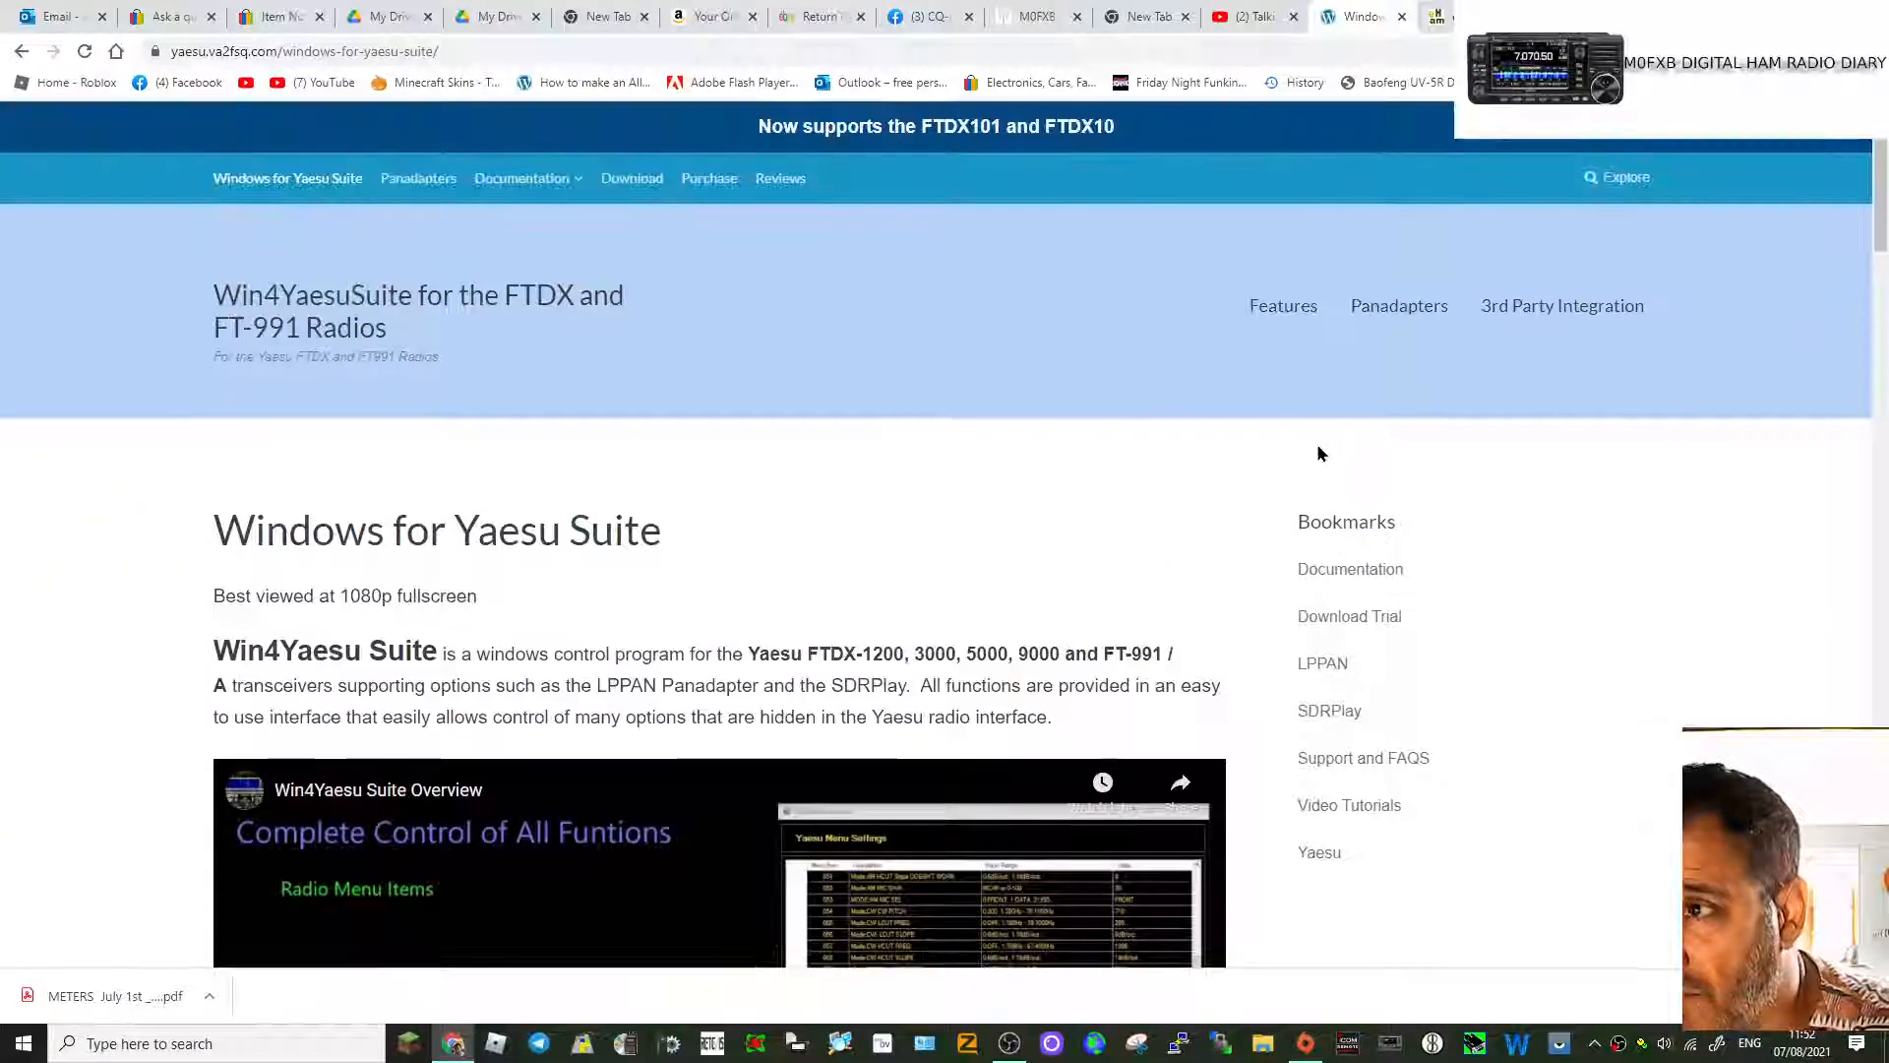
scroll(down, 3)
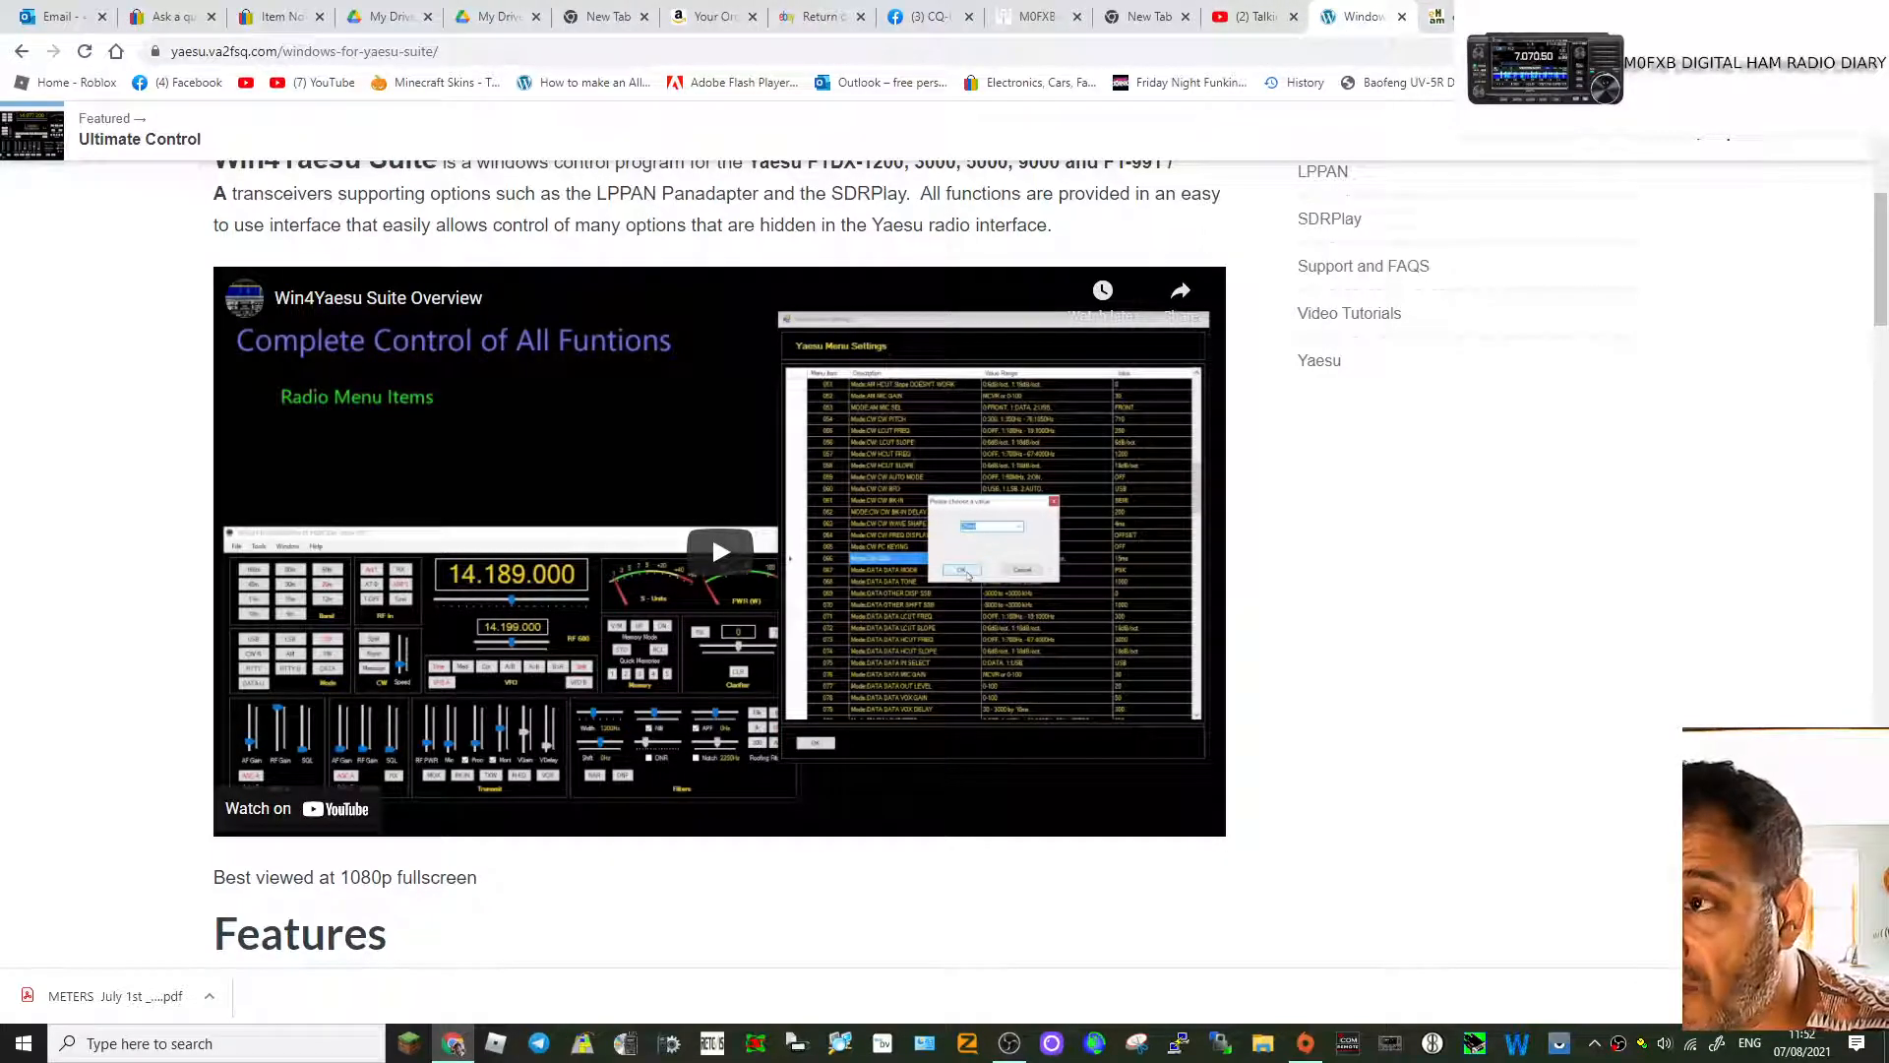
click(719, 552)
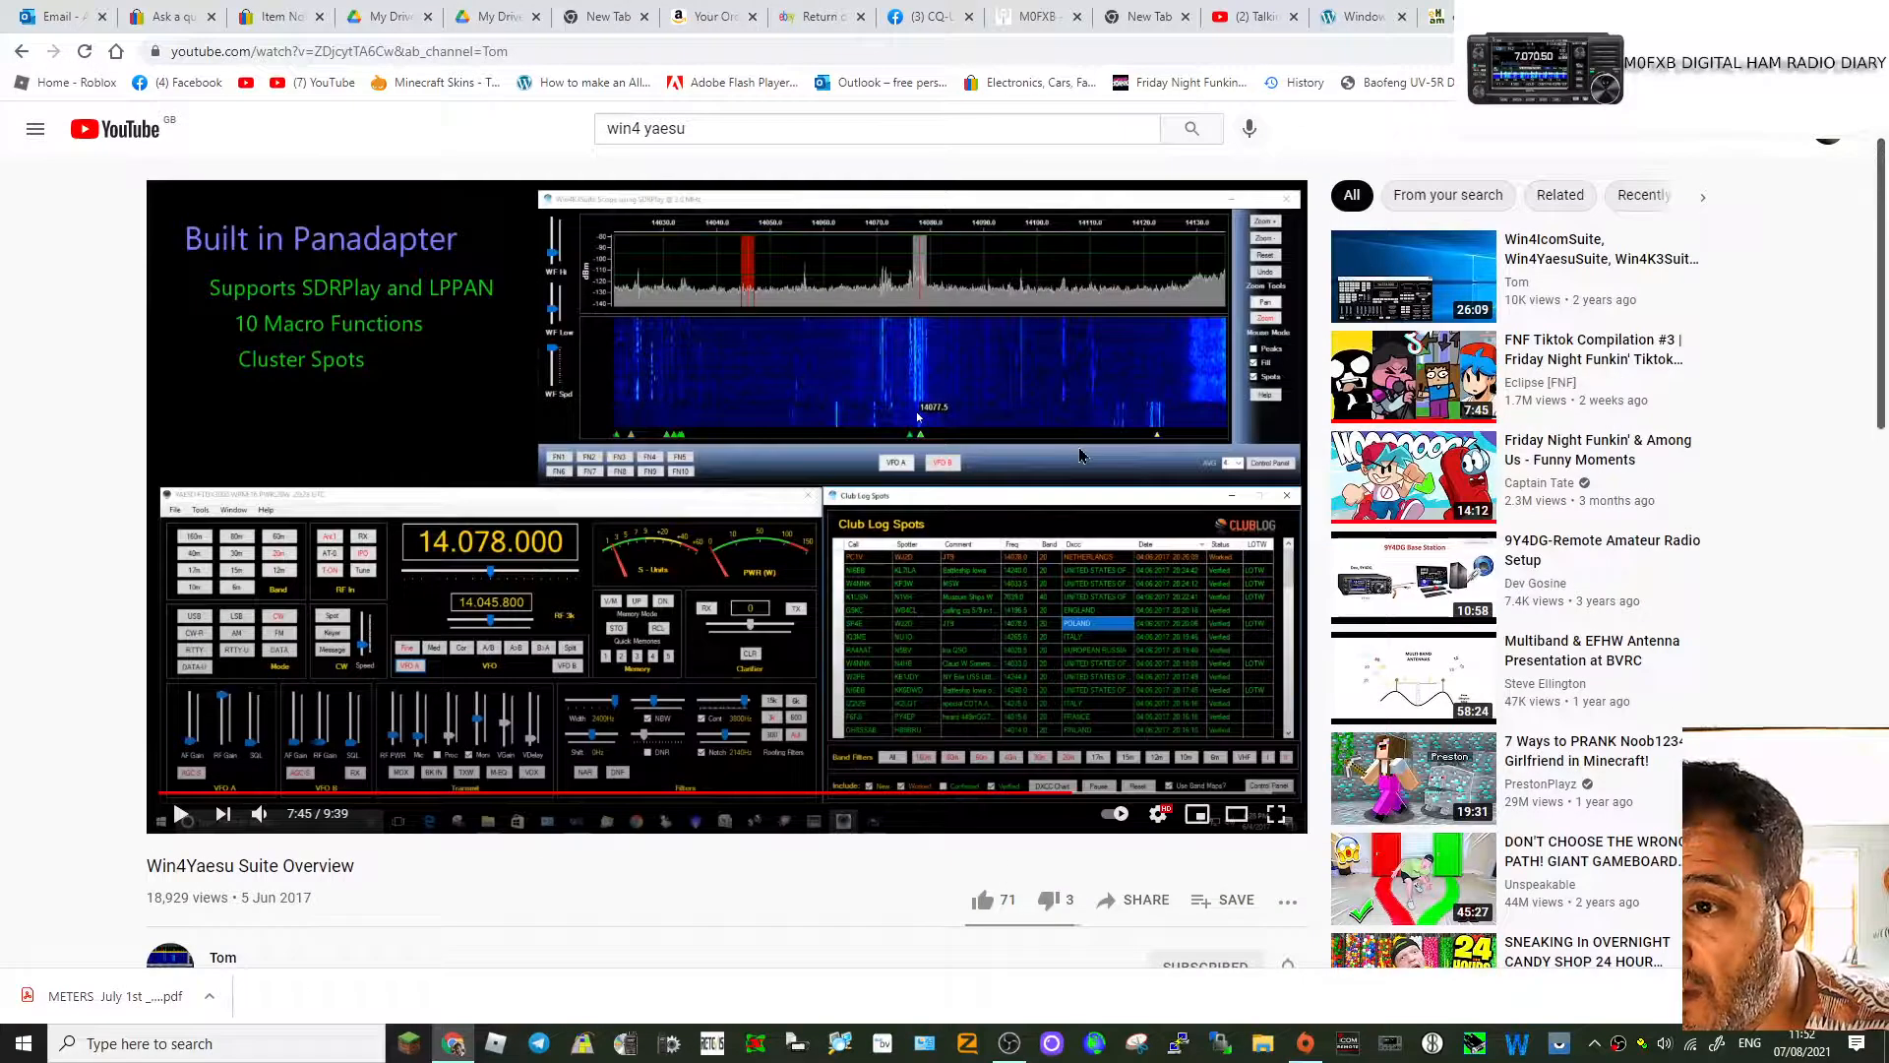
mouse_move(1276, 815)
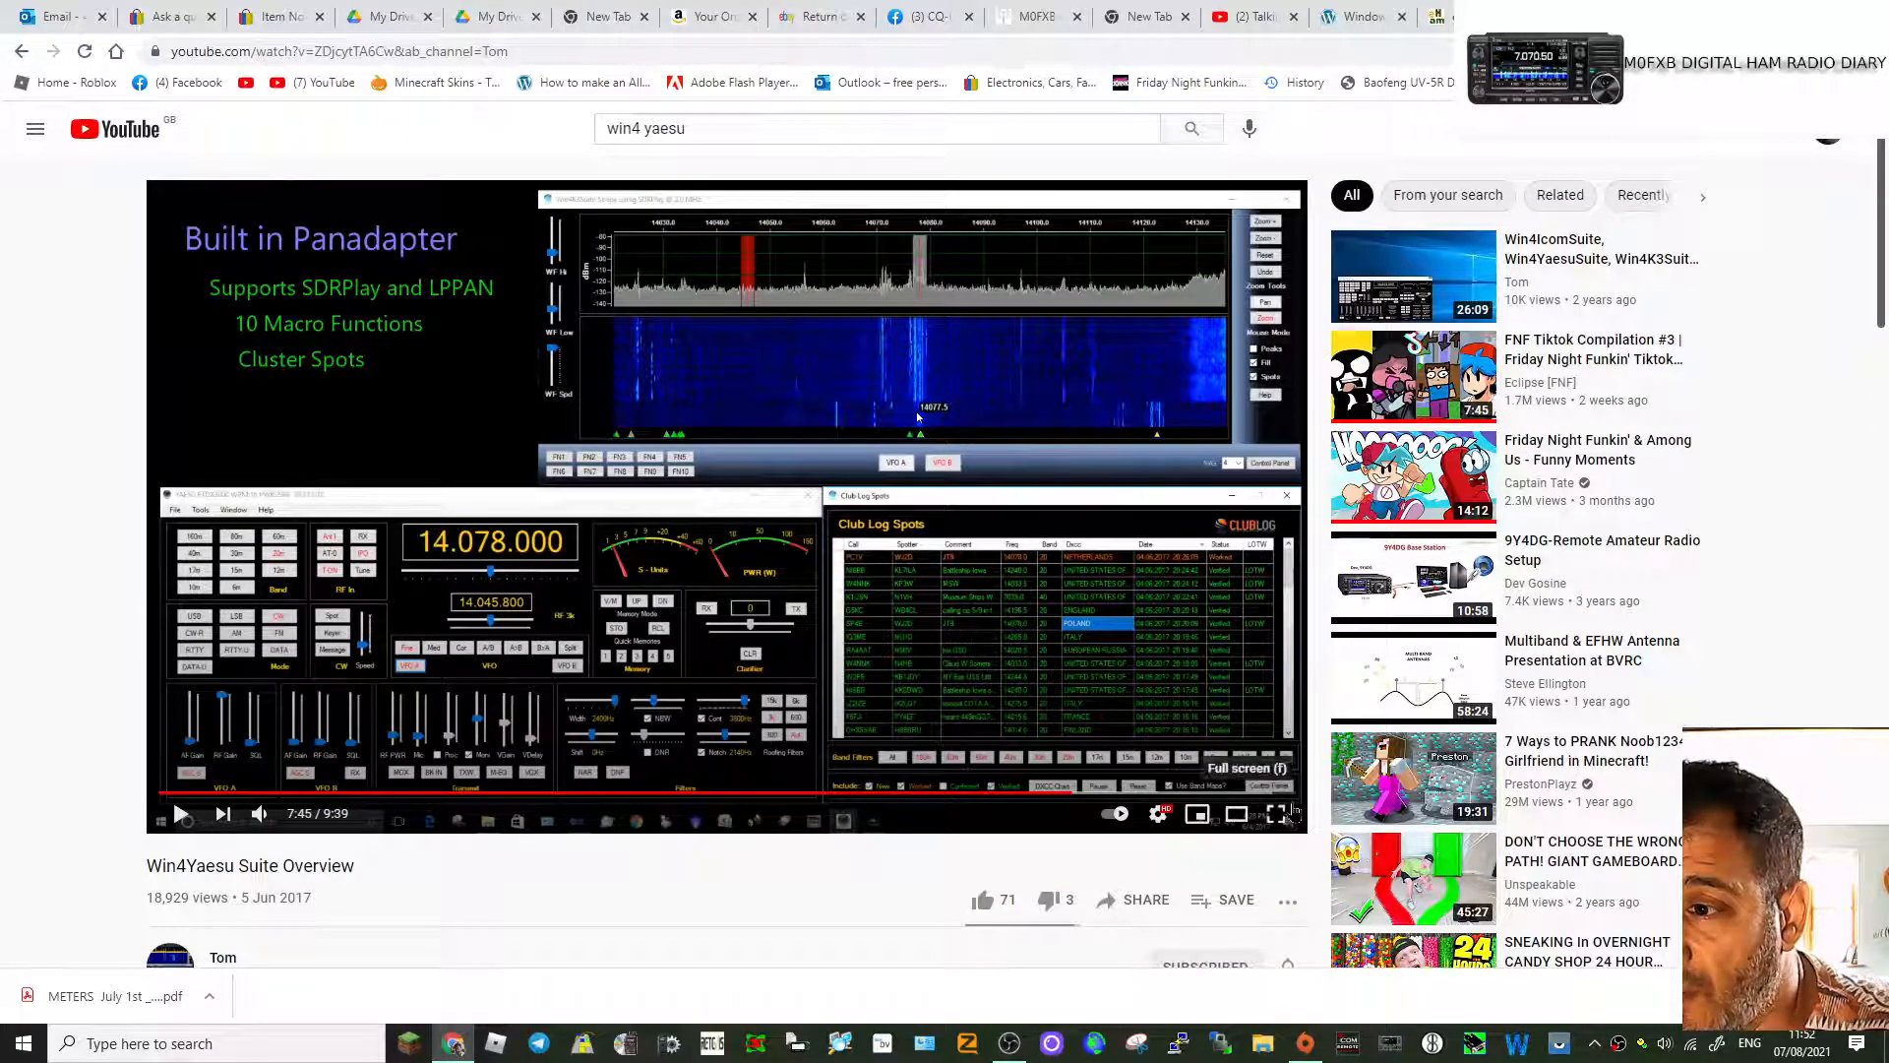
Step: Put the Win4Yaesu Suite Overview video into full screen
click(1276, 814)
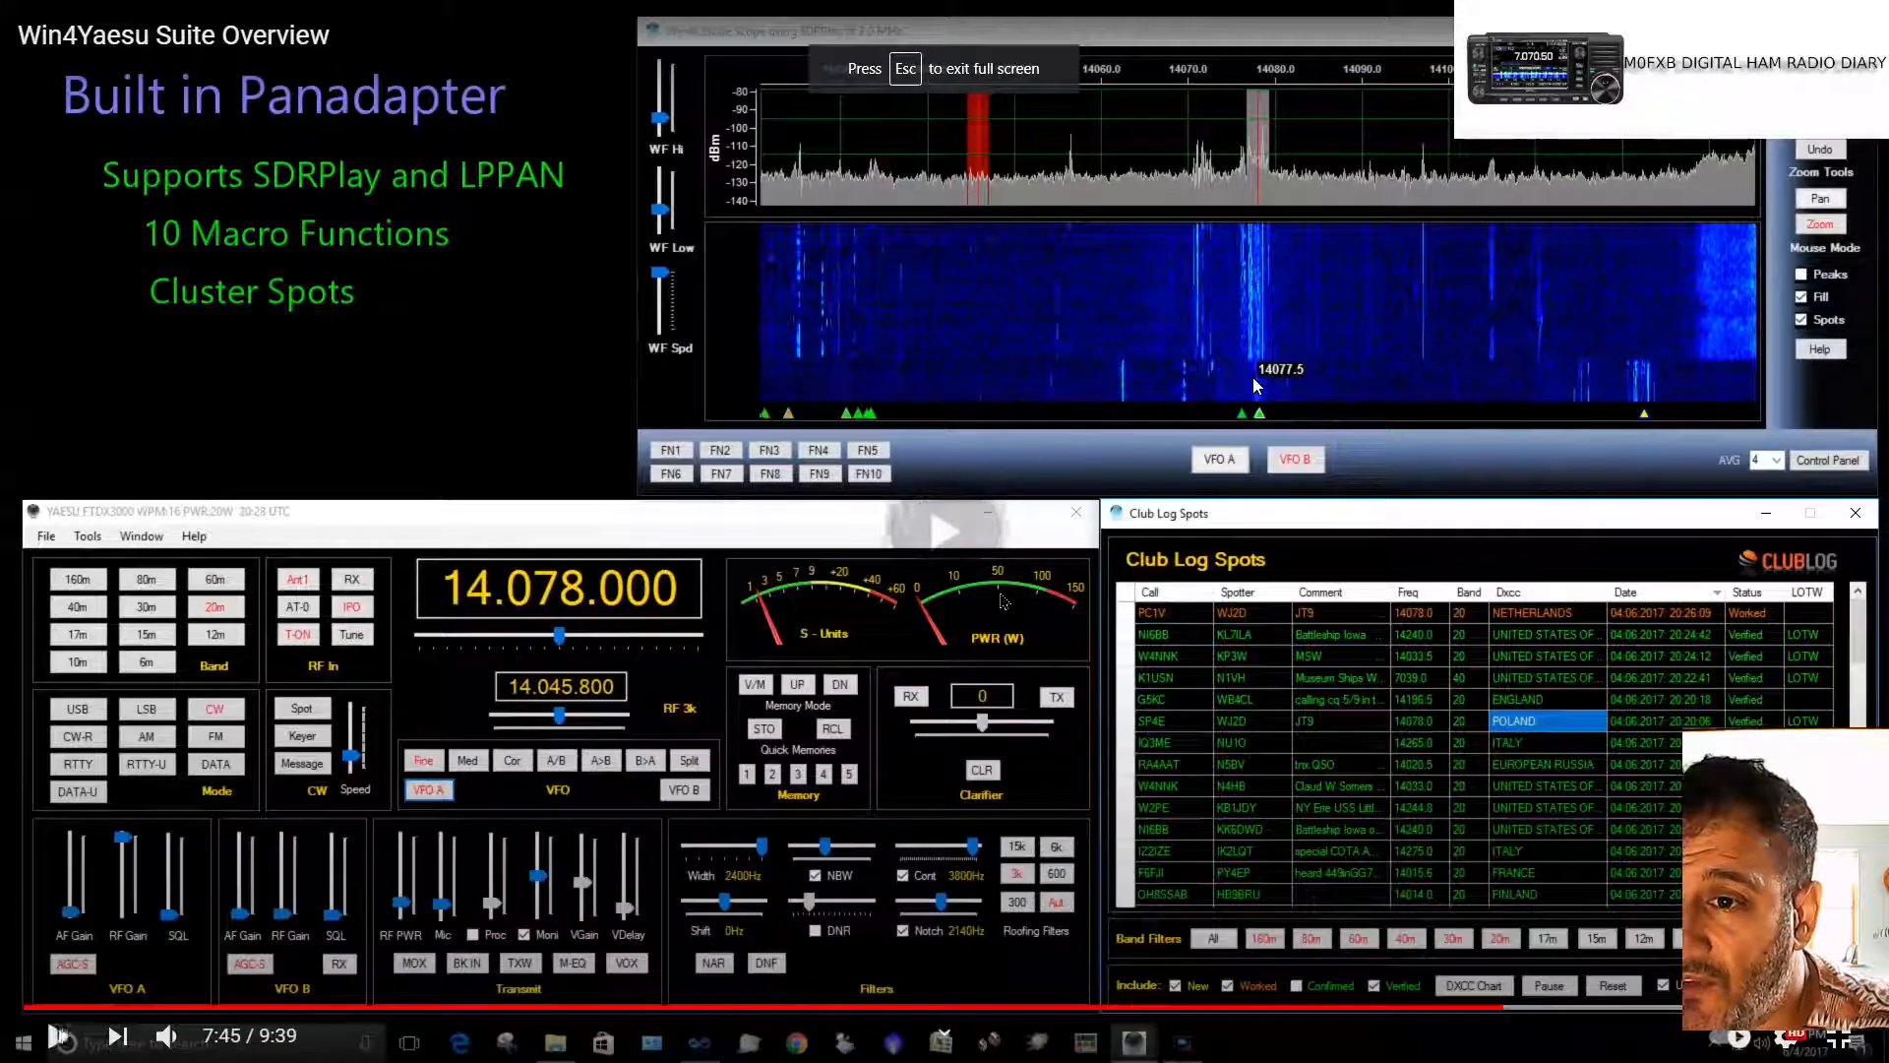